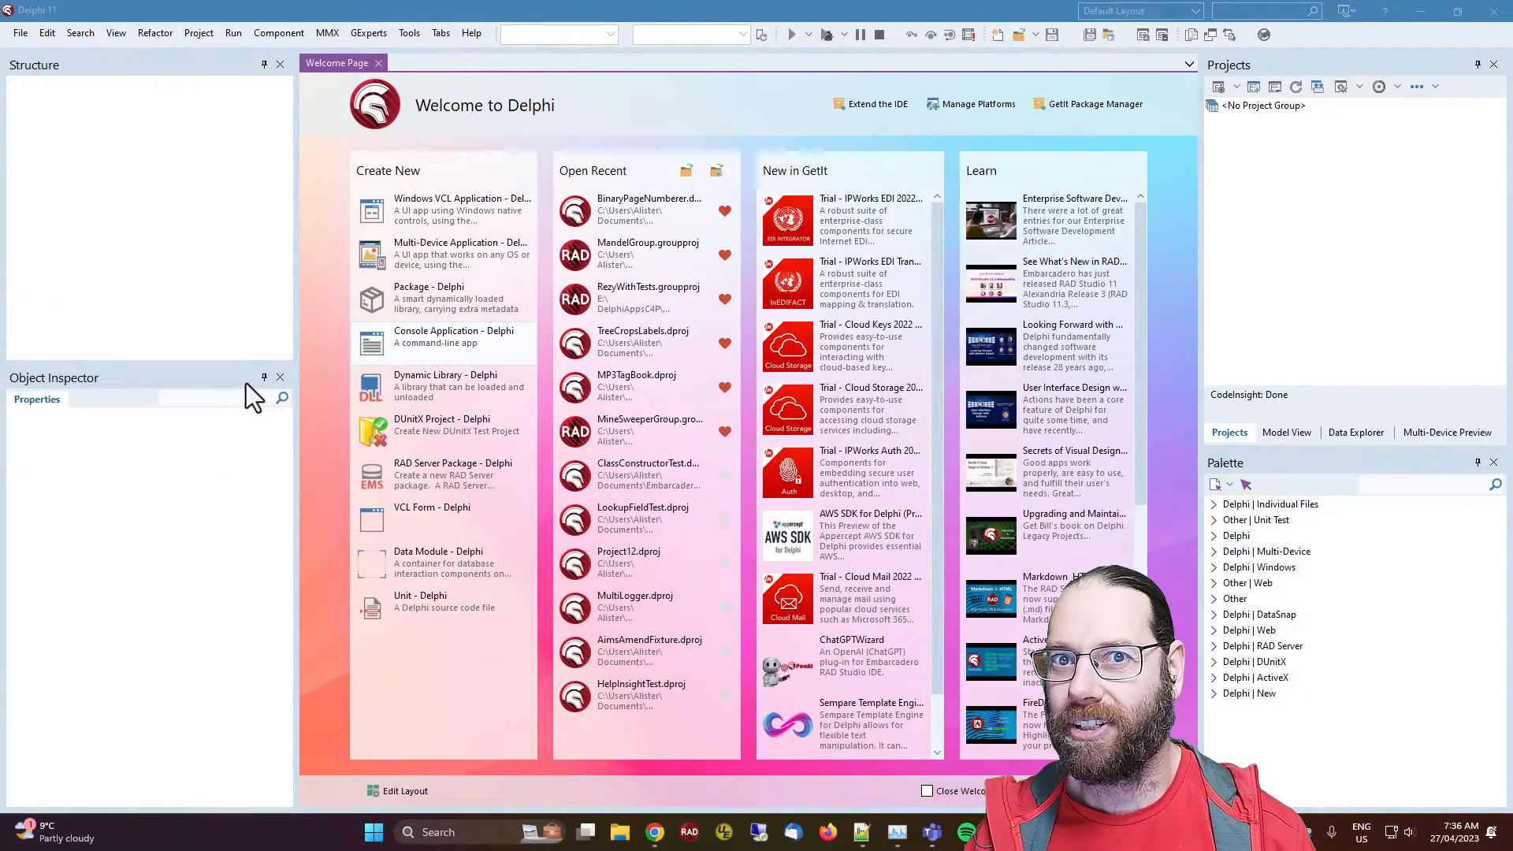
mouse_move(453, 336)
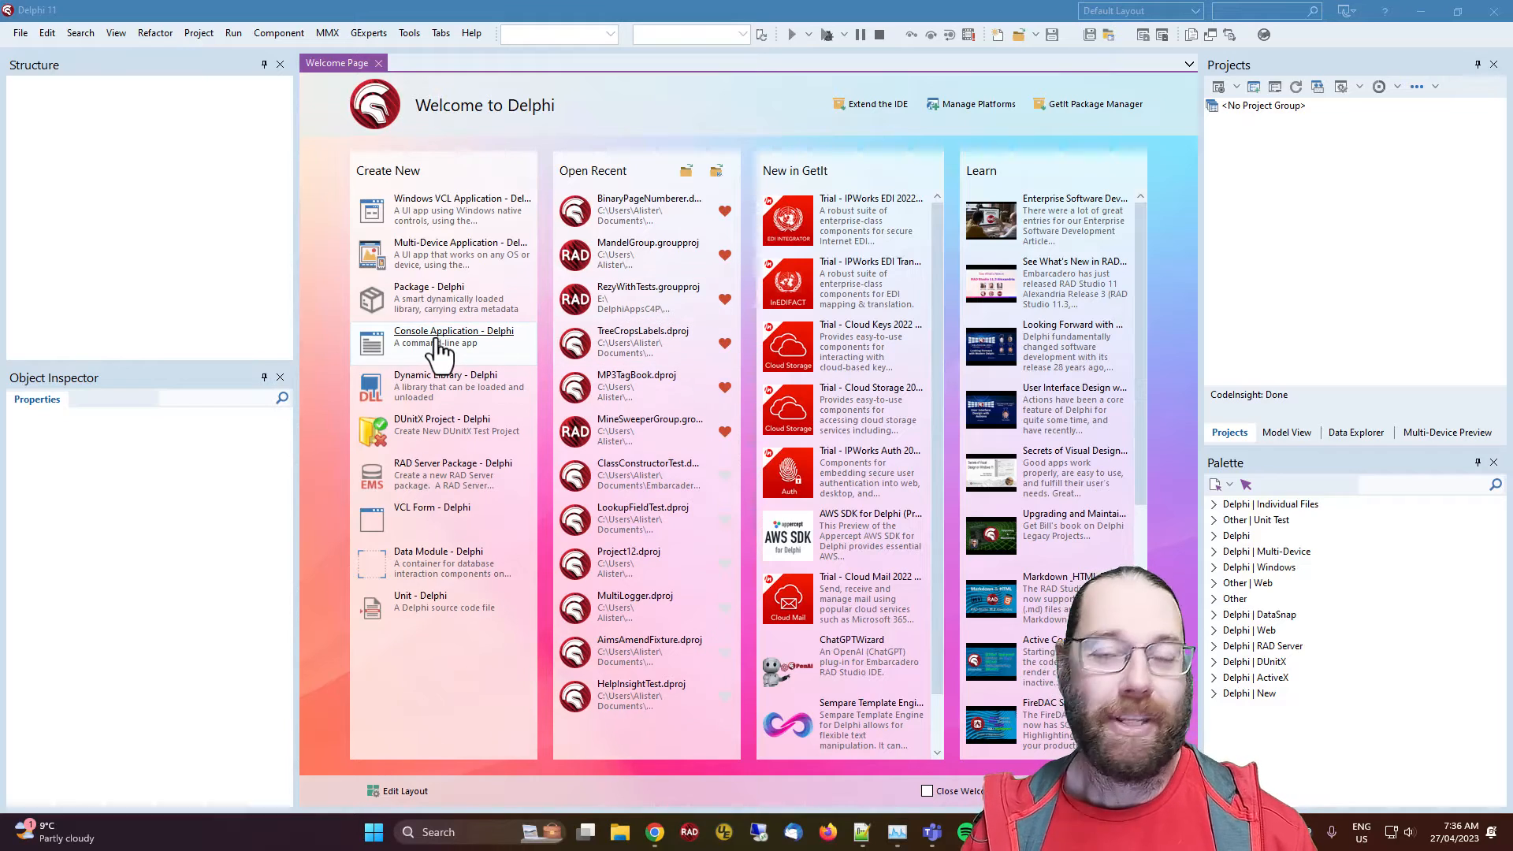
Create a new Delphi console application, Project12, from the Welcome Page.
click(454, 331)
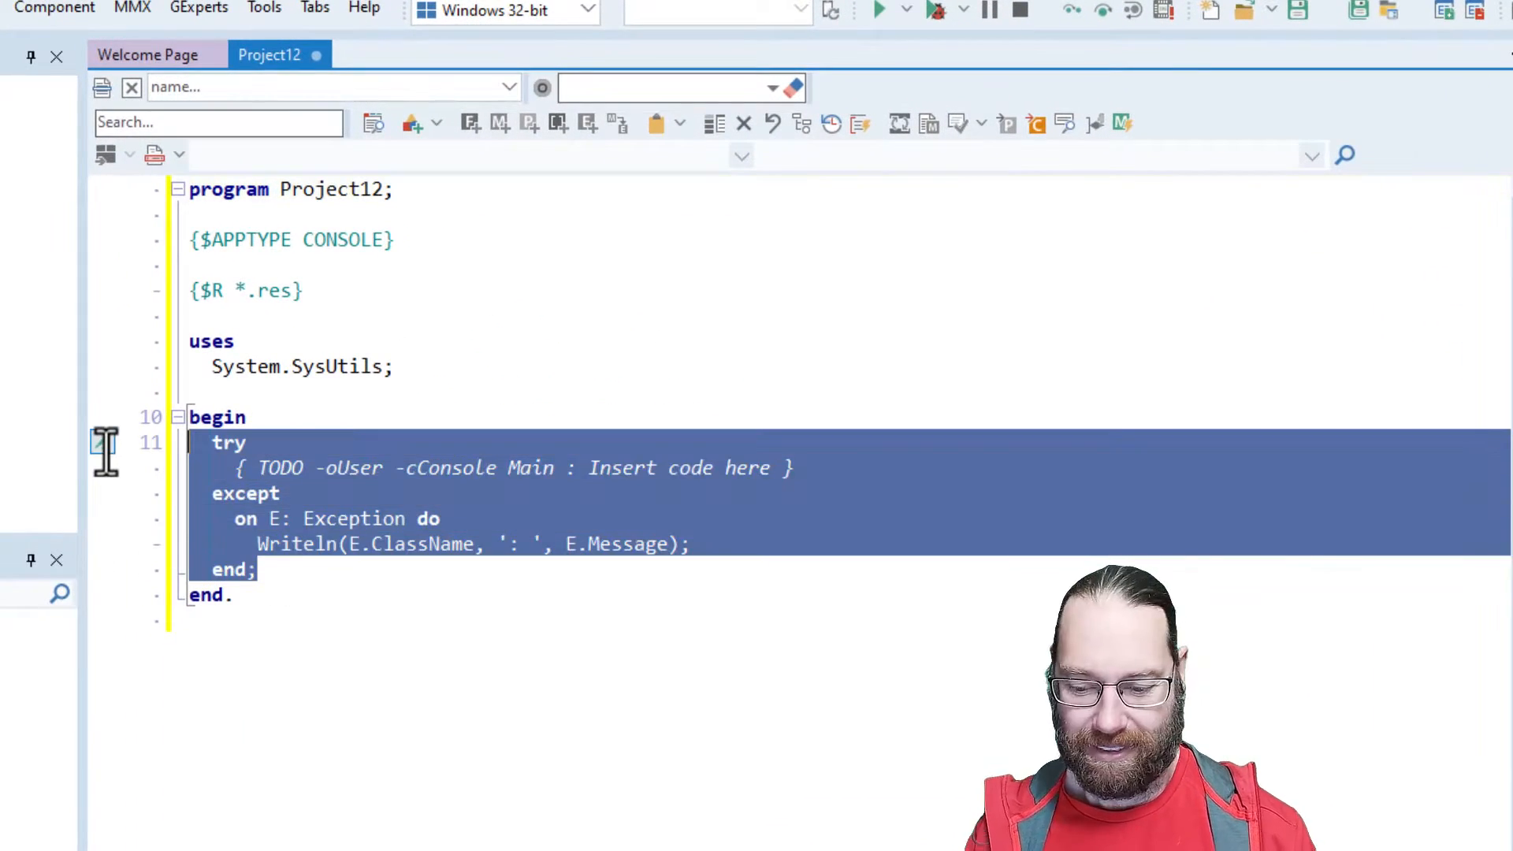
Replace the template try/except block with Writeln('Press Enter to exit') and Readln.
key(Delete)
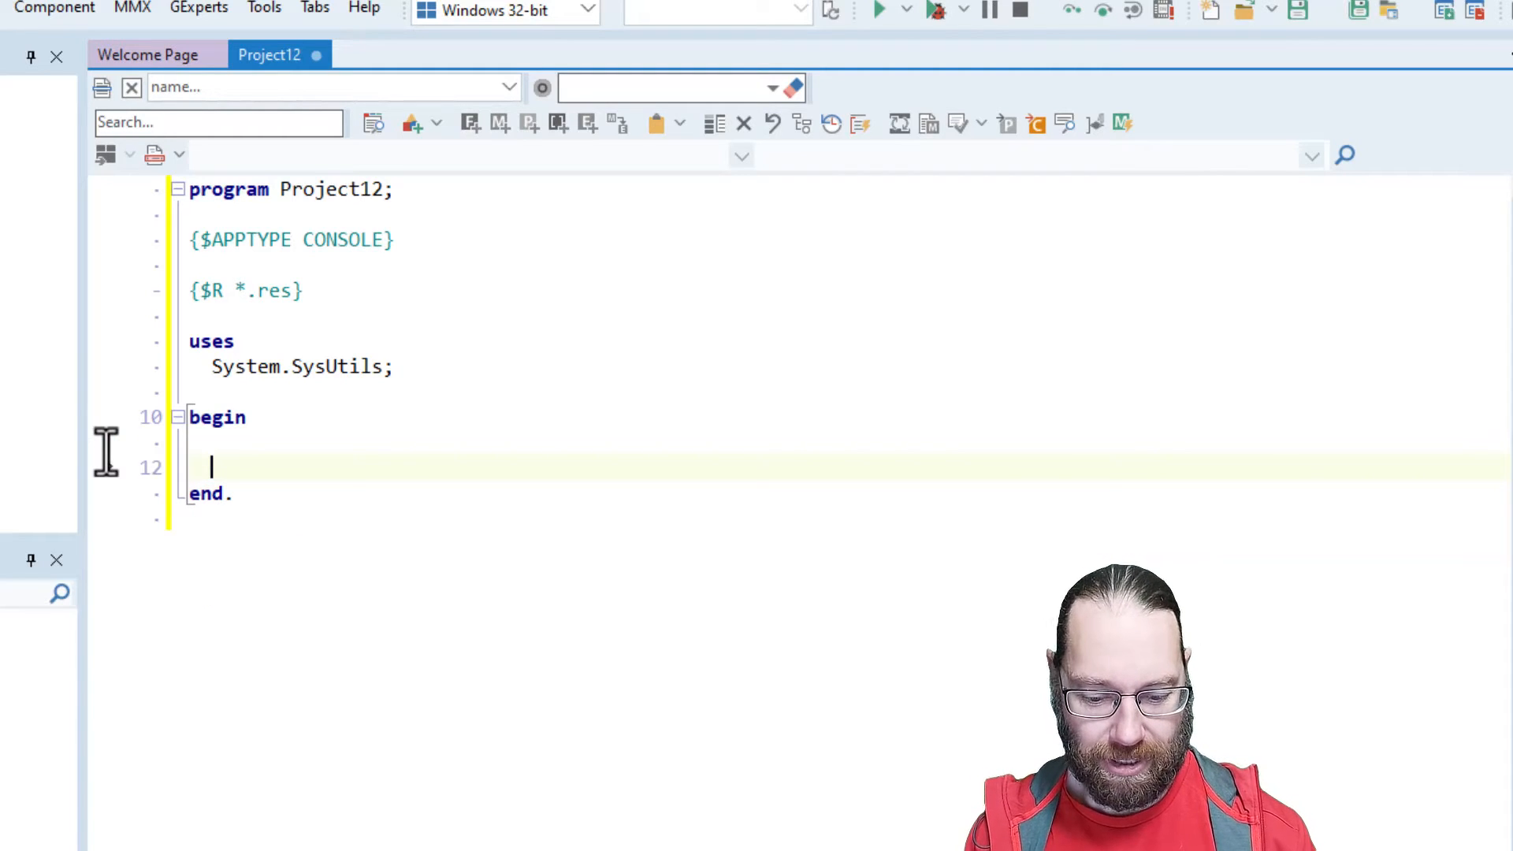
text(Writeln('Press Enter to exit');)
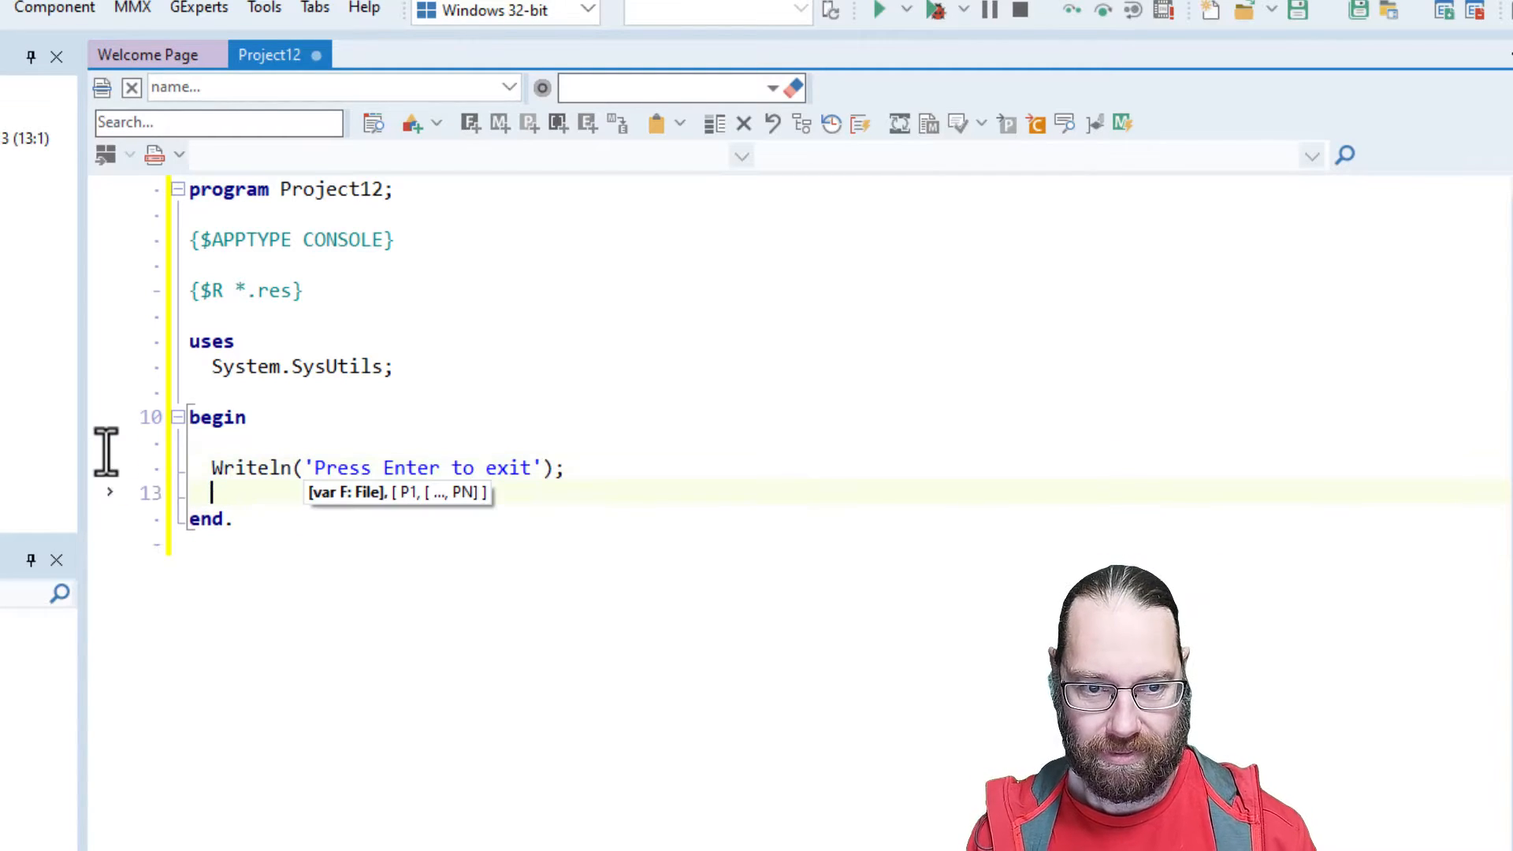
text(Readln;)
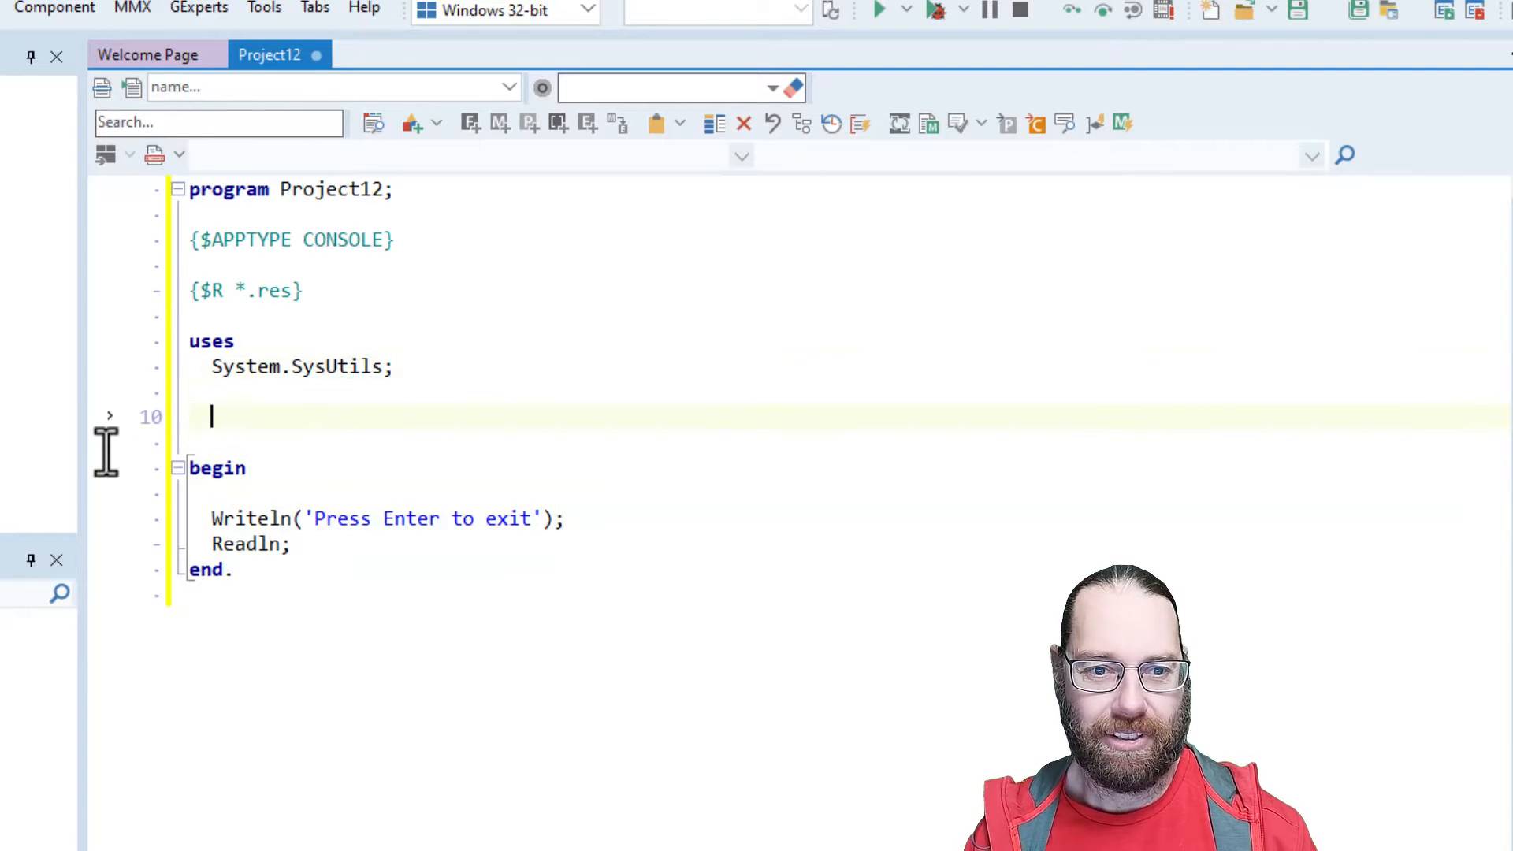
Declare TAnimal with class var MyClassName set to 'Hello my name is ' + ClassName, and print it.
text(type)
text(TAnimal = )
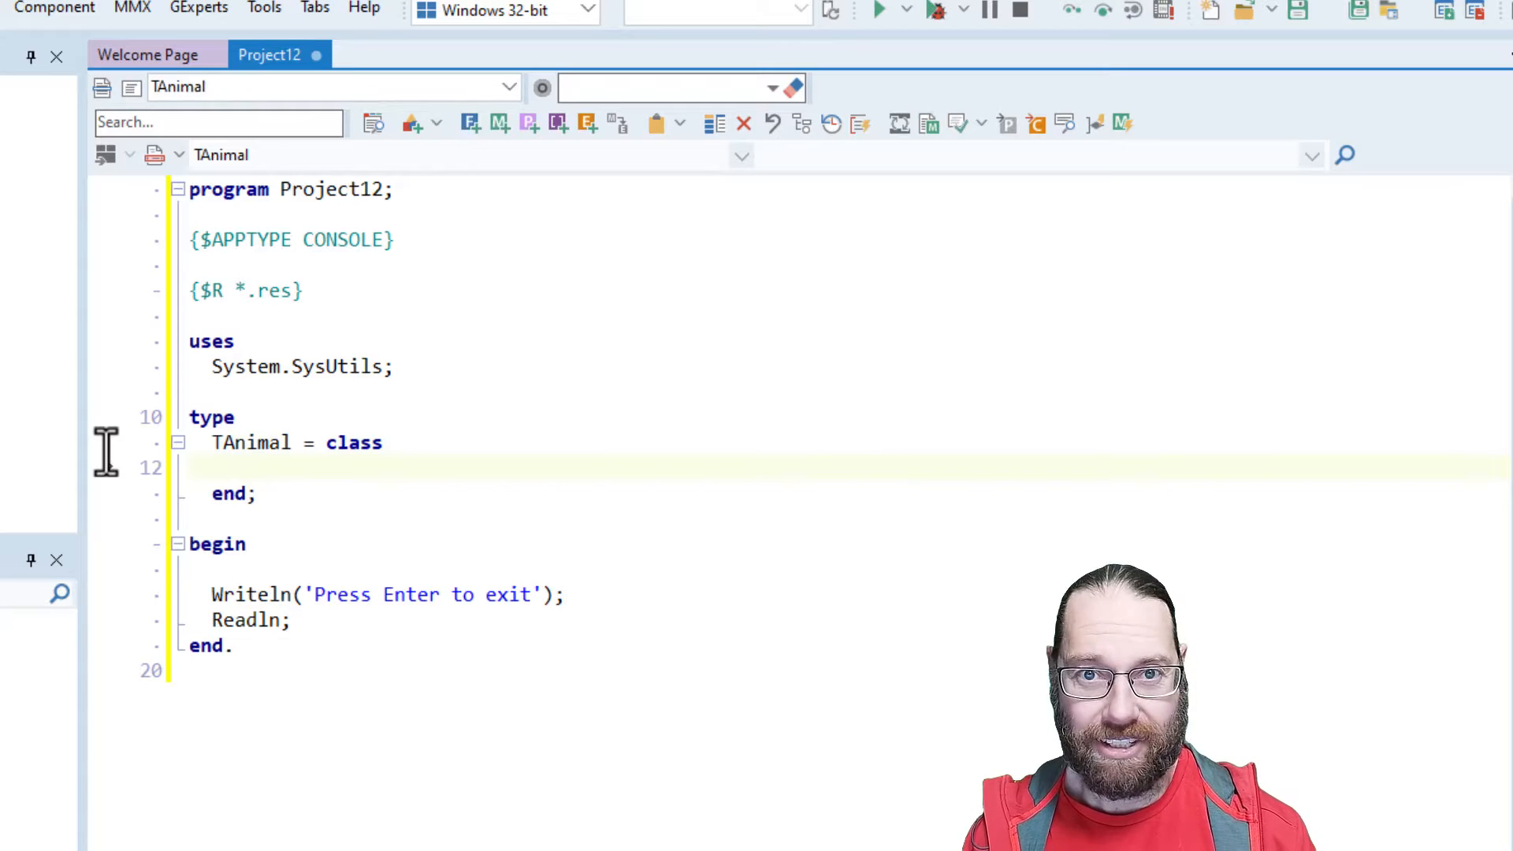
text(class constructor Create;)
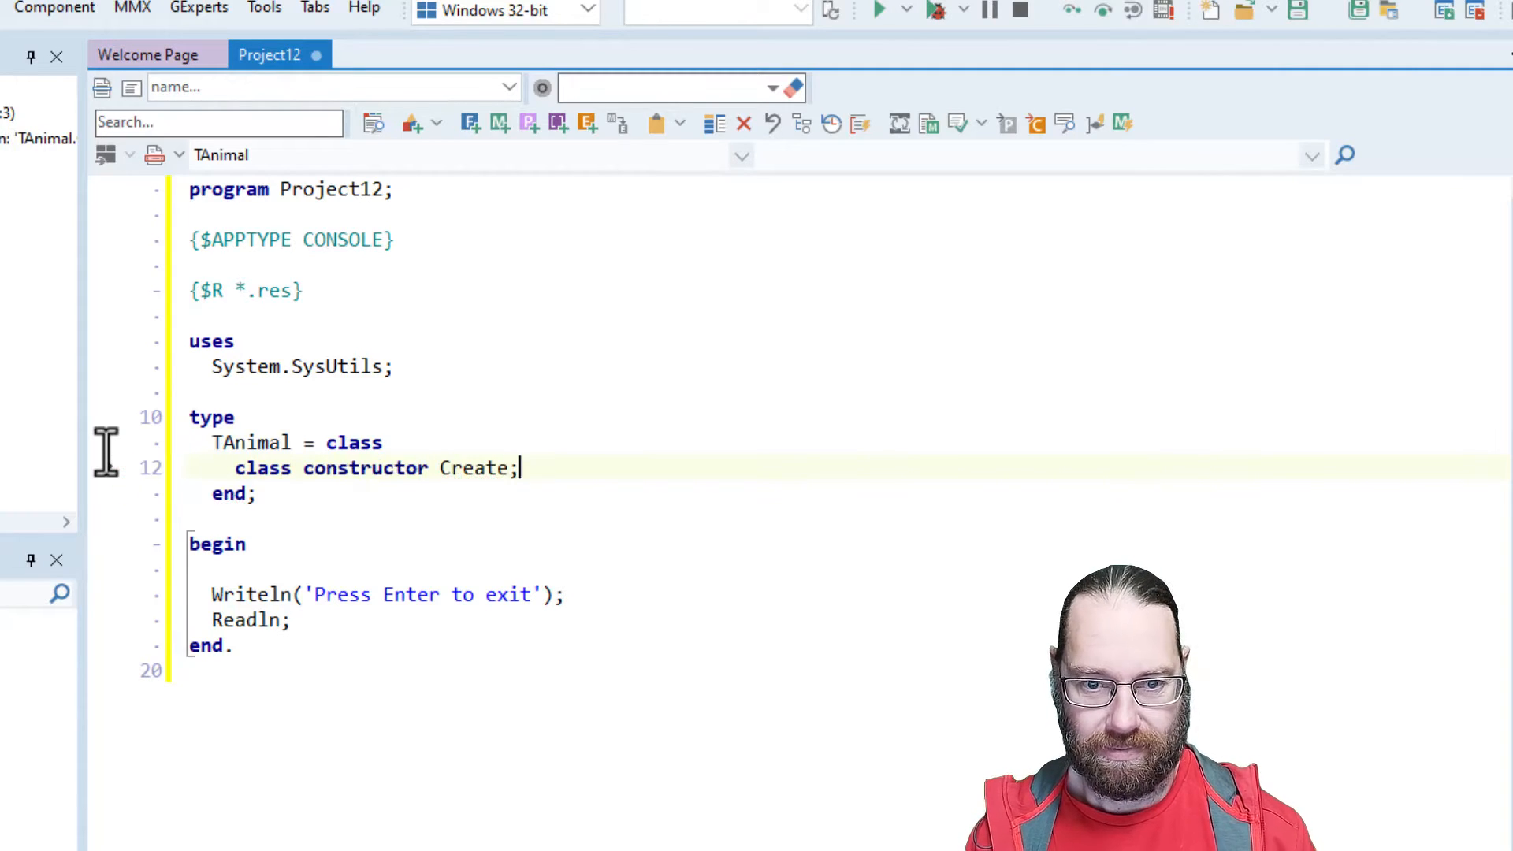
key(ctrl+shift+c)
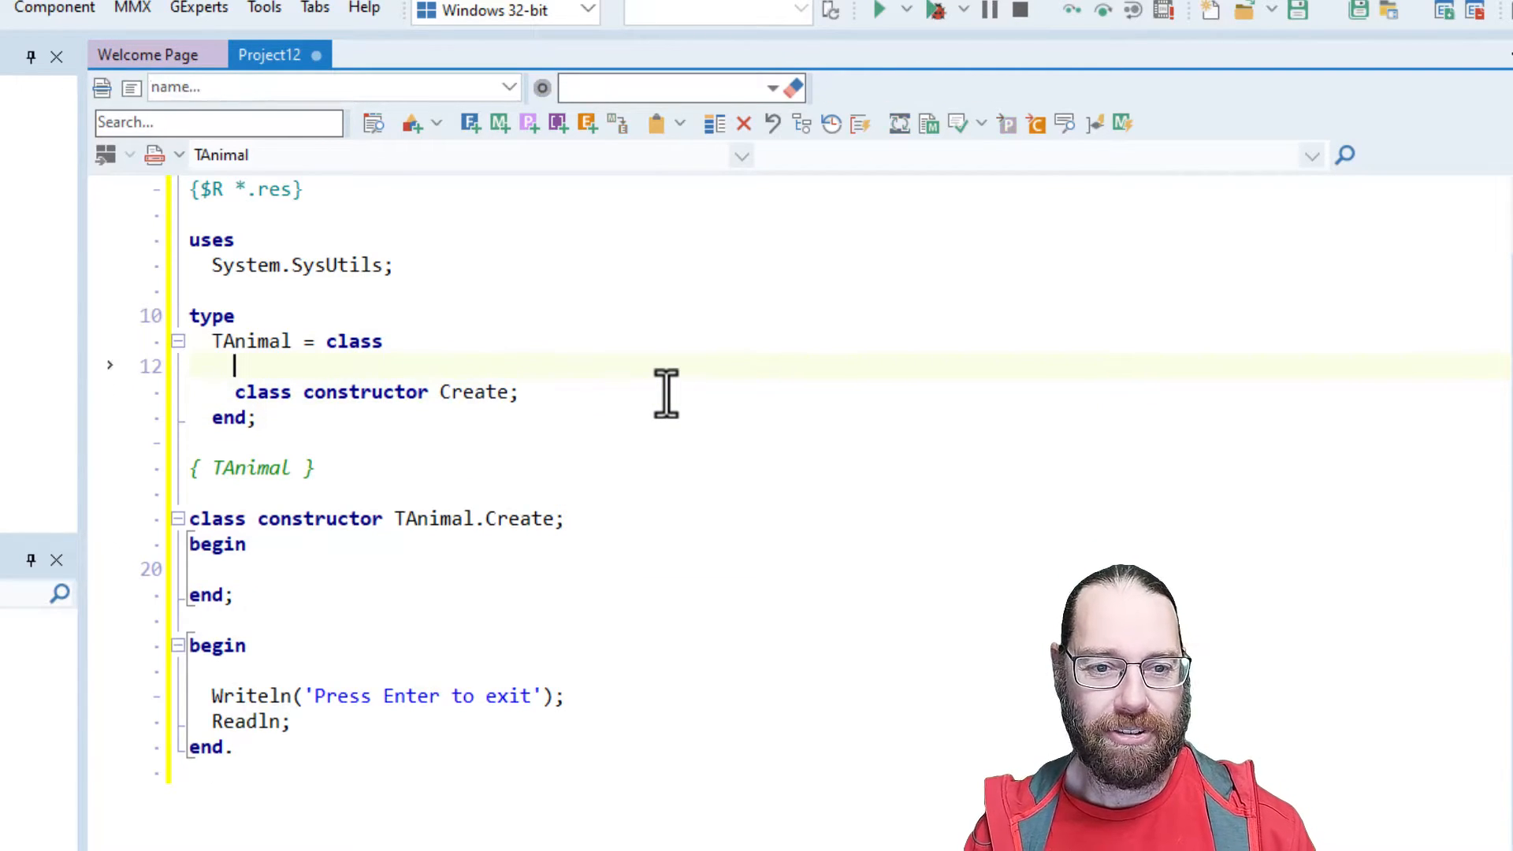
text(class var MyClassName : string;)
click(850, 569)
text(MyClassName := 'Hello)
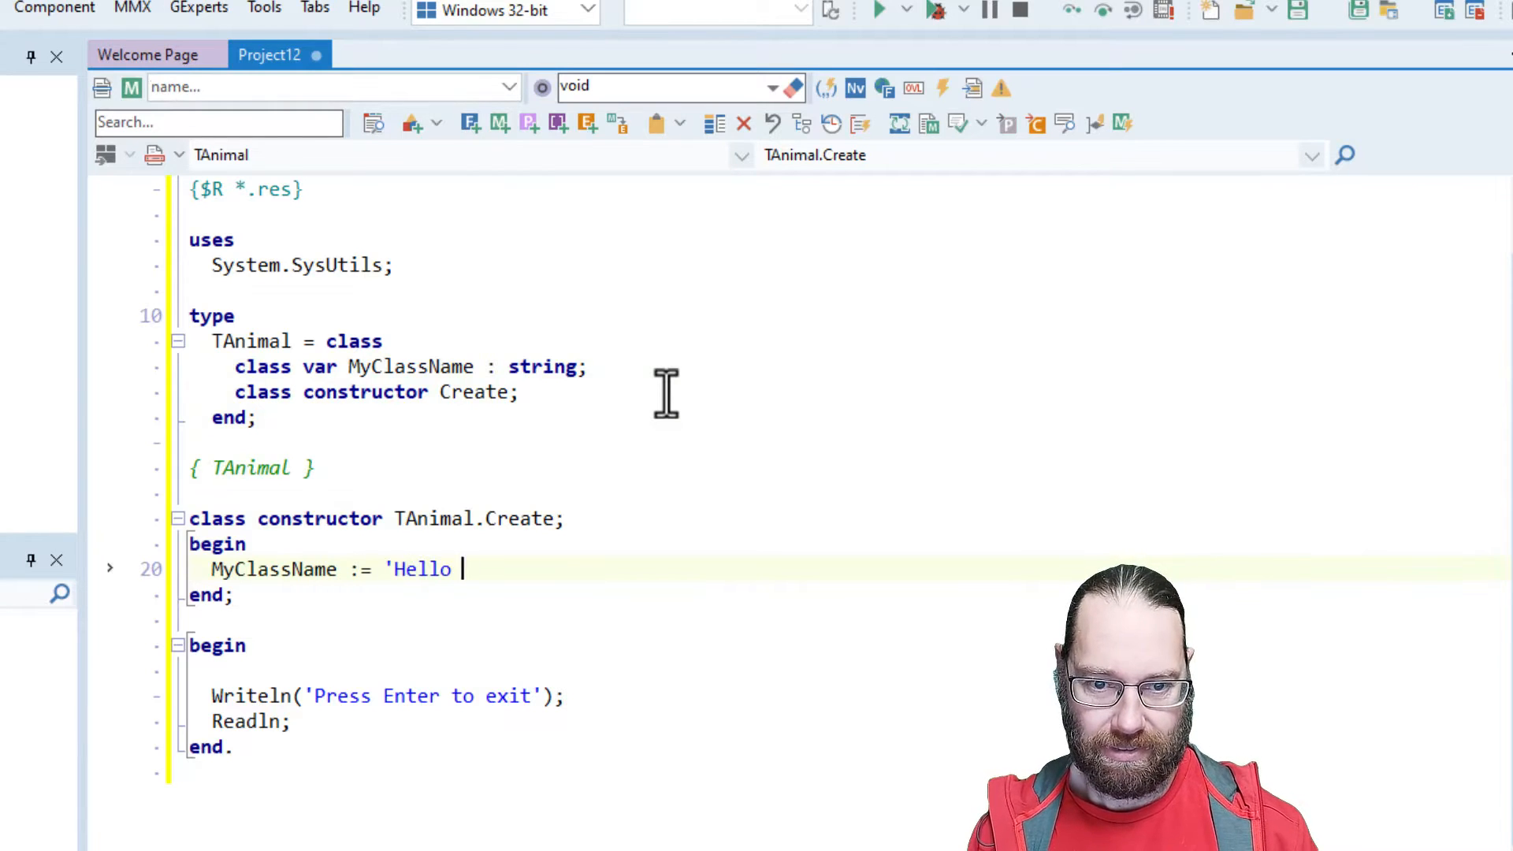
text(my name is ' + ClassName;)
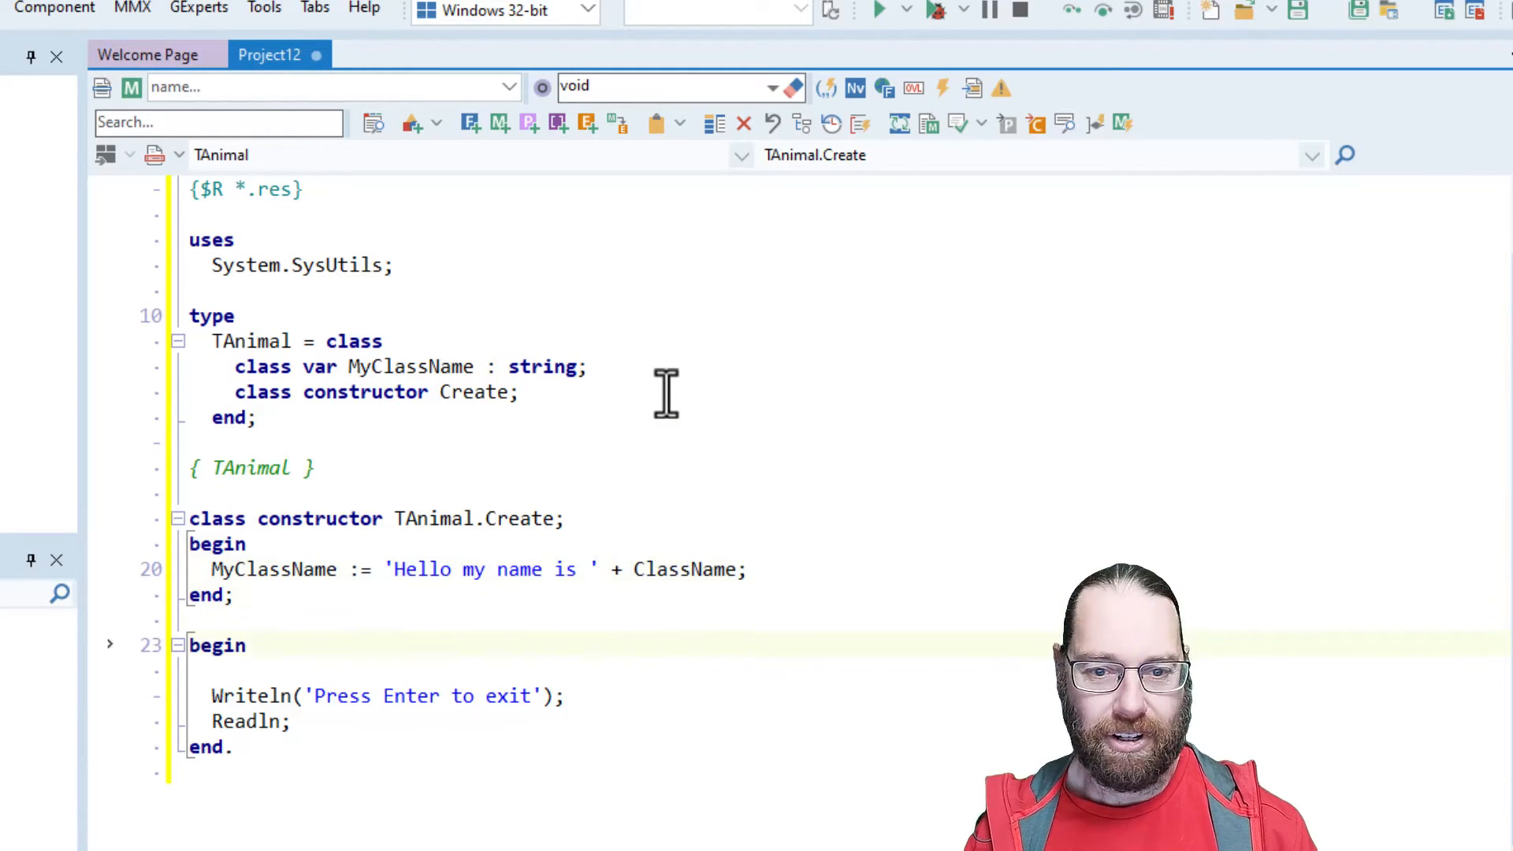
text(Wri)
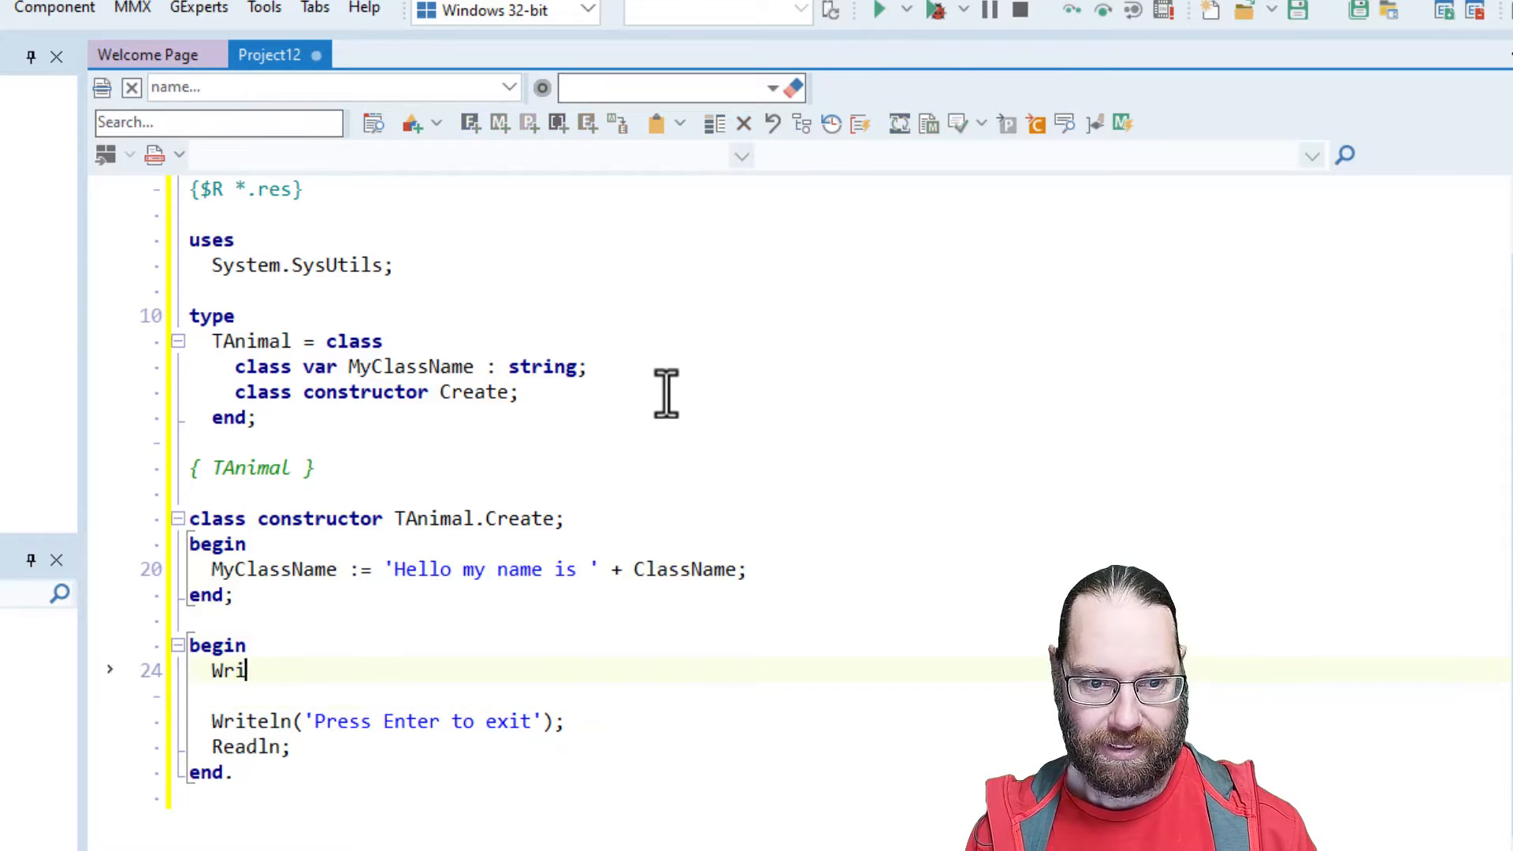
text(teln(TAnimal.MyClassName);)
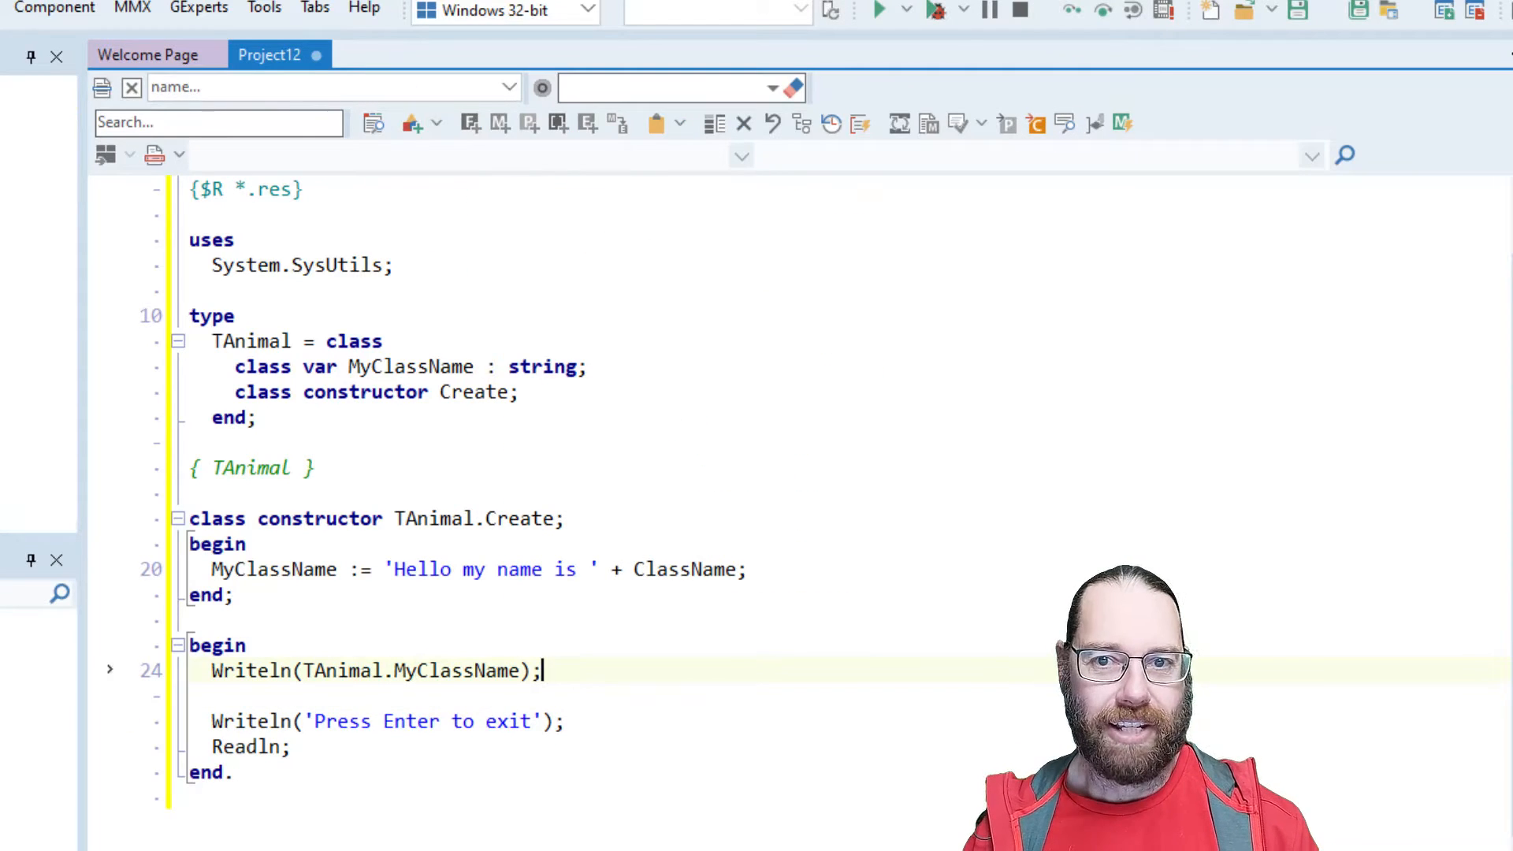
mouse_move(834, 400)
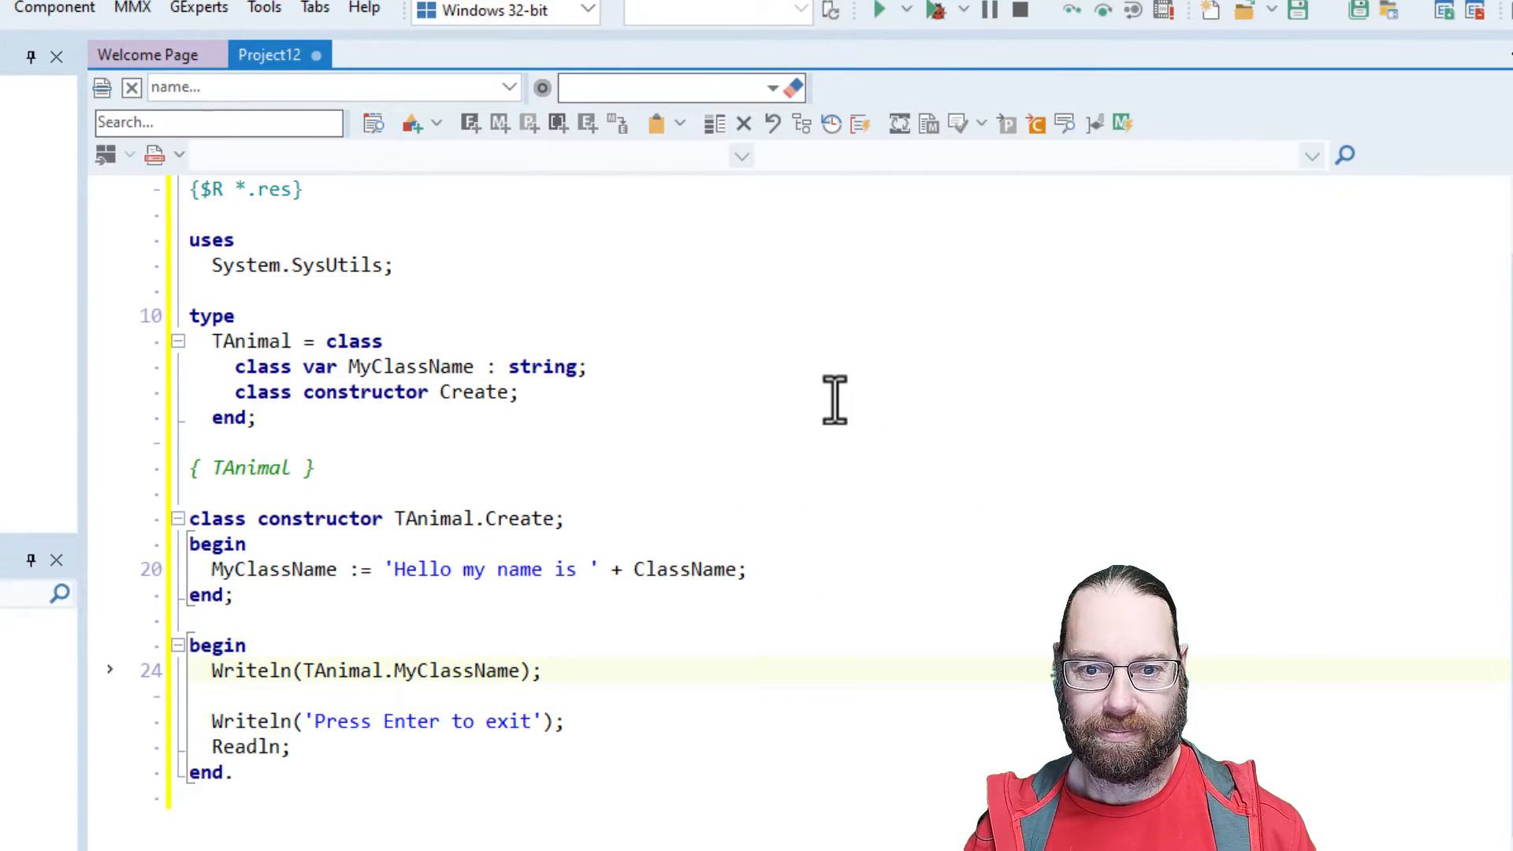
click(877, 10)
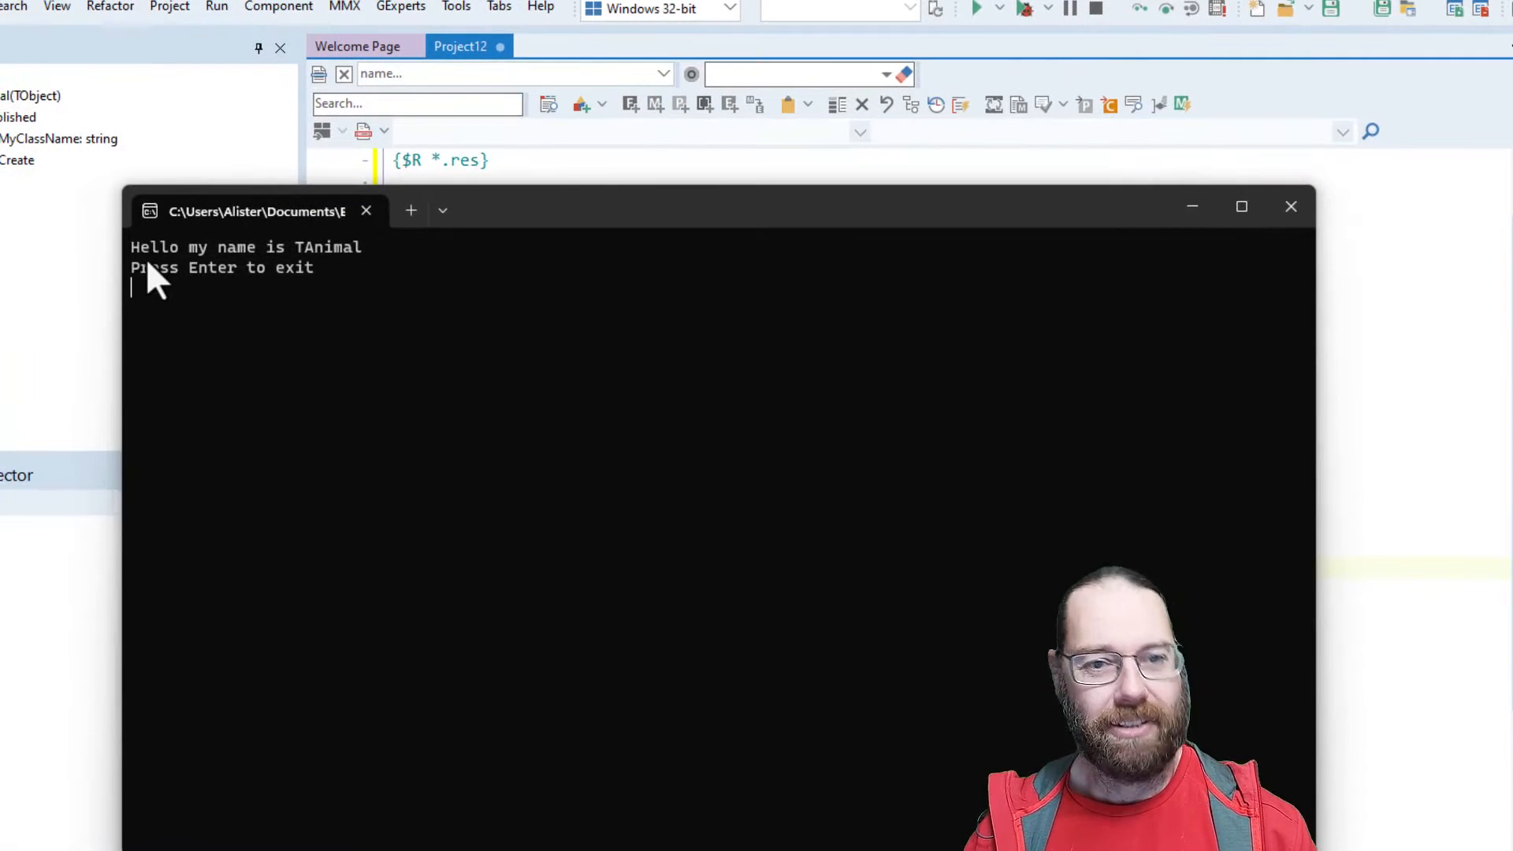
mouse_move(1268, 275)
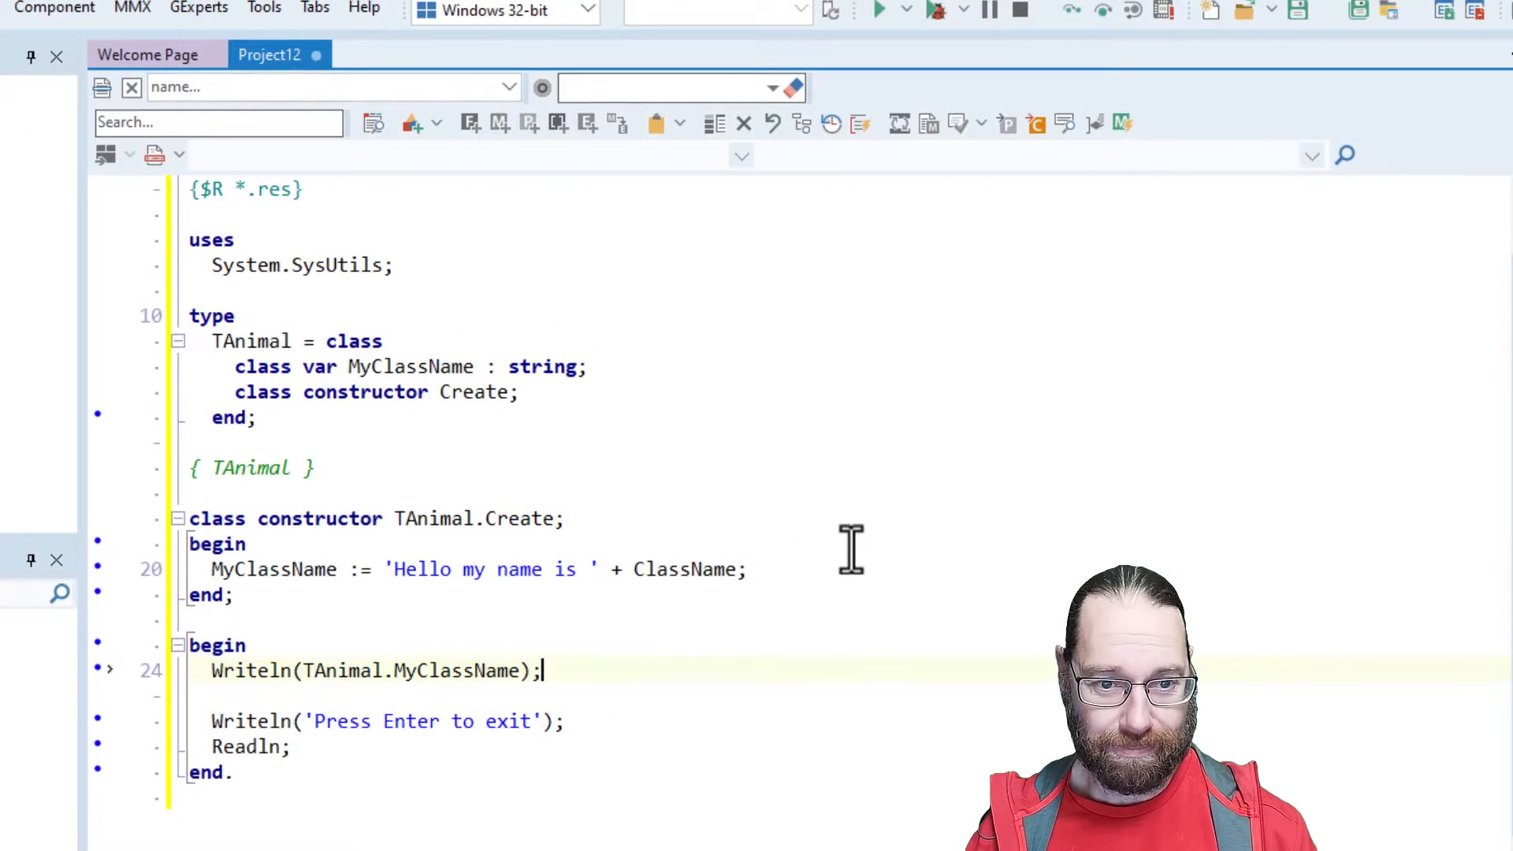
mouse_move(463, 618)
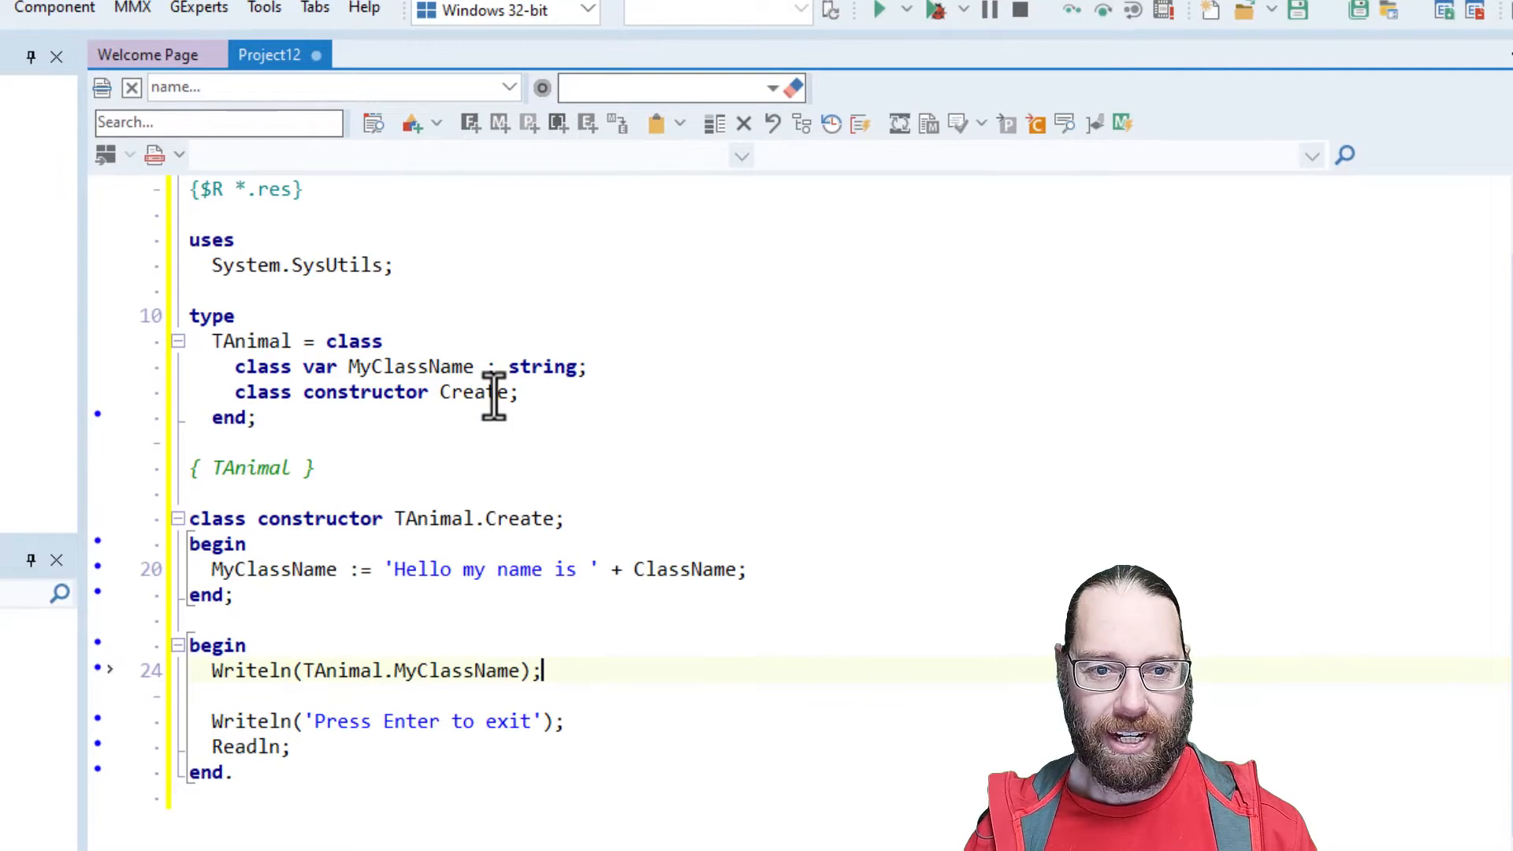
text(class construc)
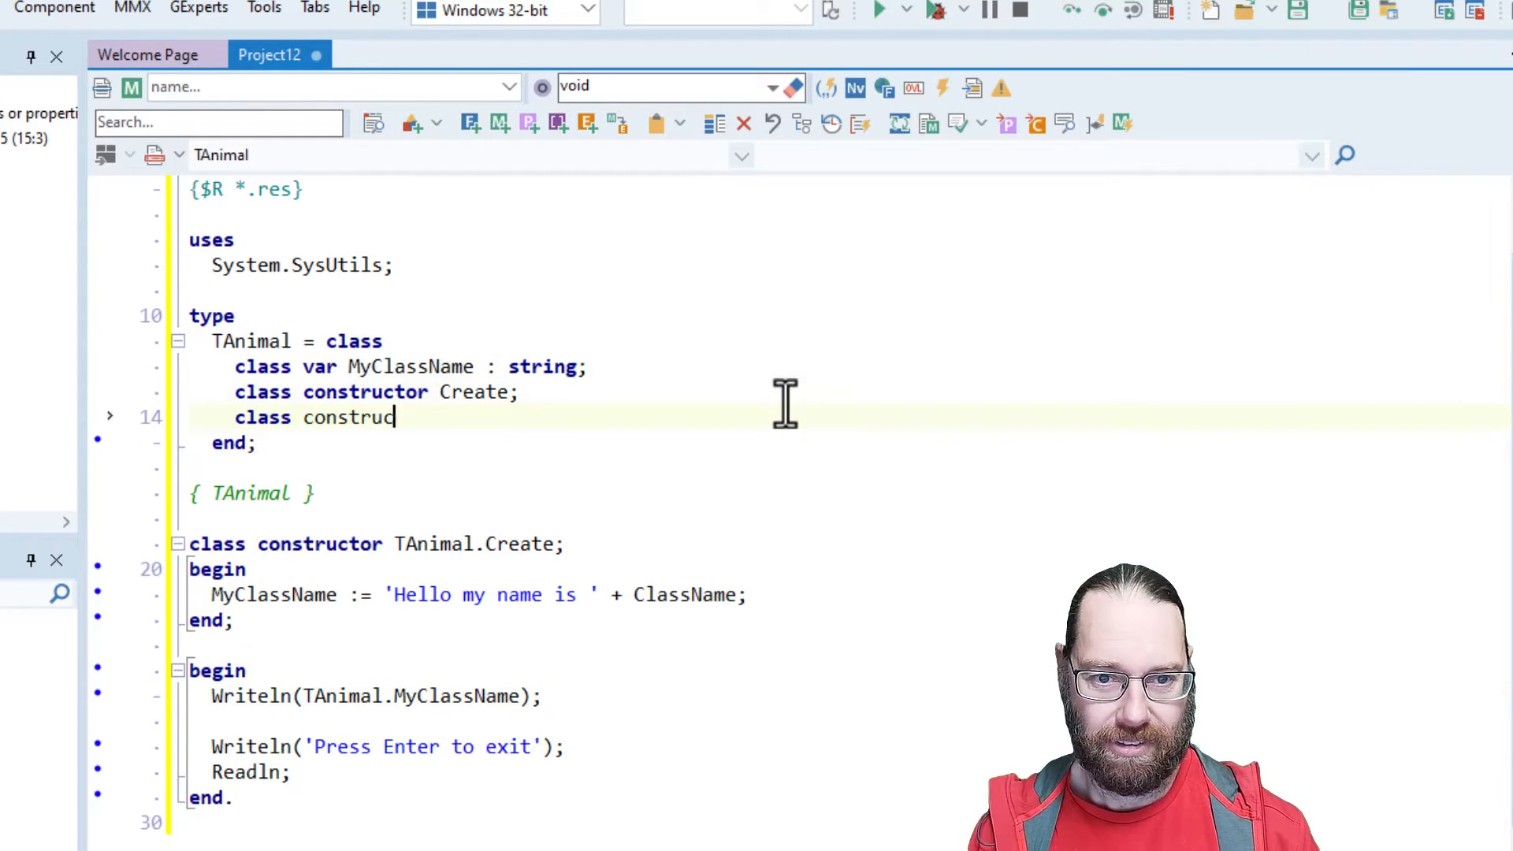
key(ctrl+f9)
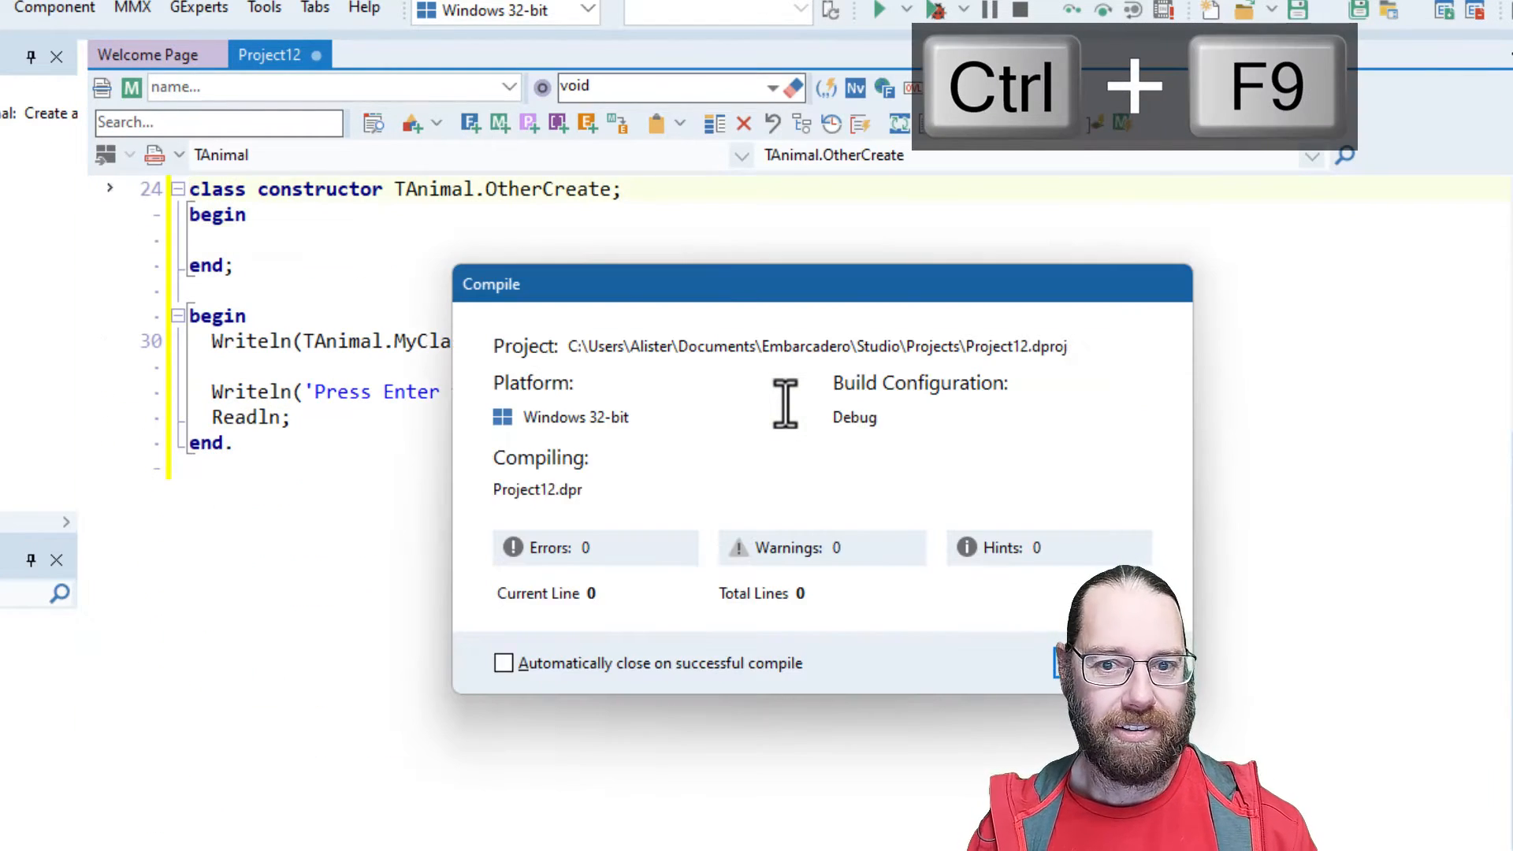
key(ctrl+f9)
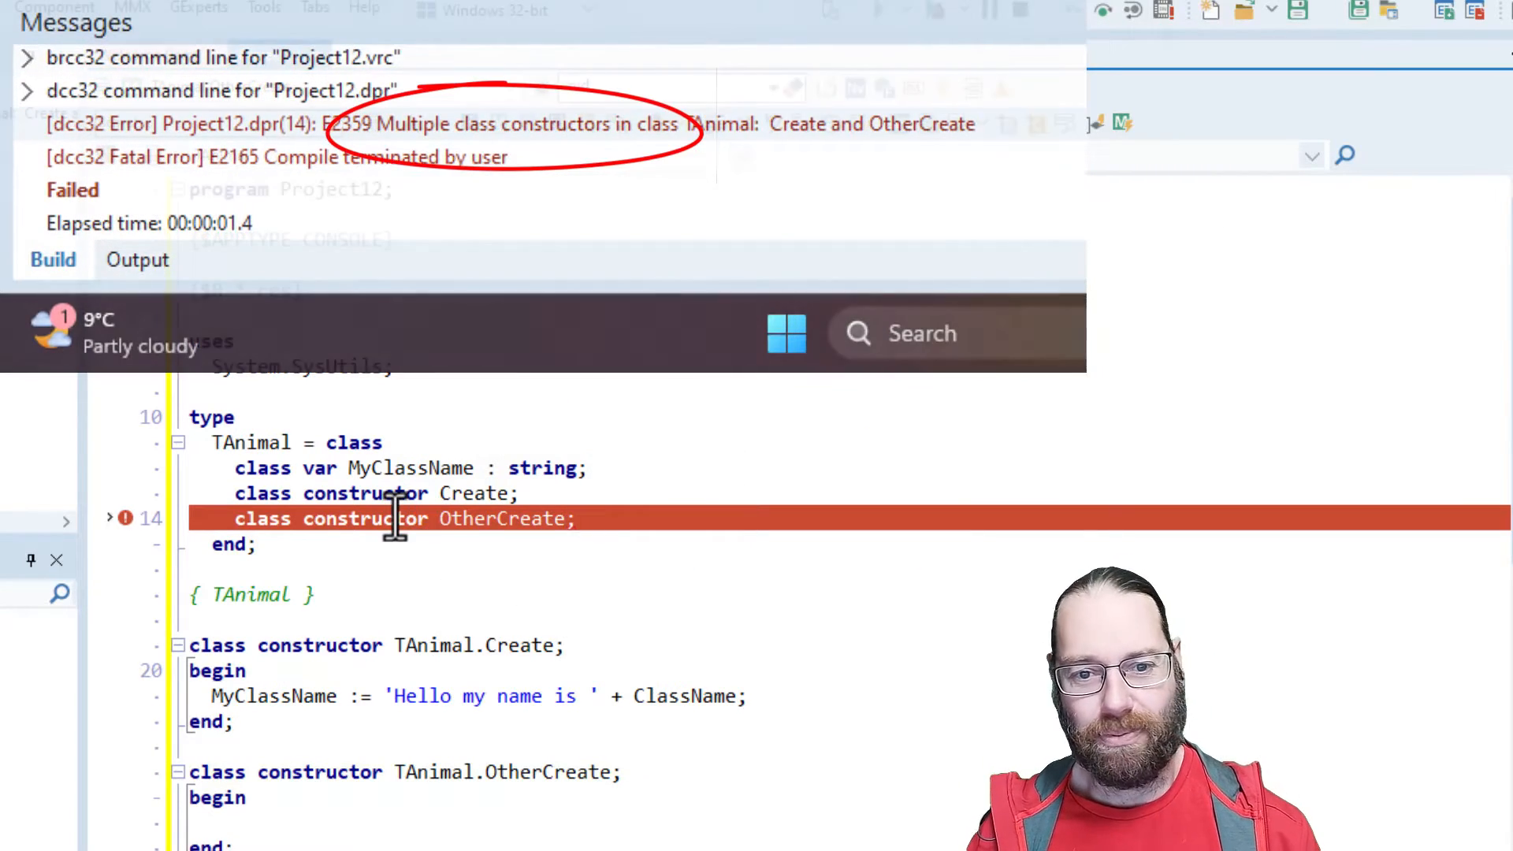
key(ctrl+y)
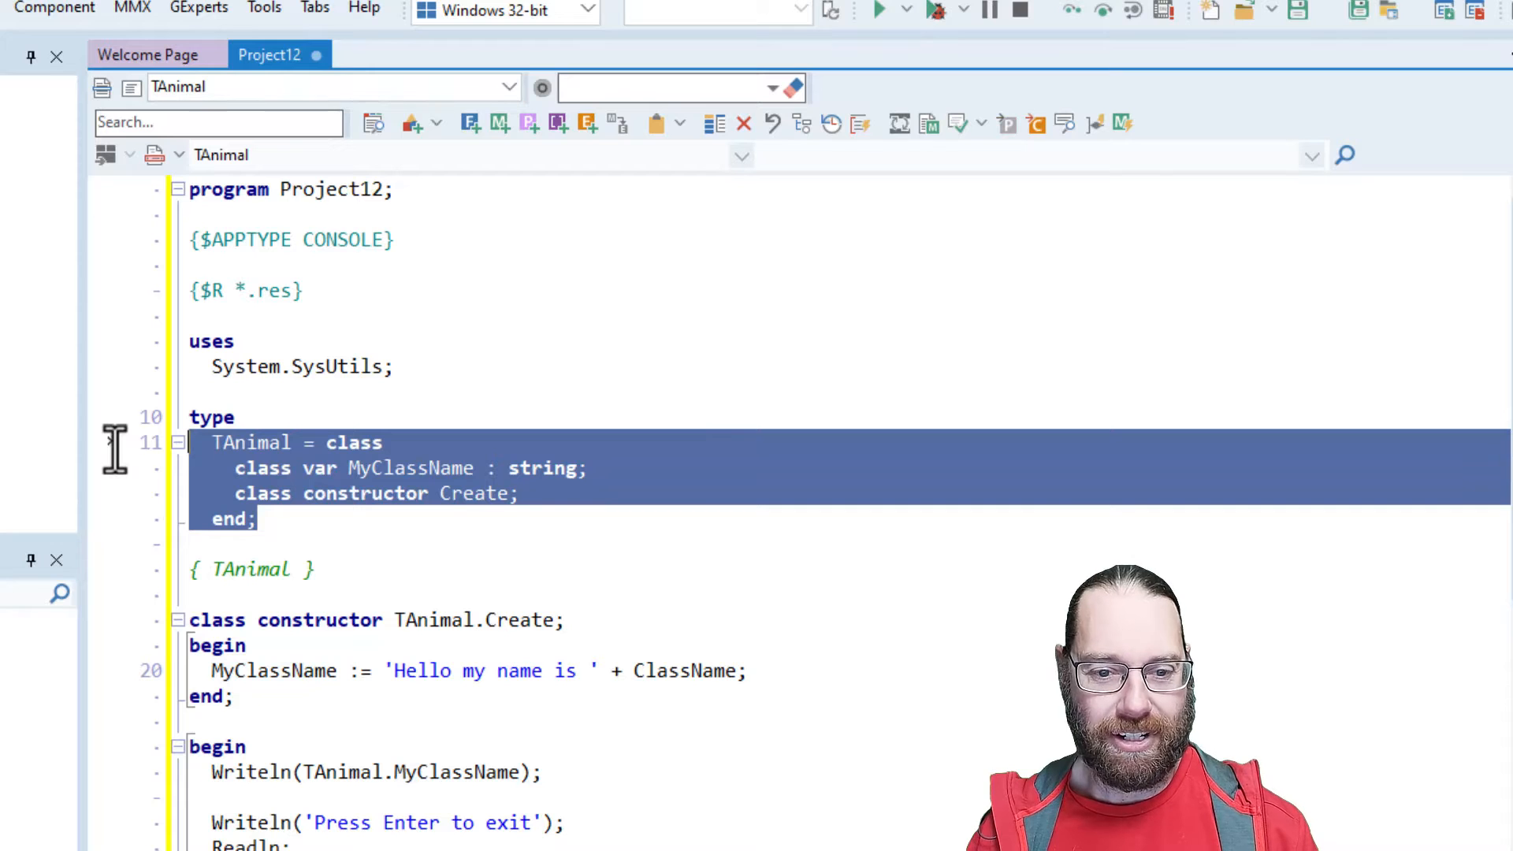
Comment out the TAnimal.MyClassName Writeln, debug-run the program, and close the console.
click(661, 772)
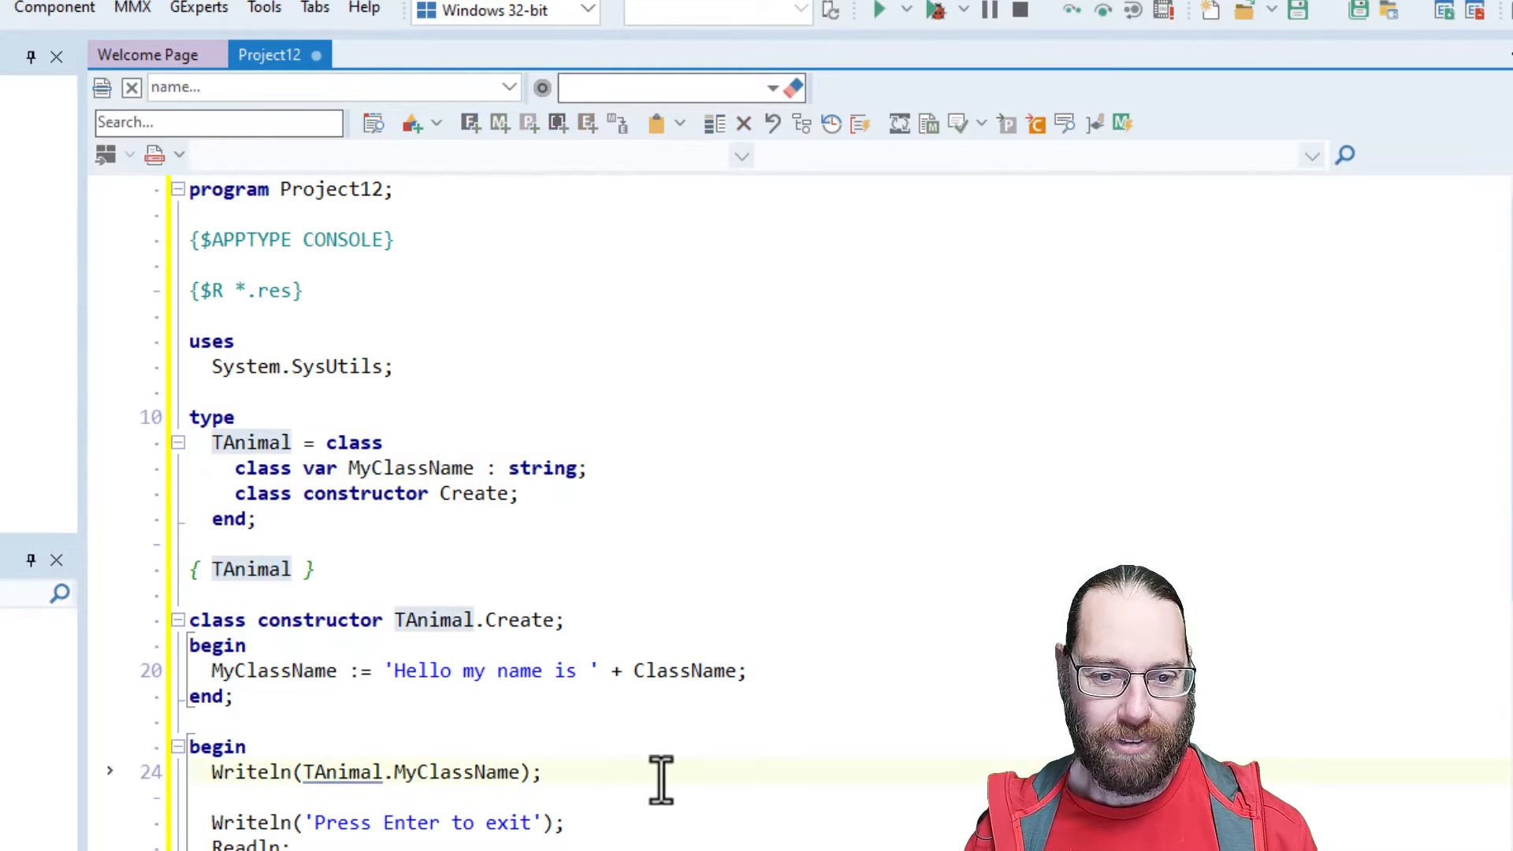
key(ctrl+/)
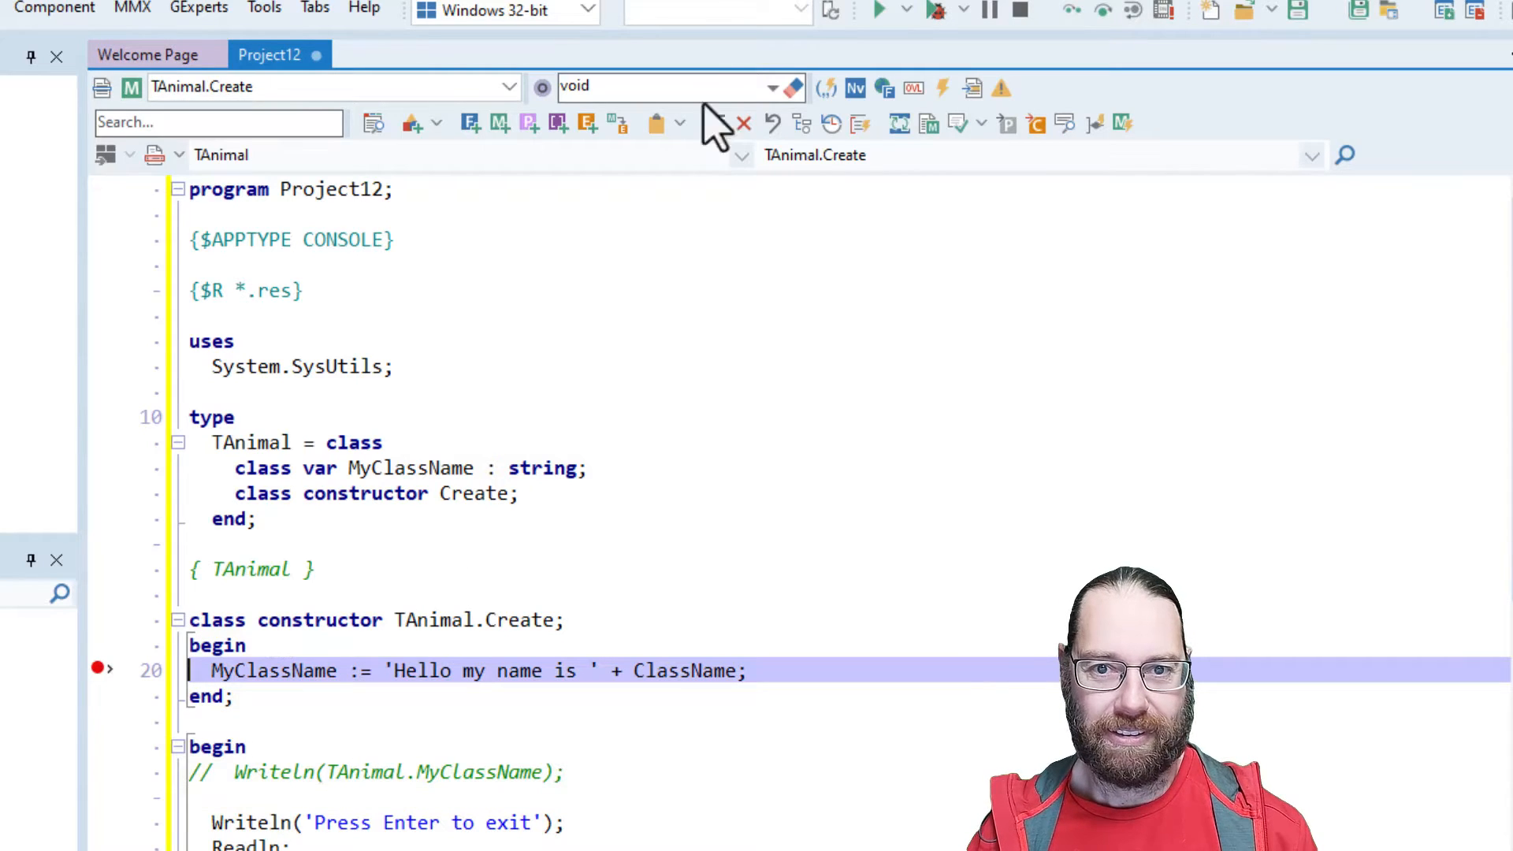
click(876, 10)
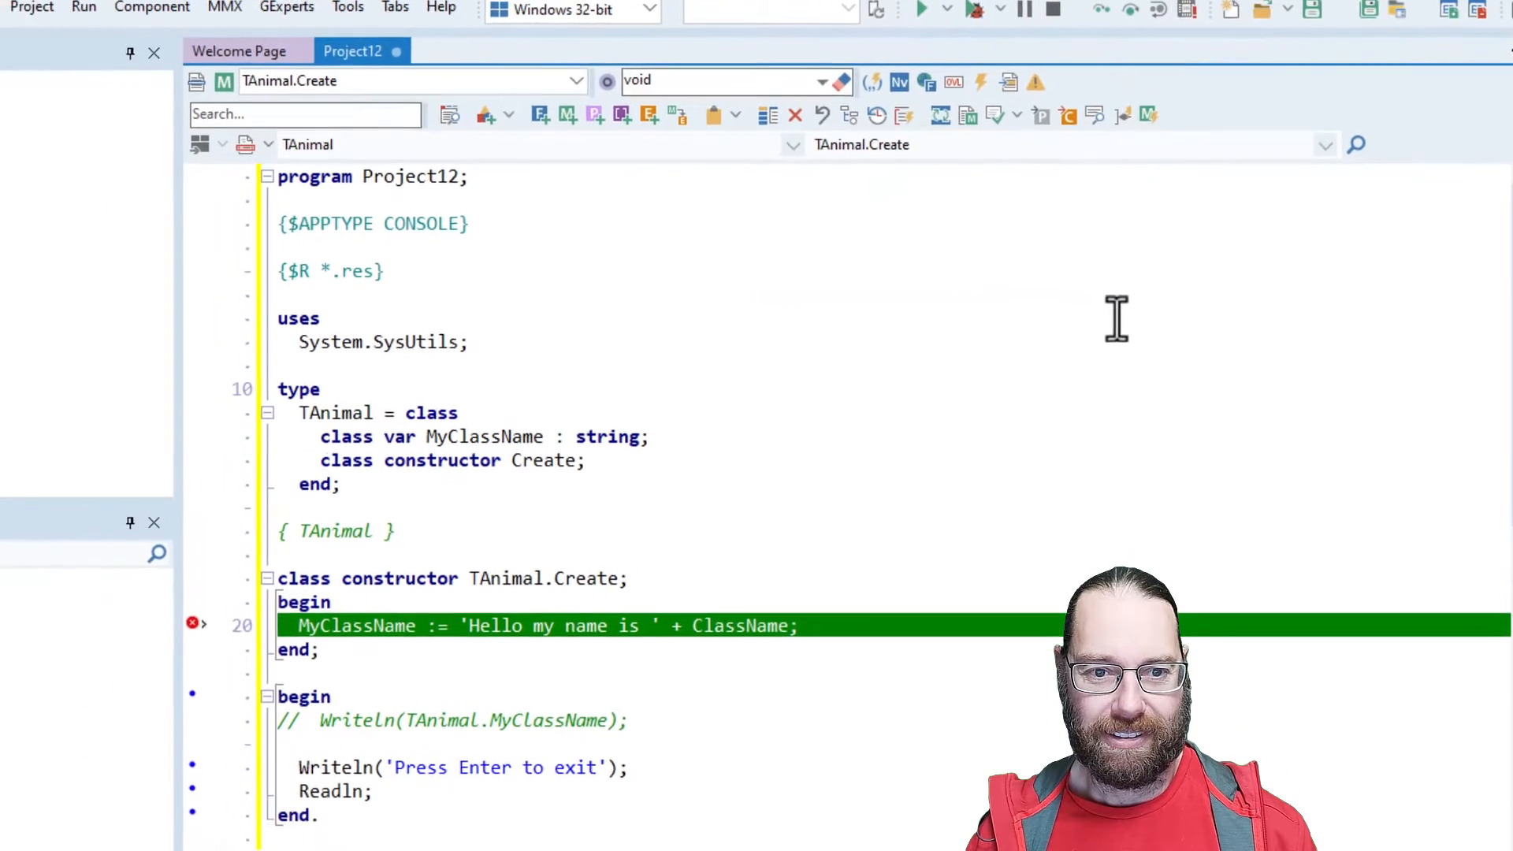
click(921, 8)
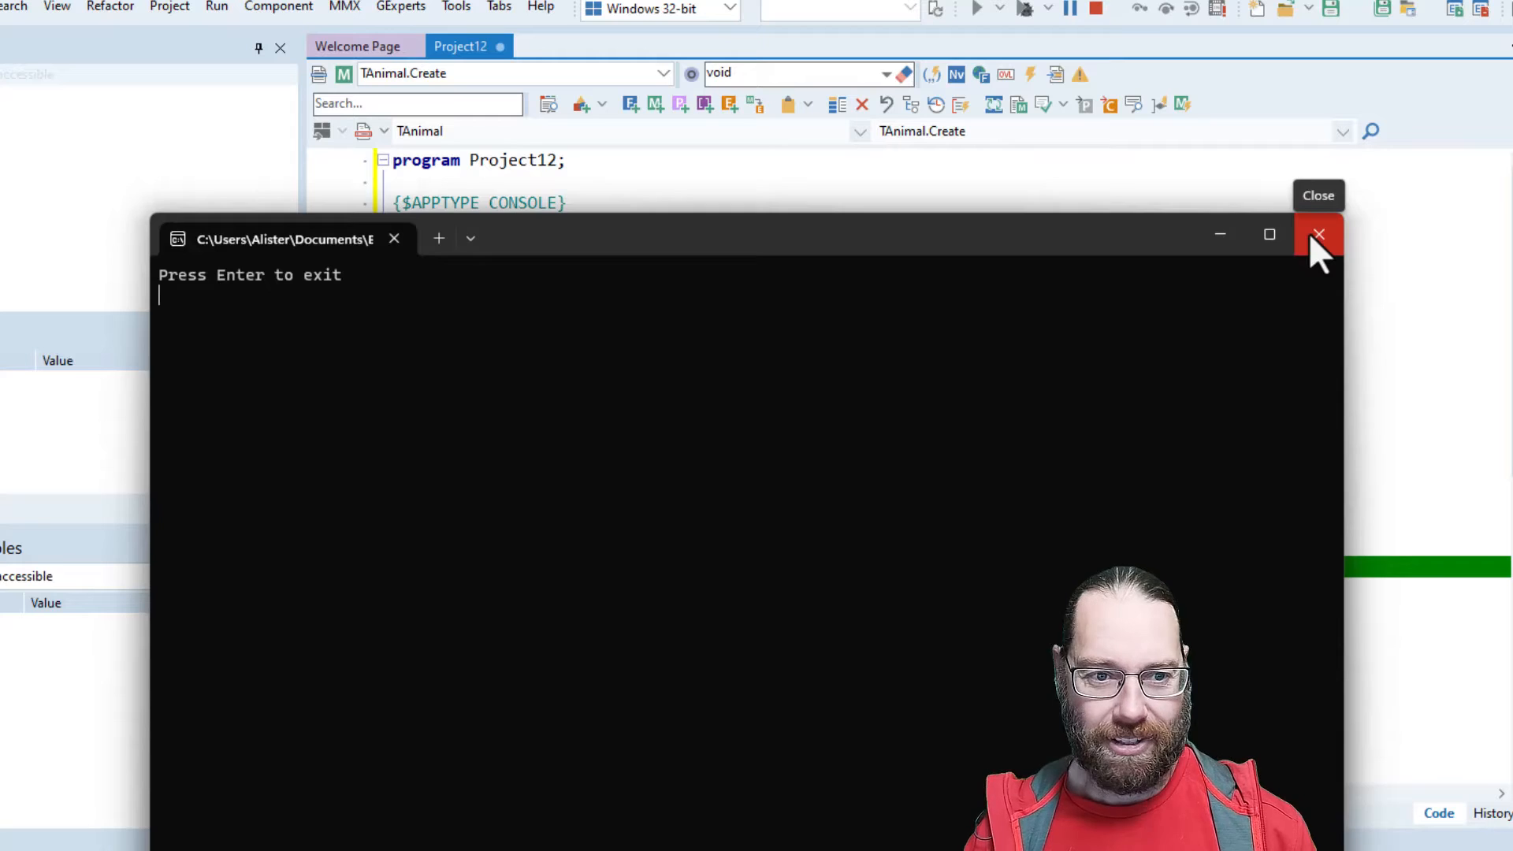
click(1319, 235)
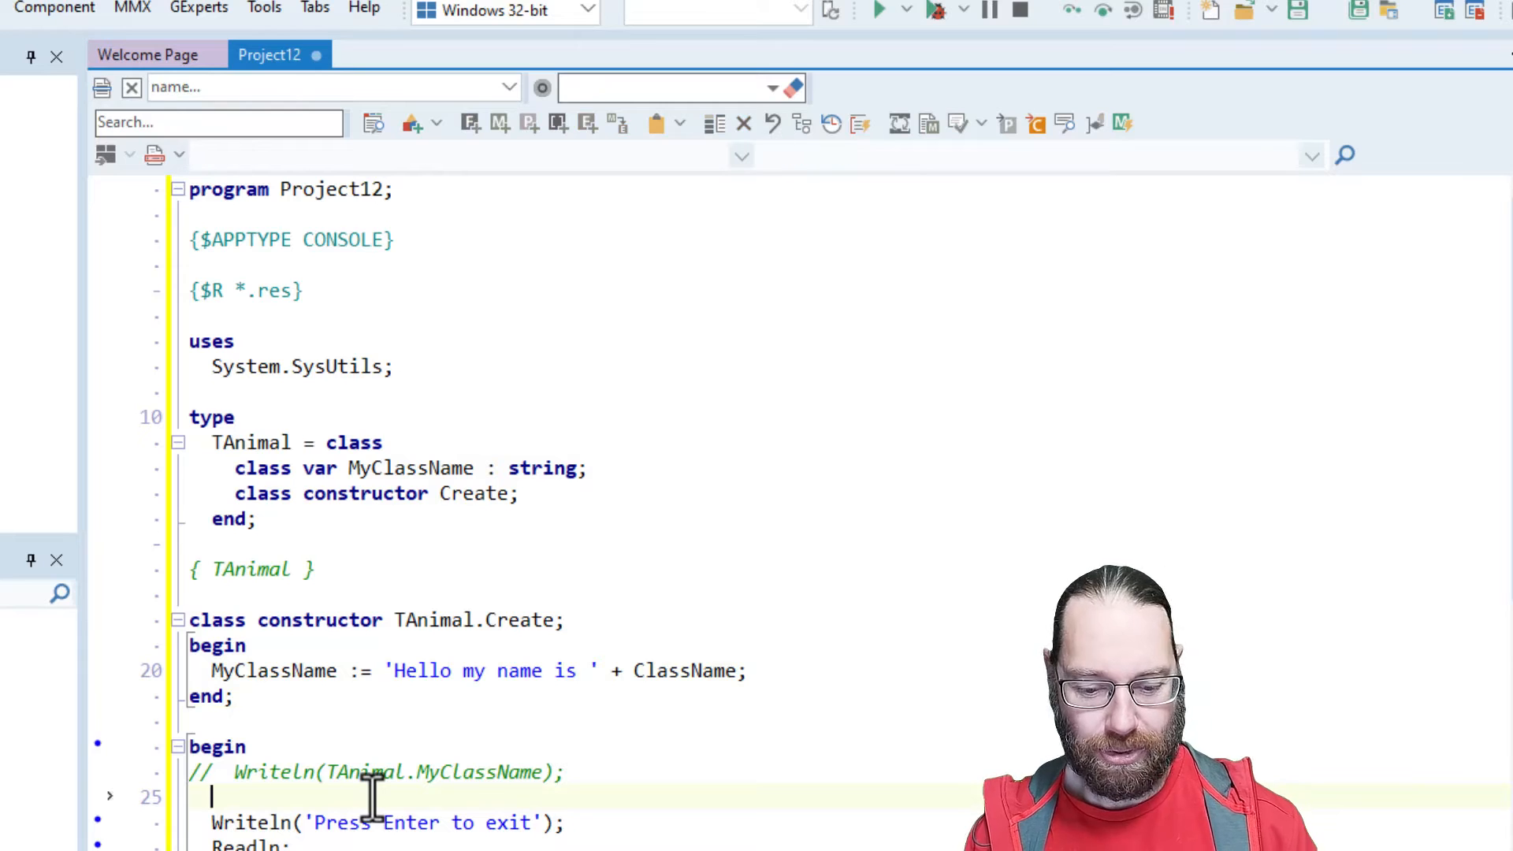
Add a bare TAnimal.ClassName statement to the main block and run the program.
text(TAnimal)
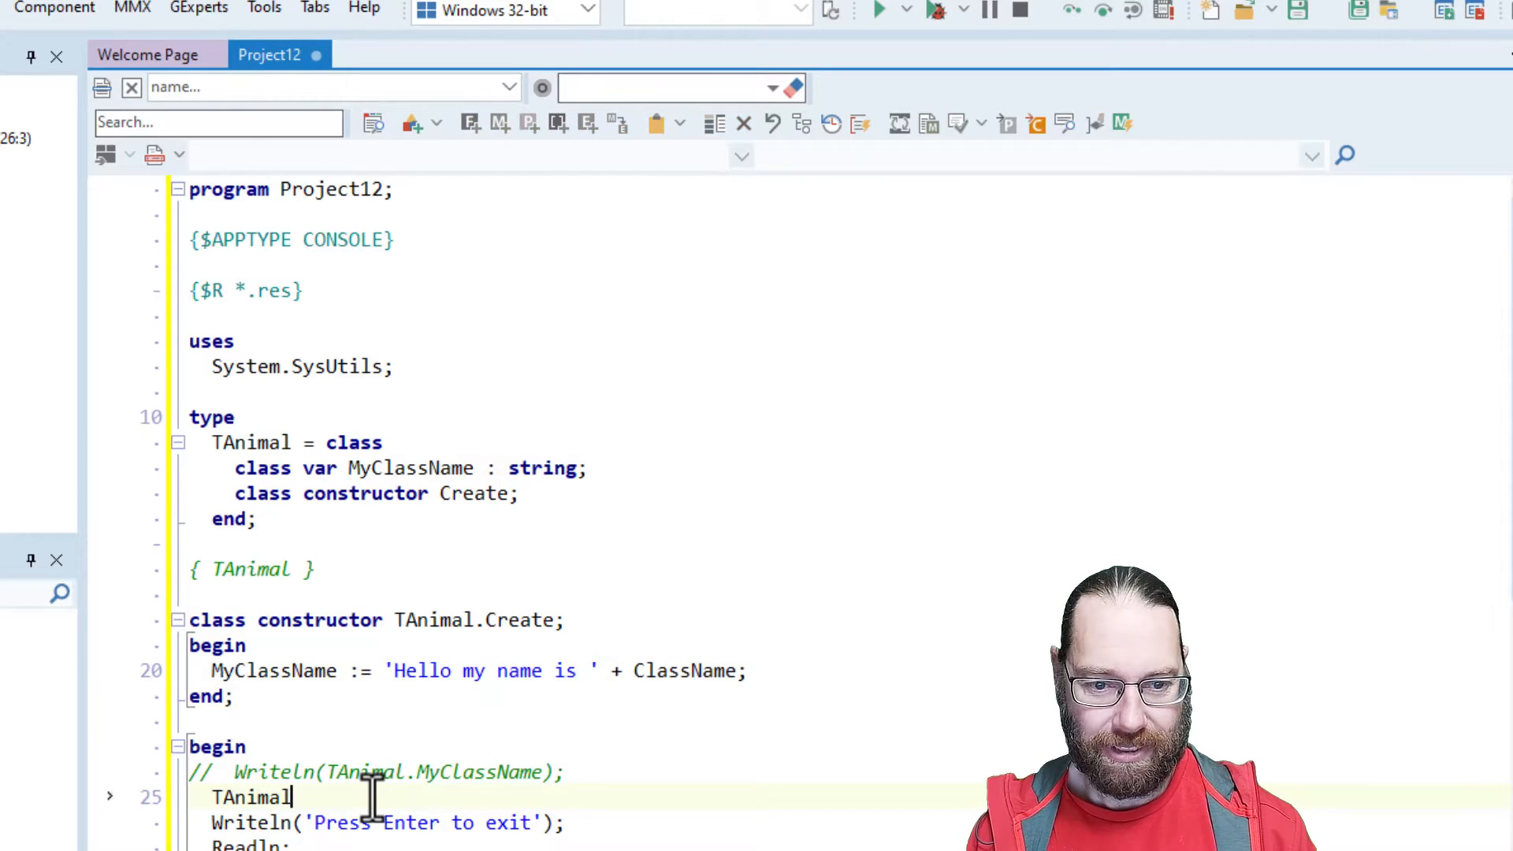
text(.ClassName;)
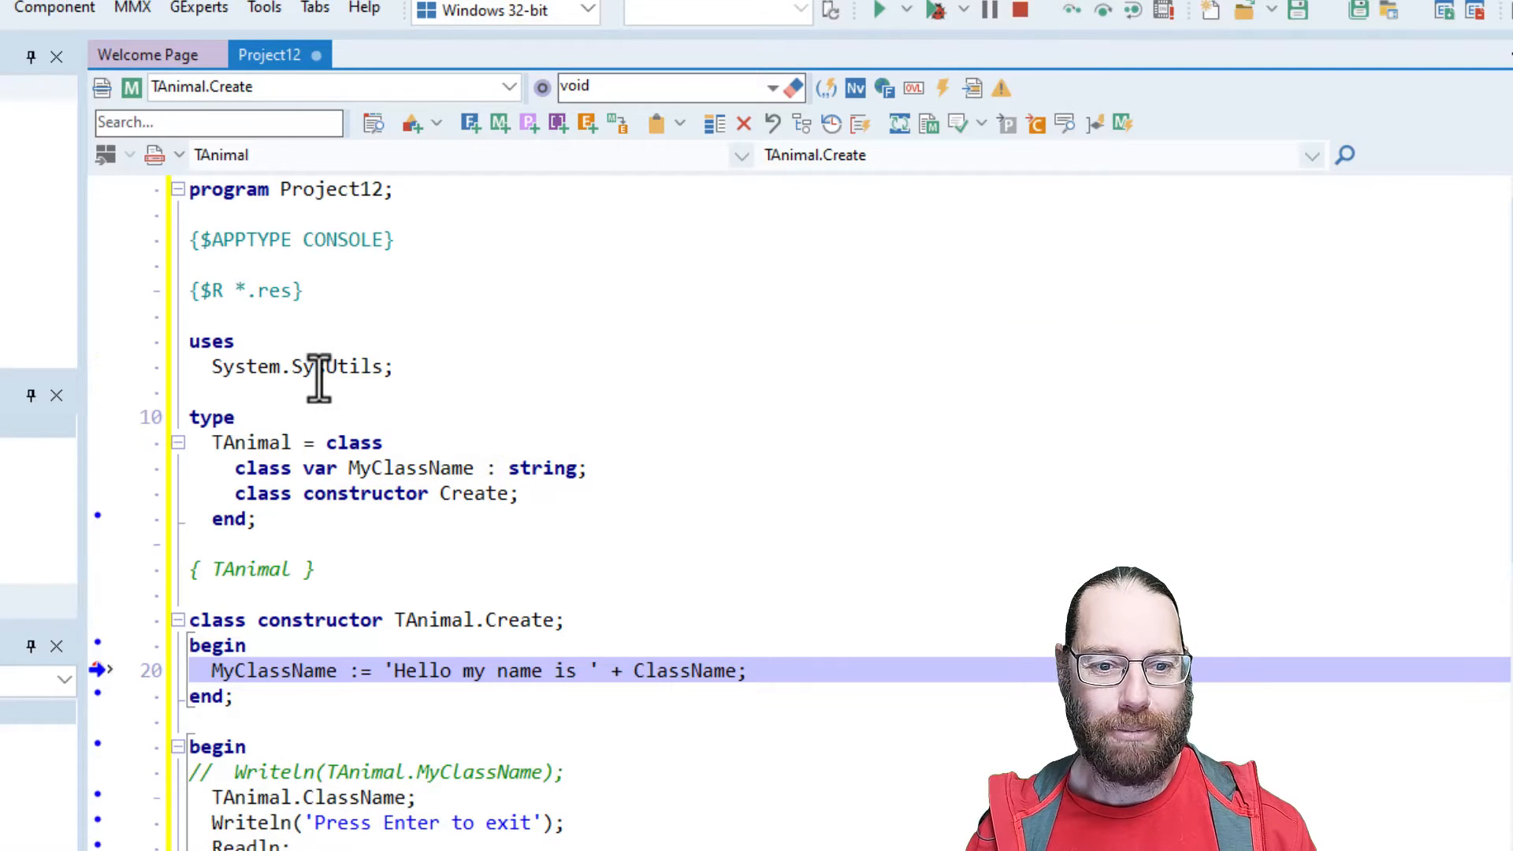
mouse_move(458, 352)
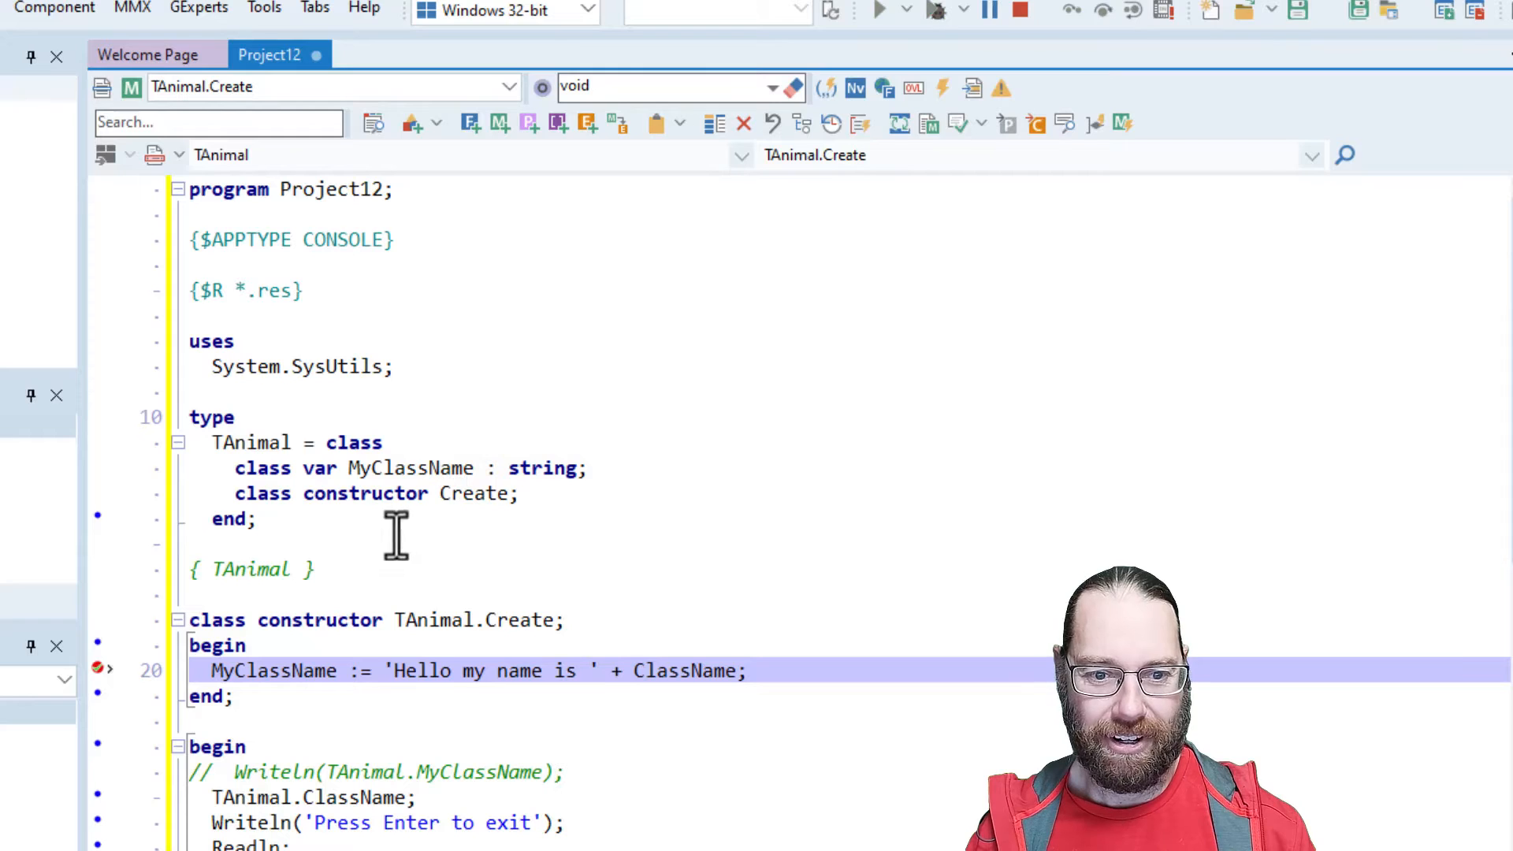
click(876, 11)
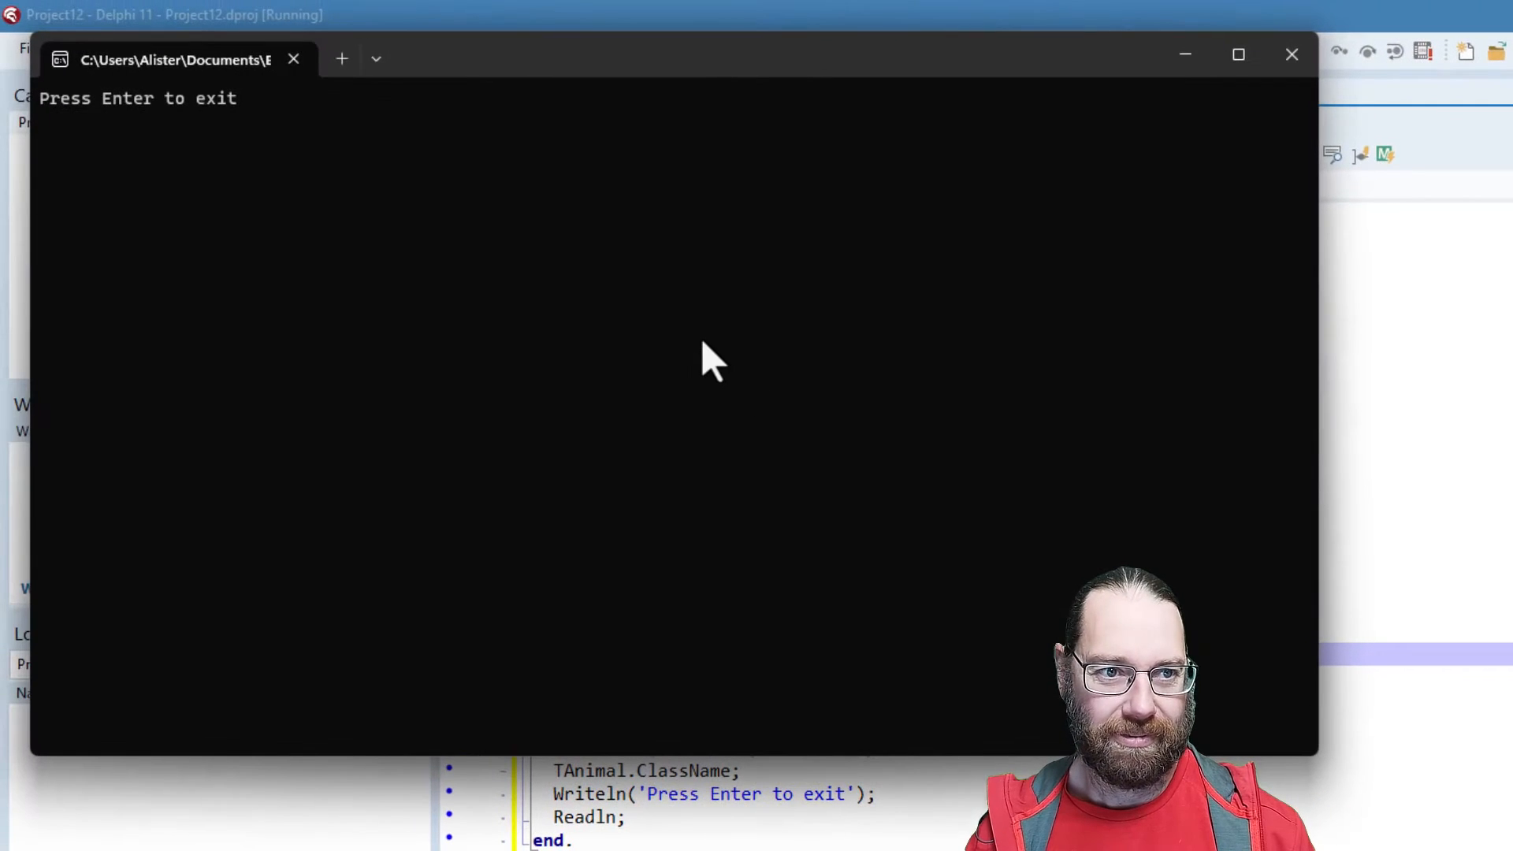
mouse_move(396, 179)
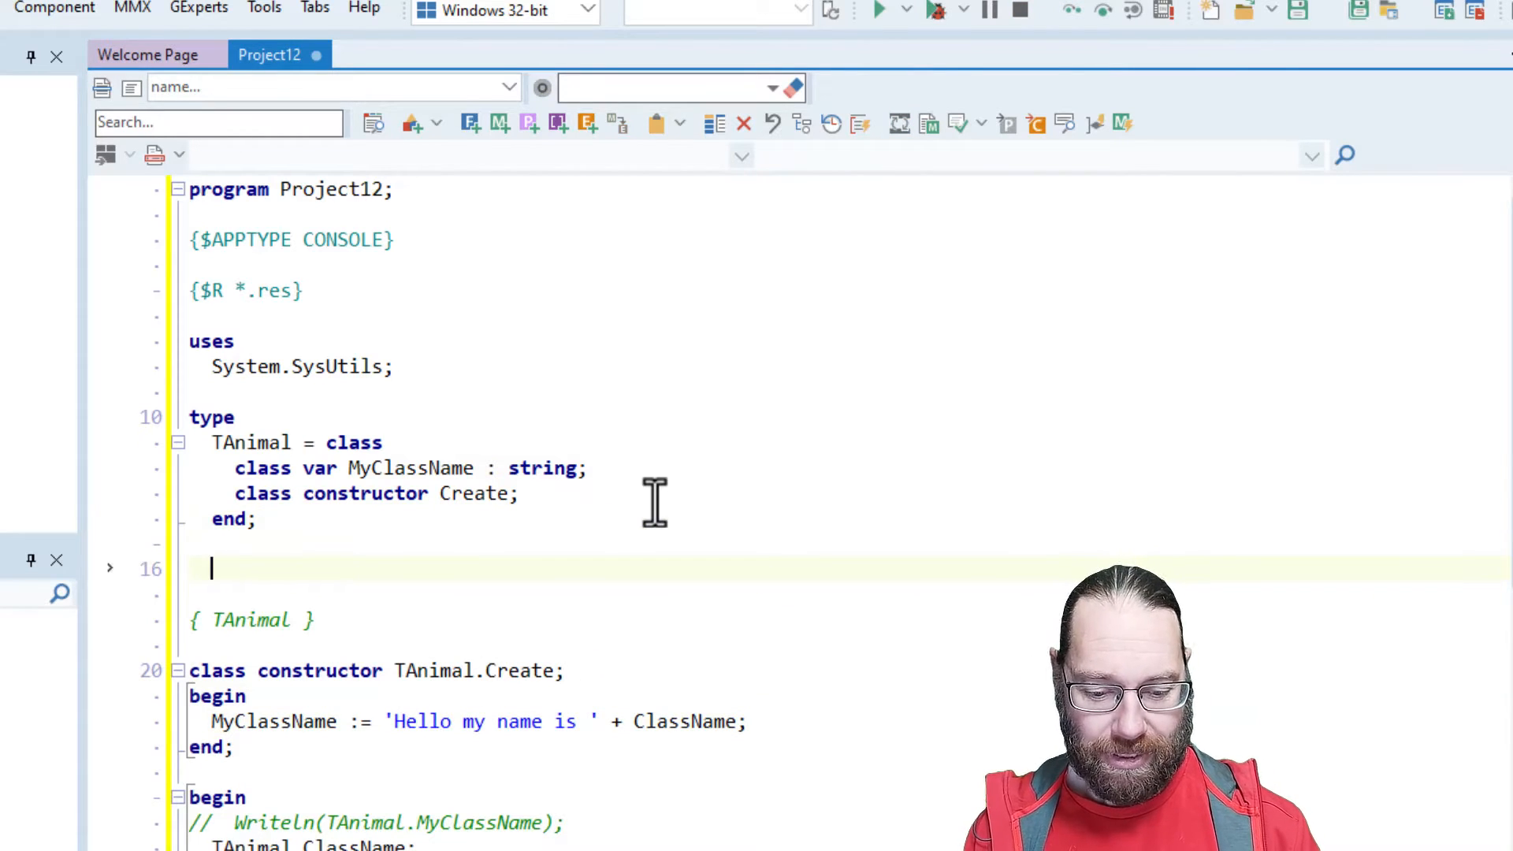
Declare TDog = class(TAnimal), drop TAnimal.ClassName, and duplicate the Writeln for TDog.
text(TDog = class(TAnimal))
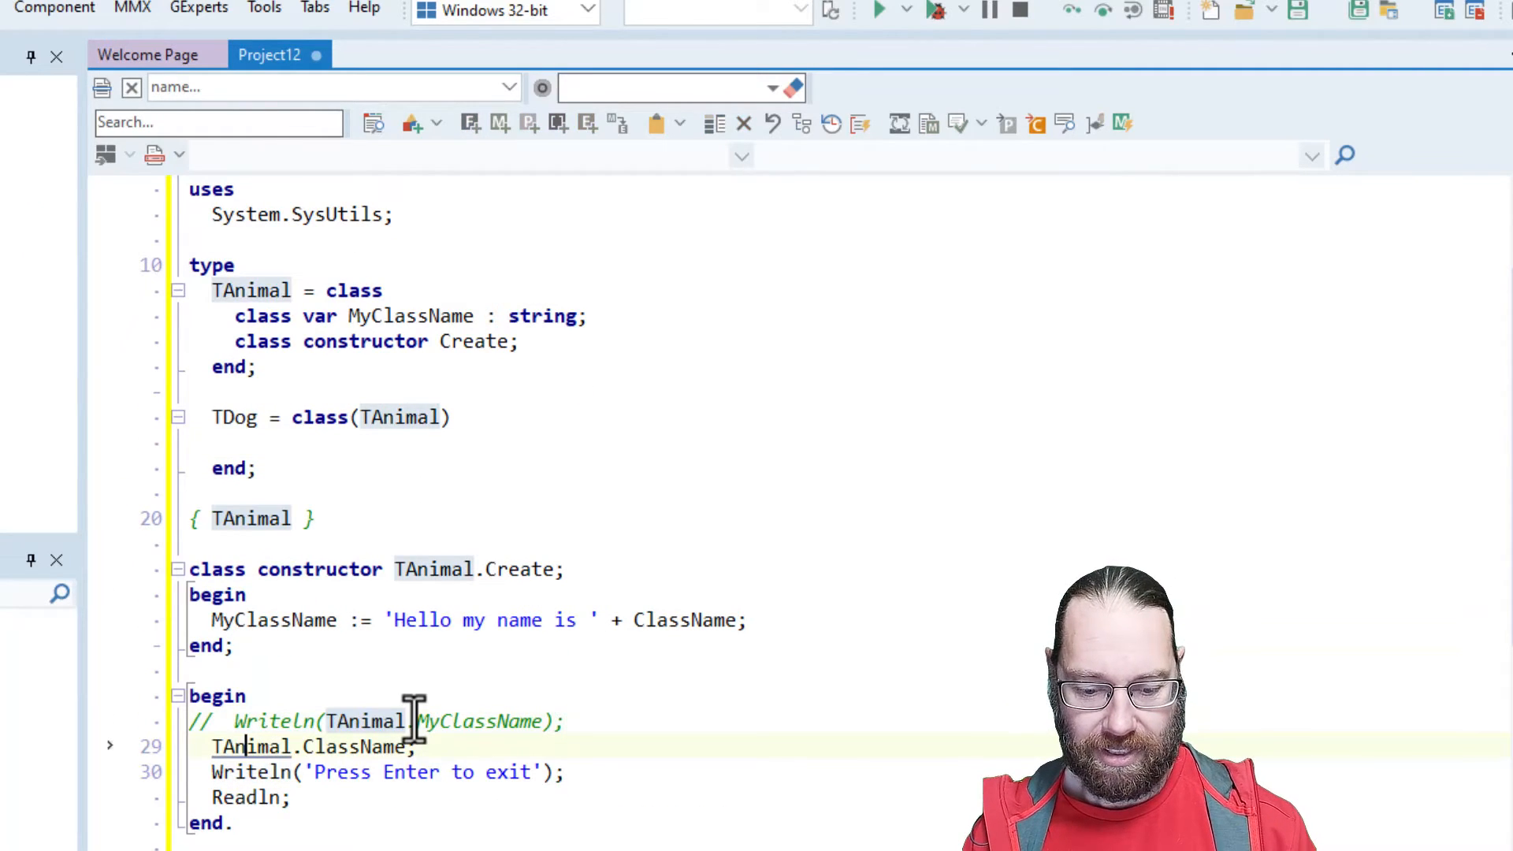
key(ctrl+y)
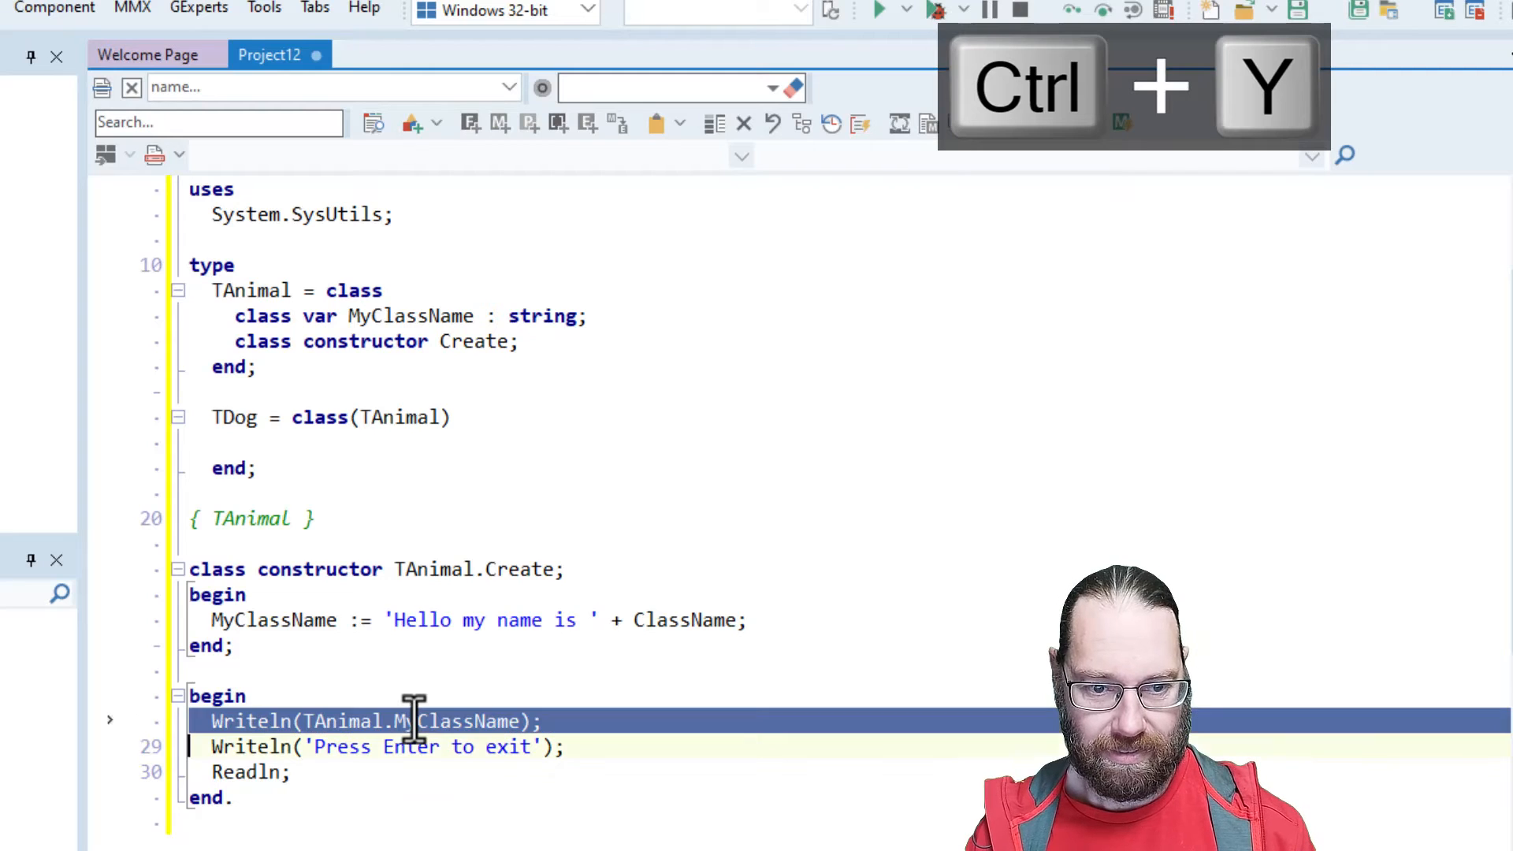
key(ctrl+v)
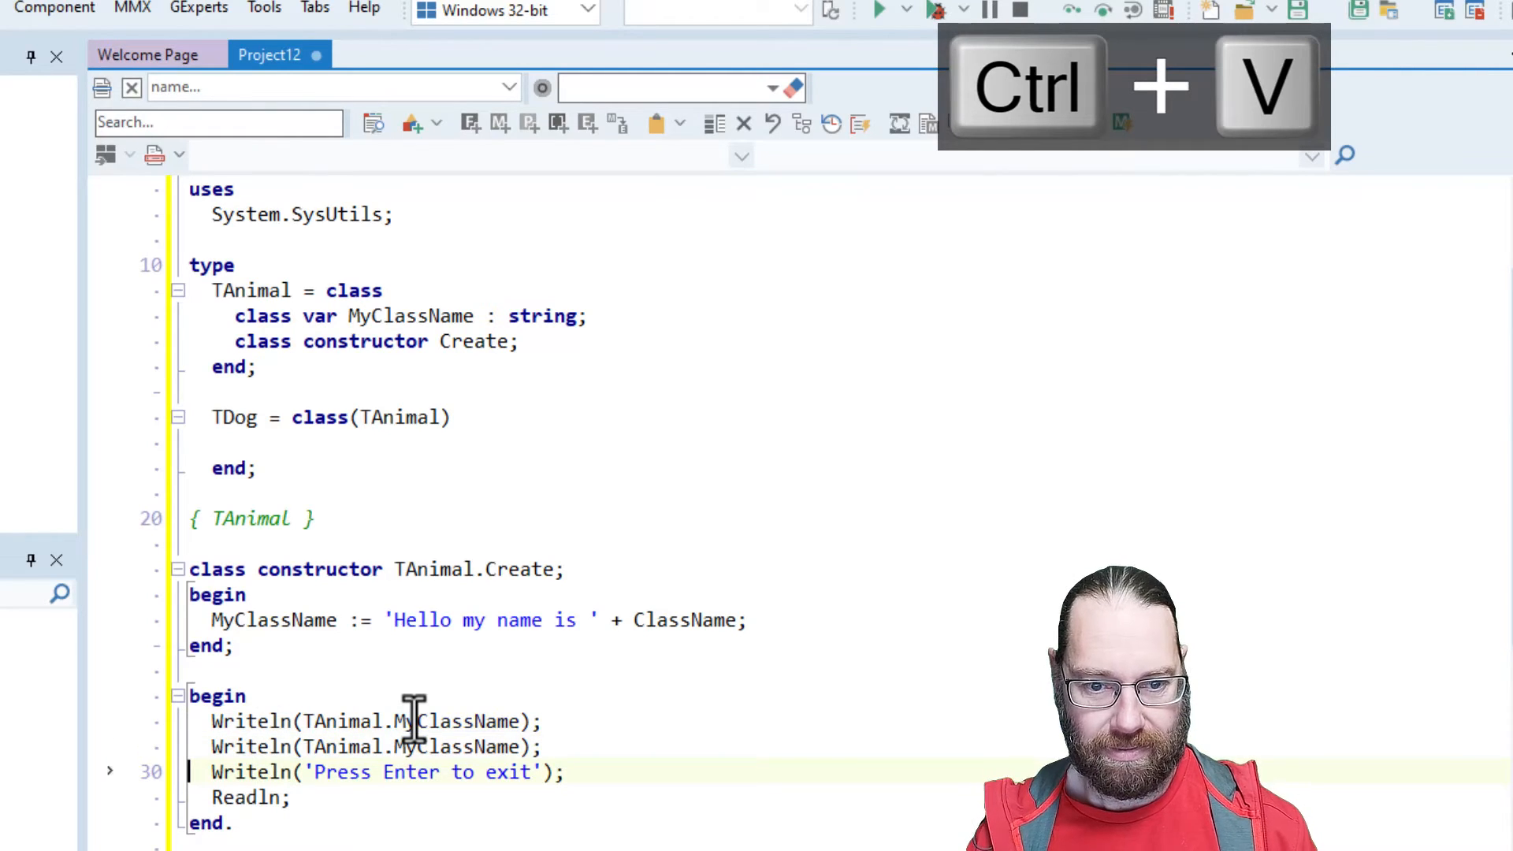
double_click(341, 746)
text(Dog)
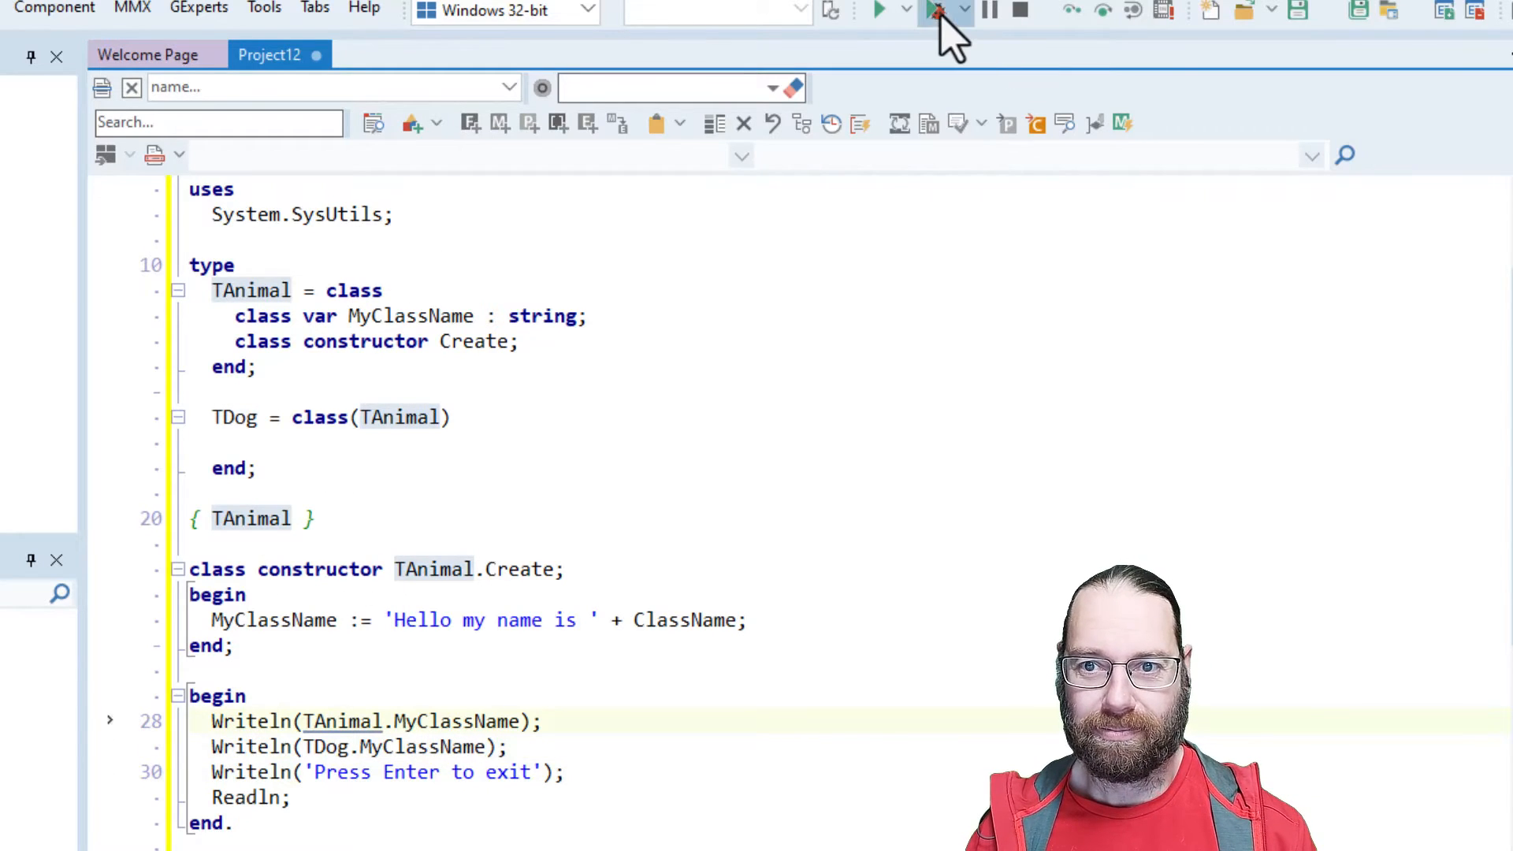
click(933, 10)
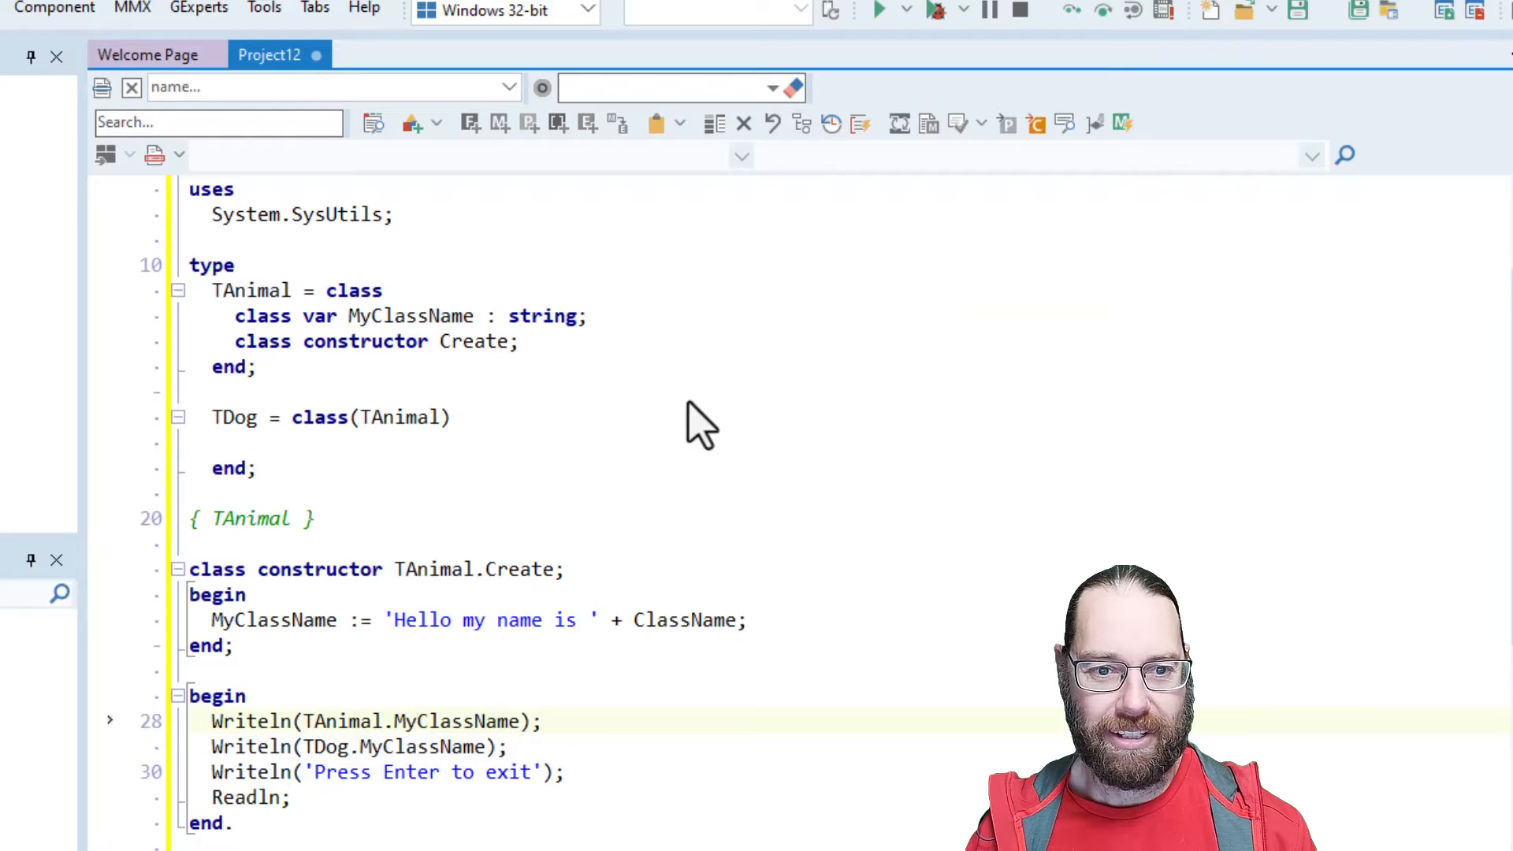
Run the program, which prints 'Hello my name is TAnimal' on both lines.
click(876, 10)
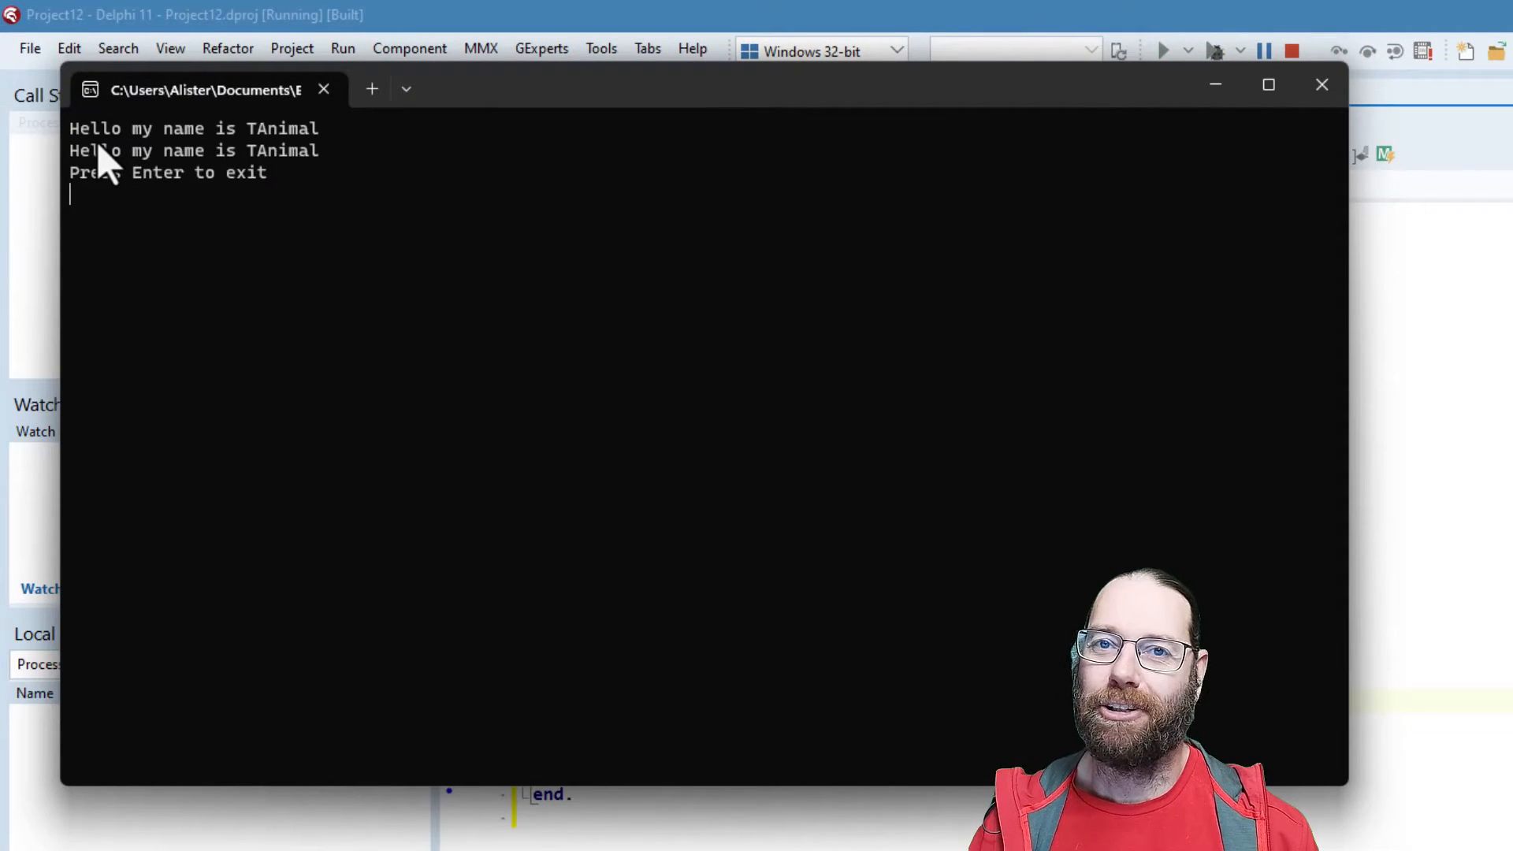
mouse_move(1040, 222)
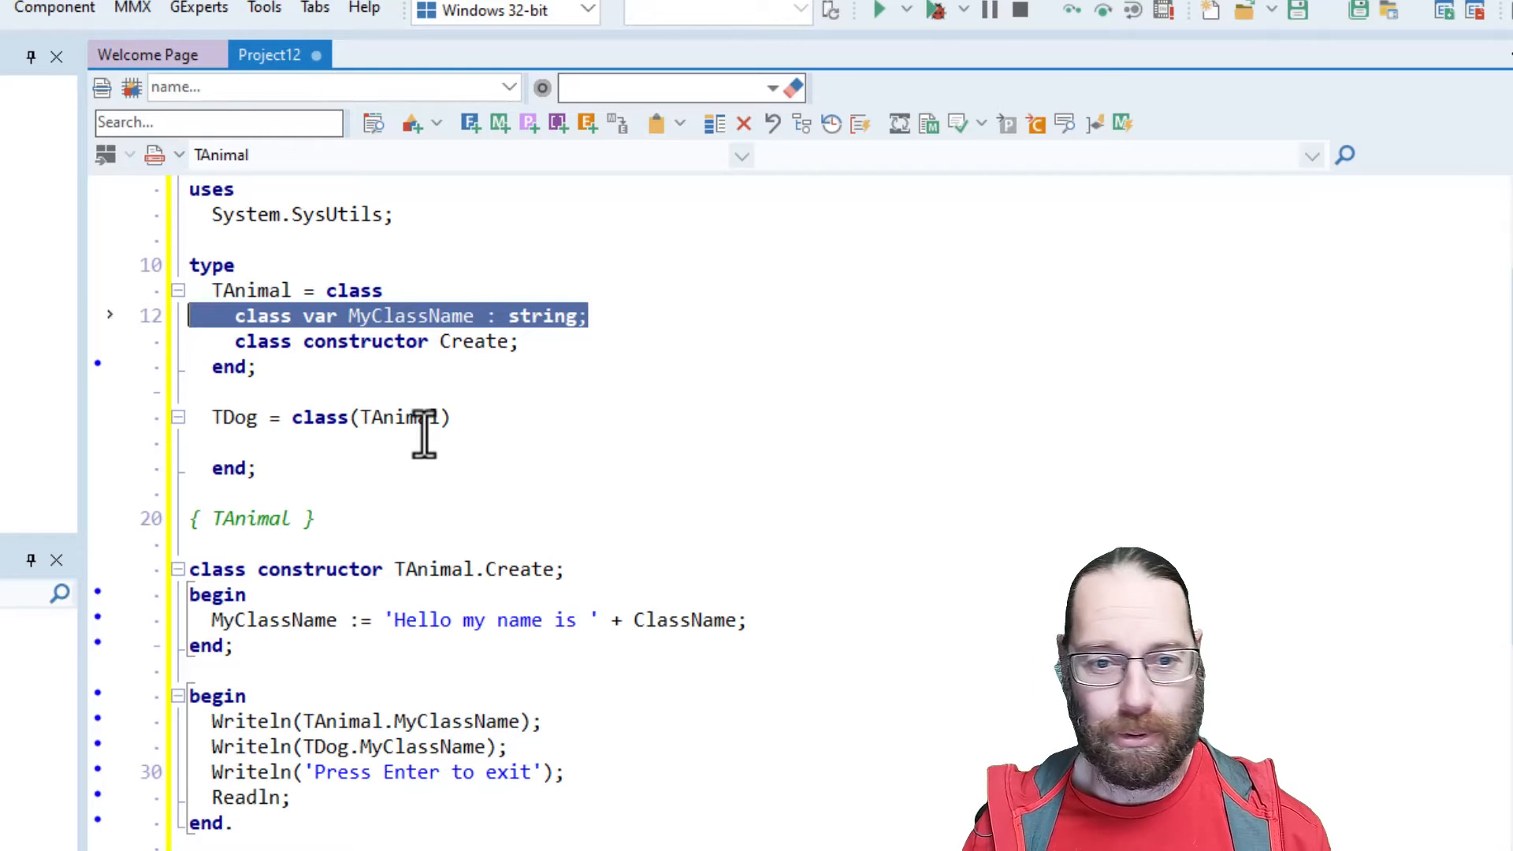
mouse_move(435, 275)
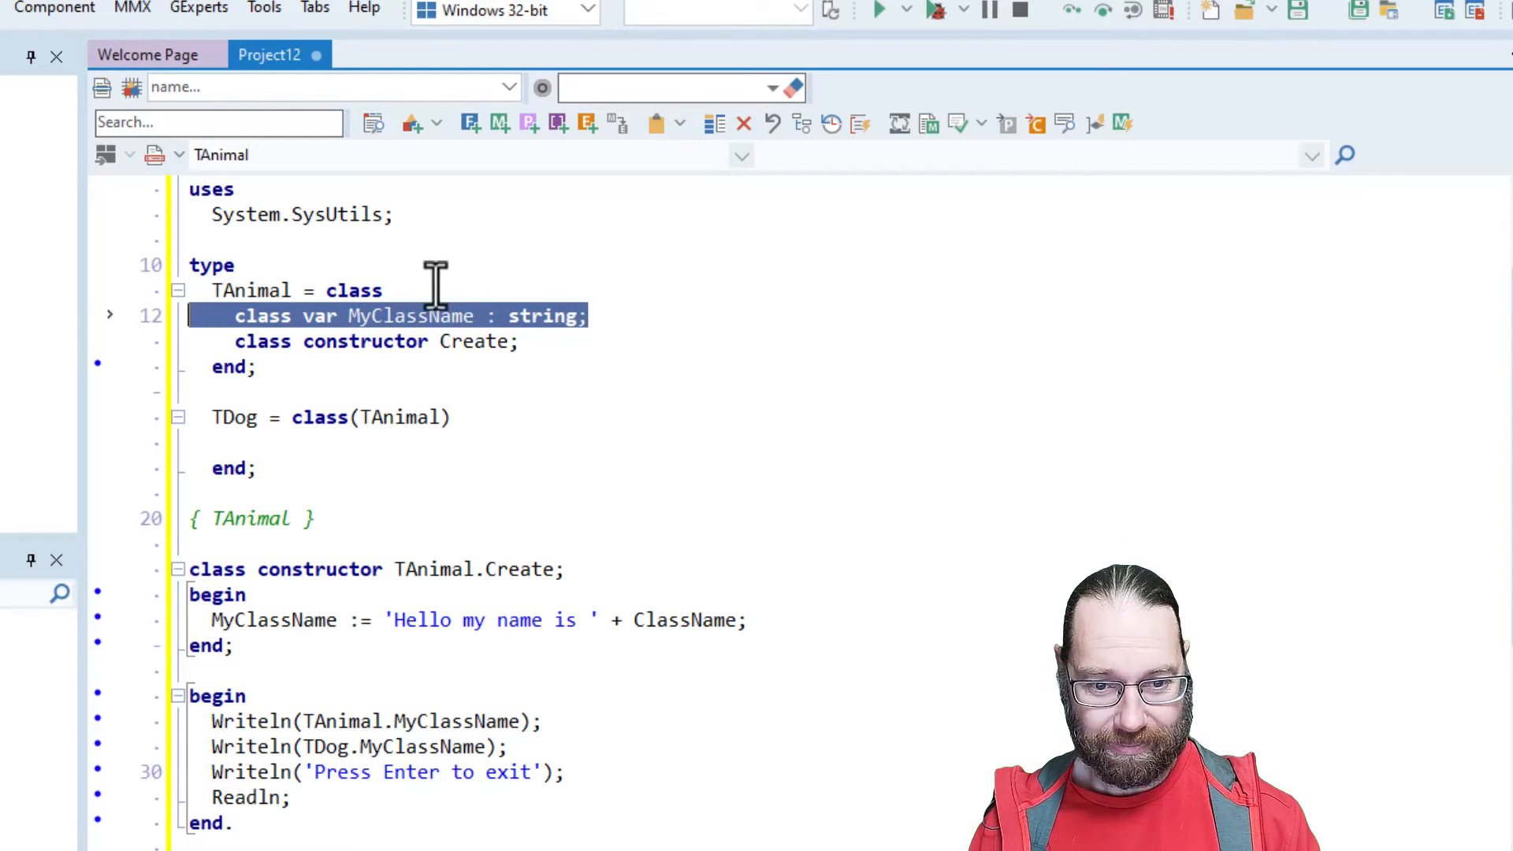
Give TDog its own class constructor Create assigning 'Hello my name is ' + ClassName.
click(434, 341)
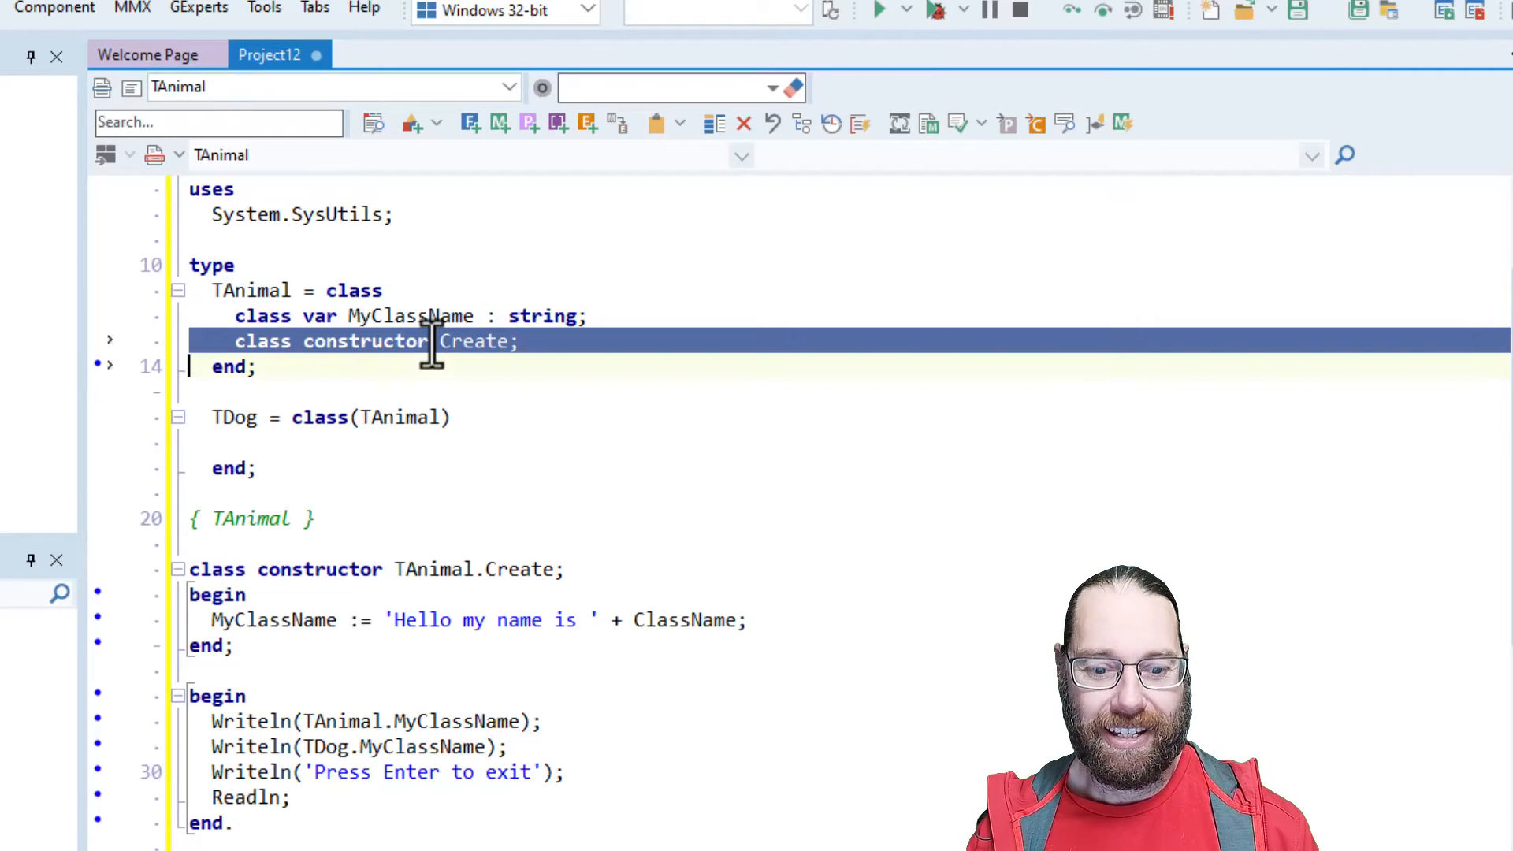
key(ctrl+v)
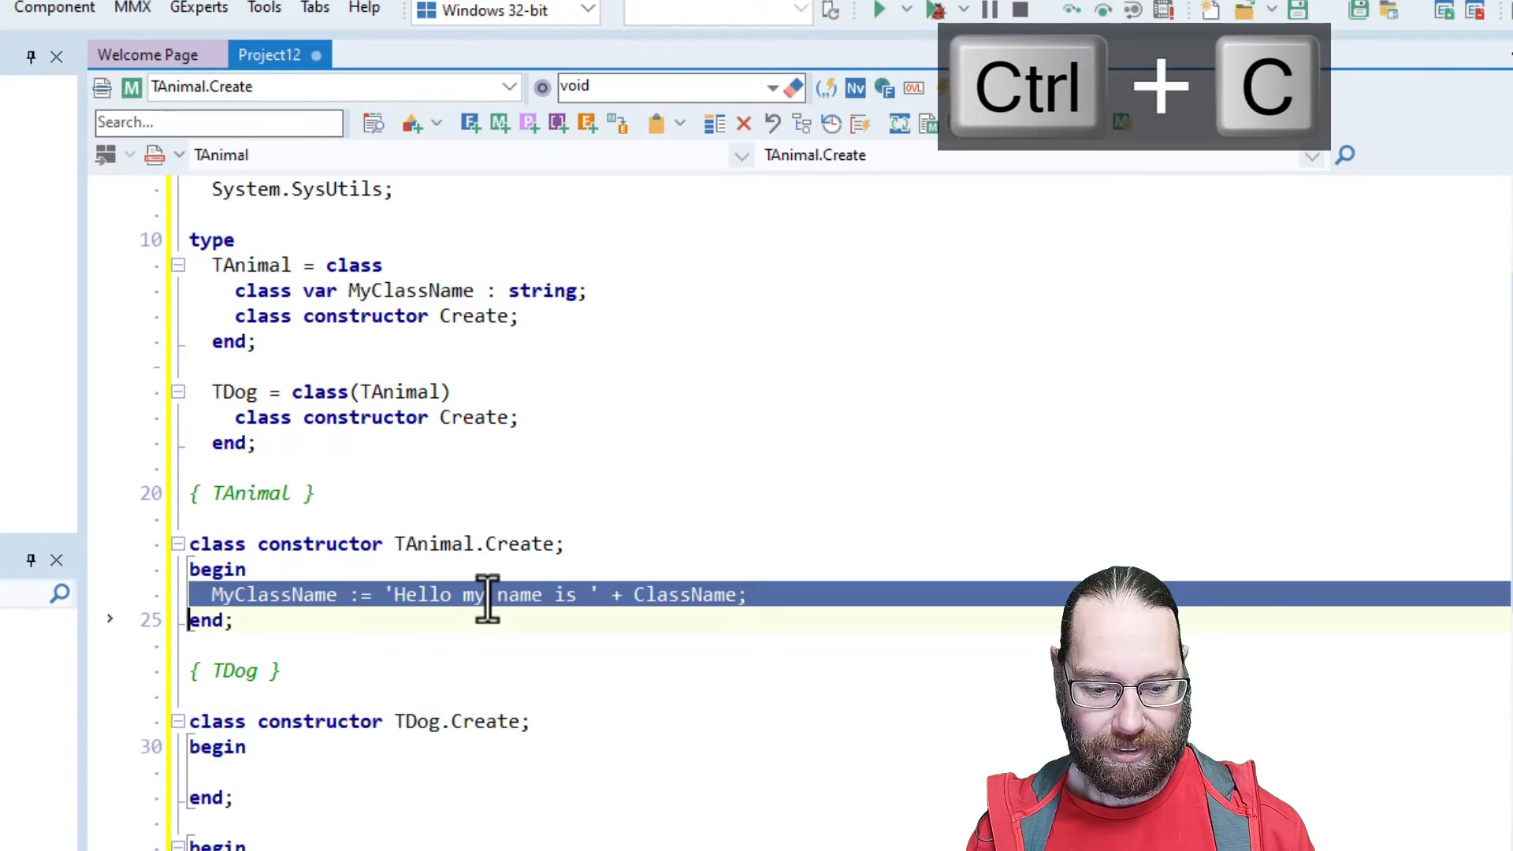
key(ctrl+v)
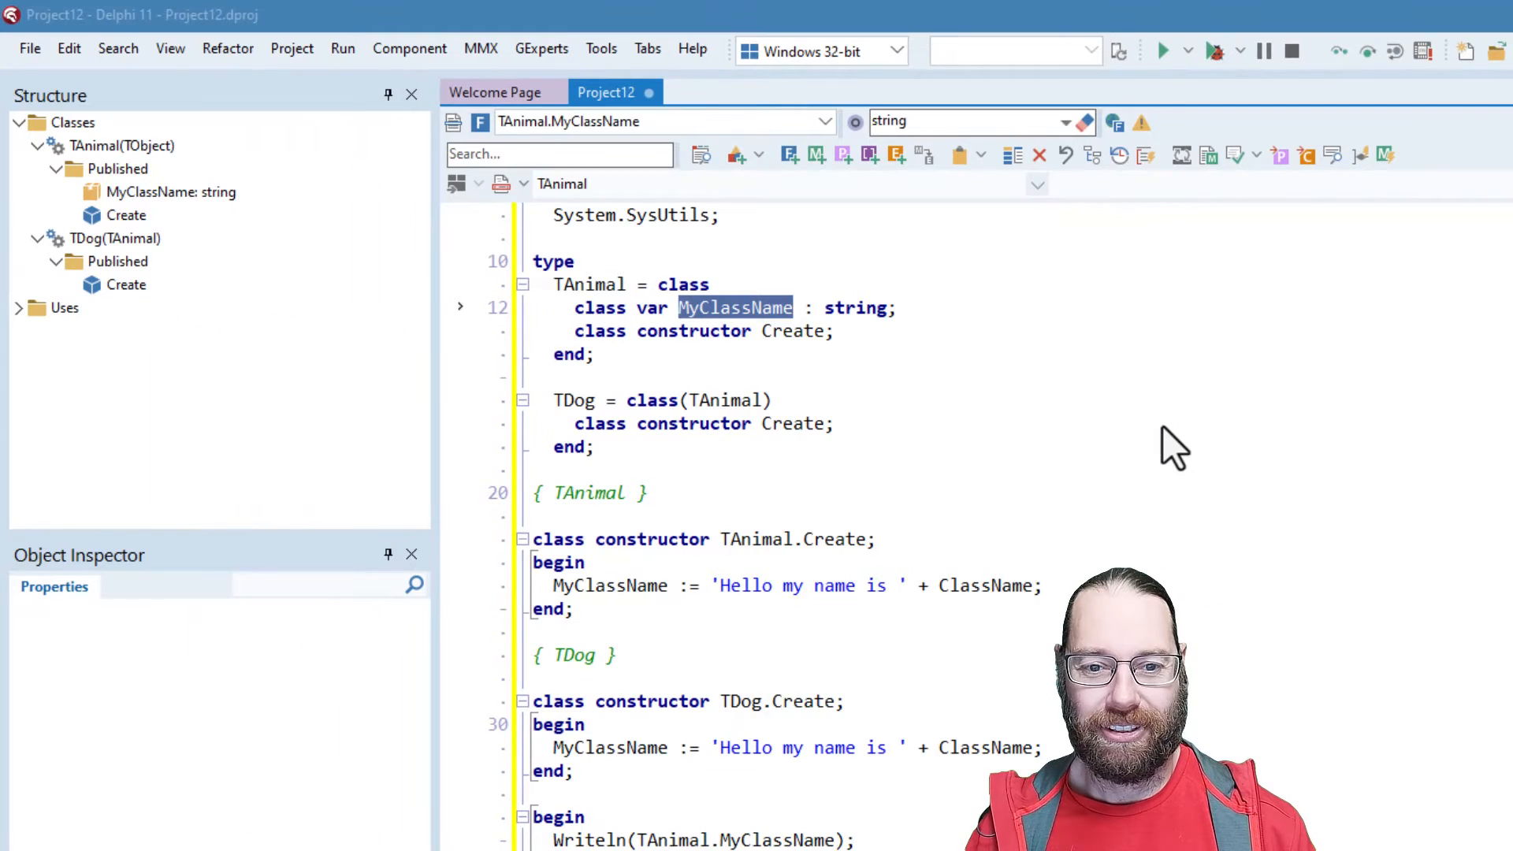
Set breakpoints on both MyClassName assignment lines and debug-run, pausing in TAnimal's constructor.
click(1163, 50)
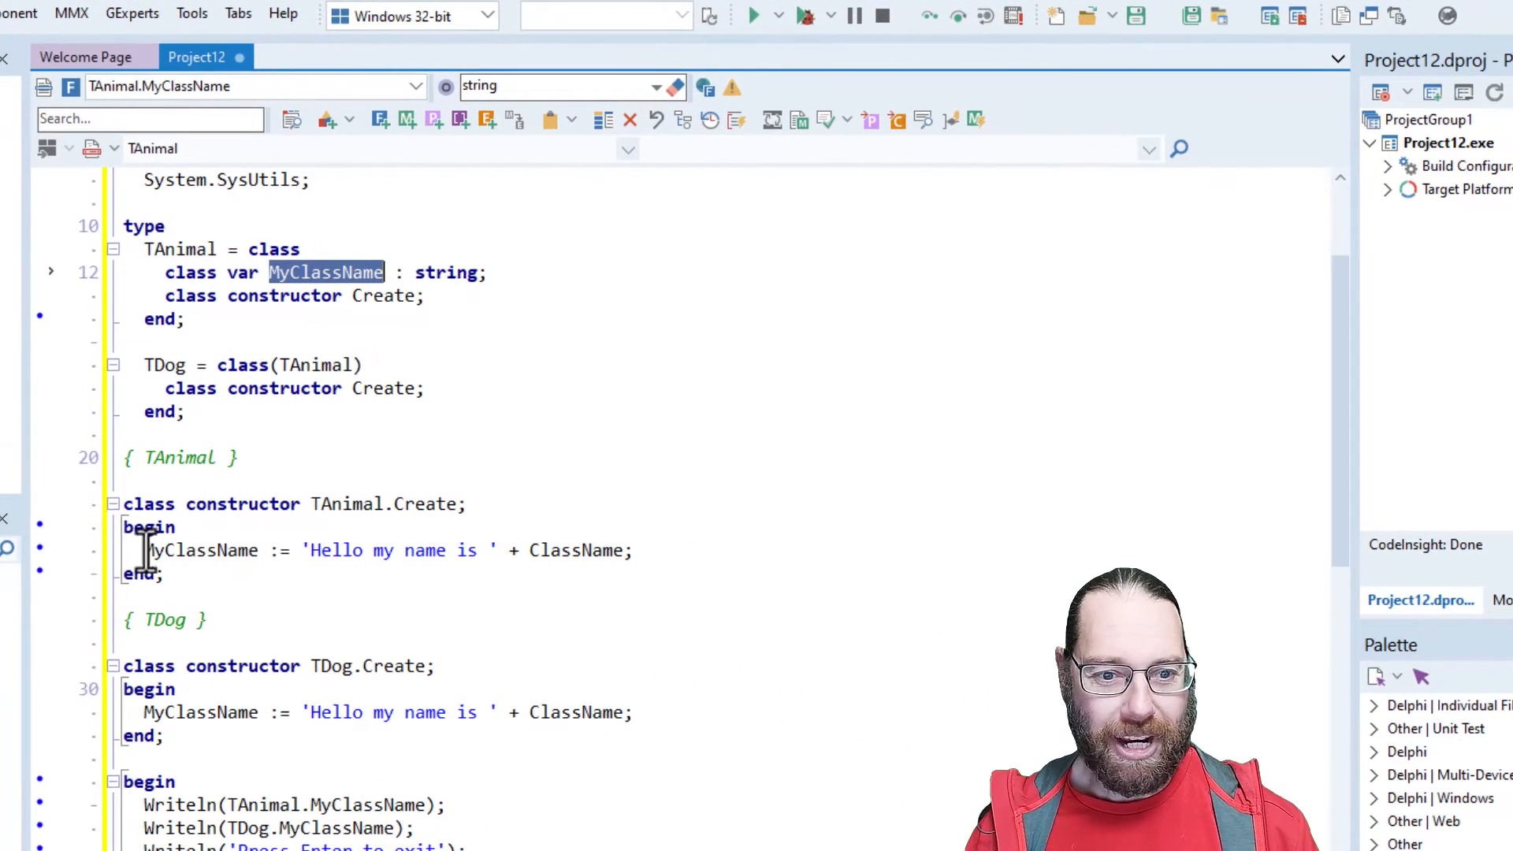
click(41, 712)
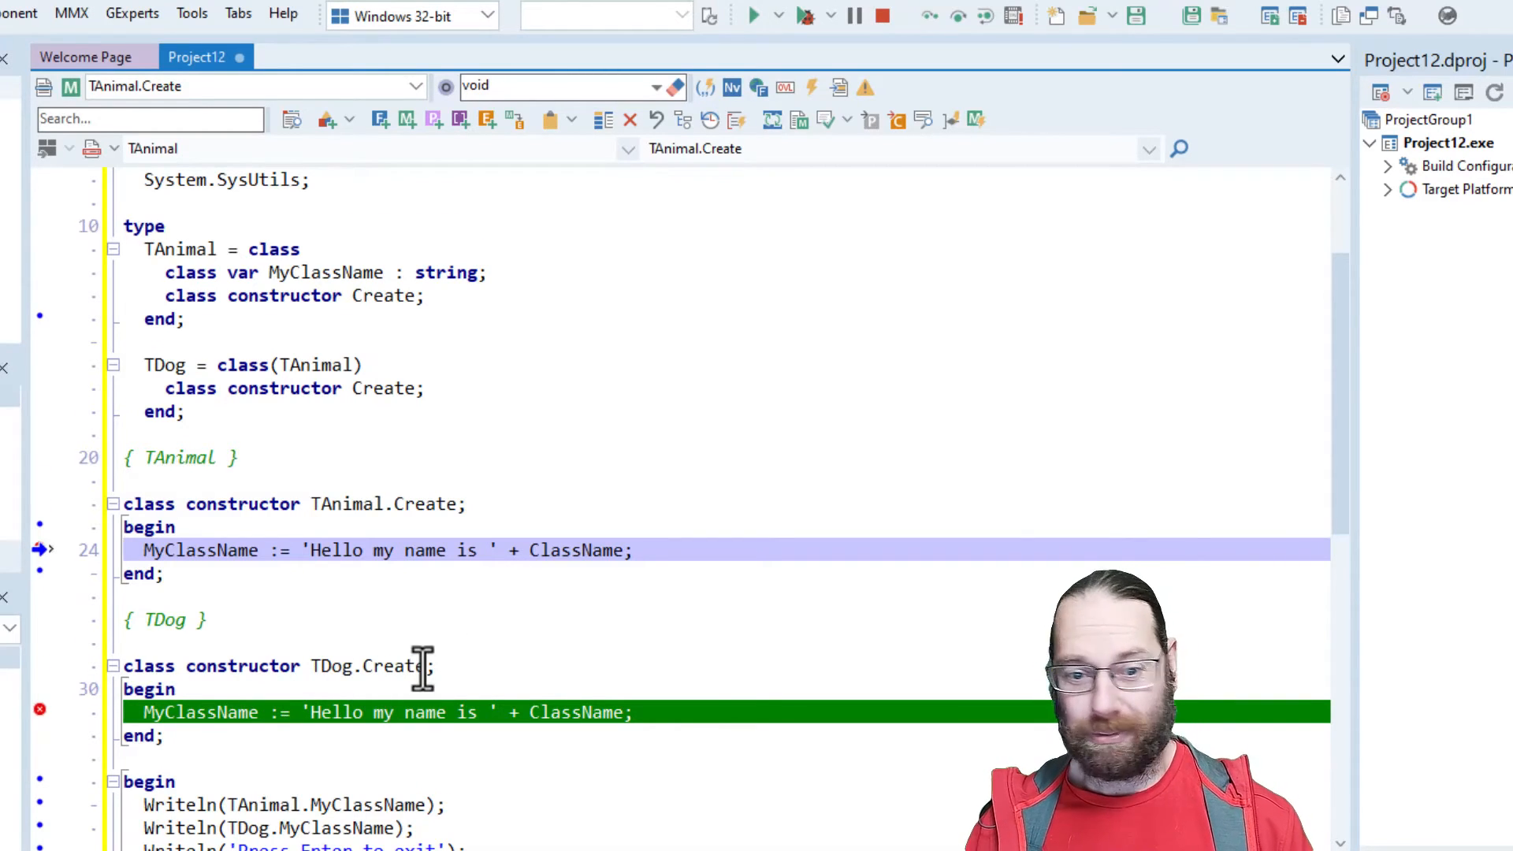
scroll(down, 3)
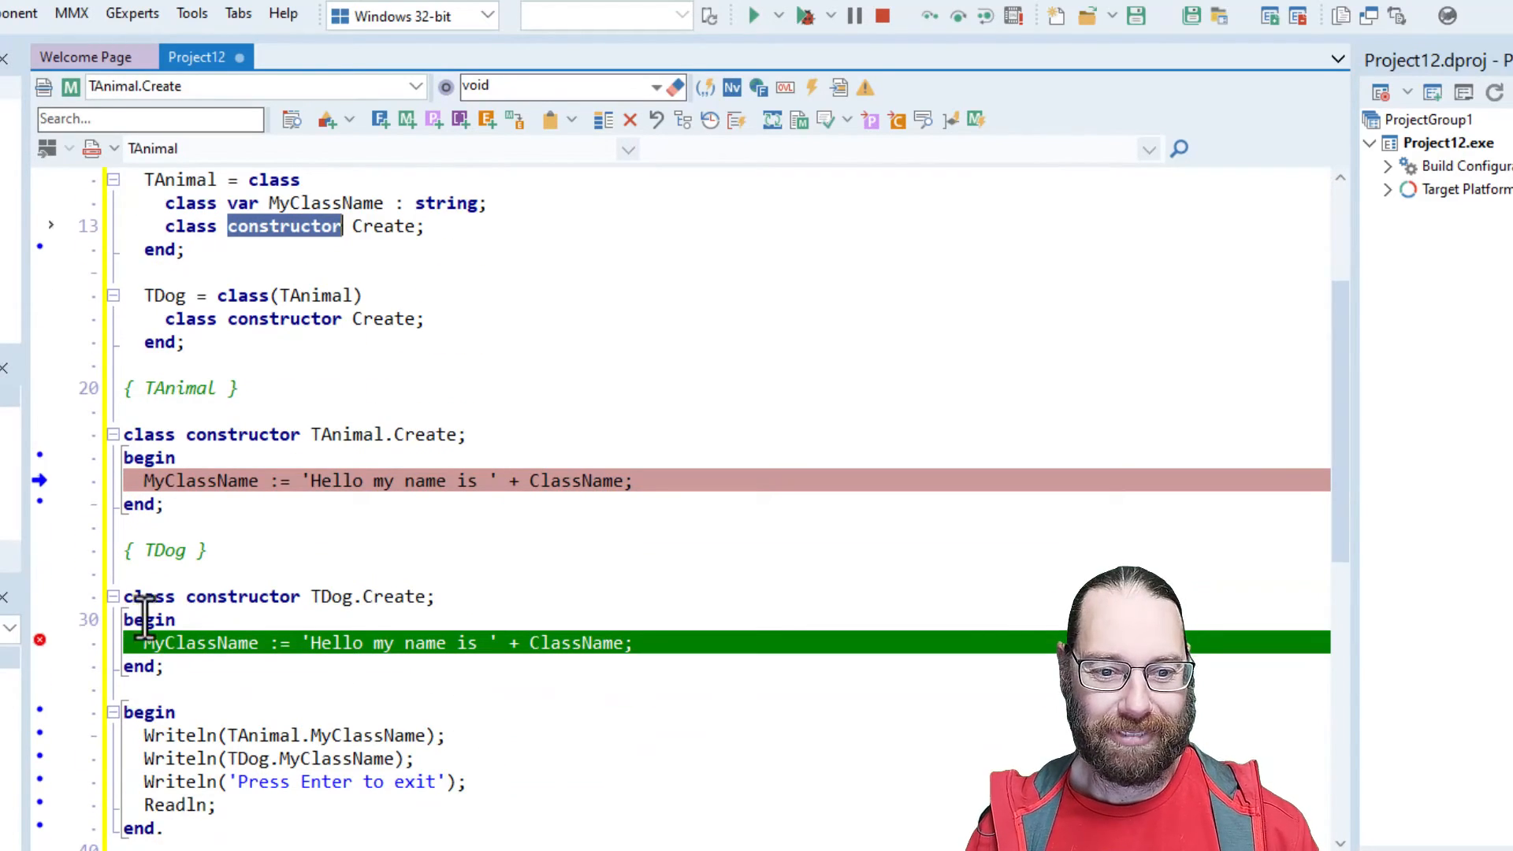
mouse_move(473, 598)
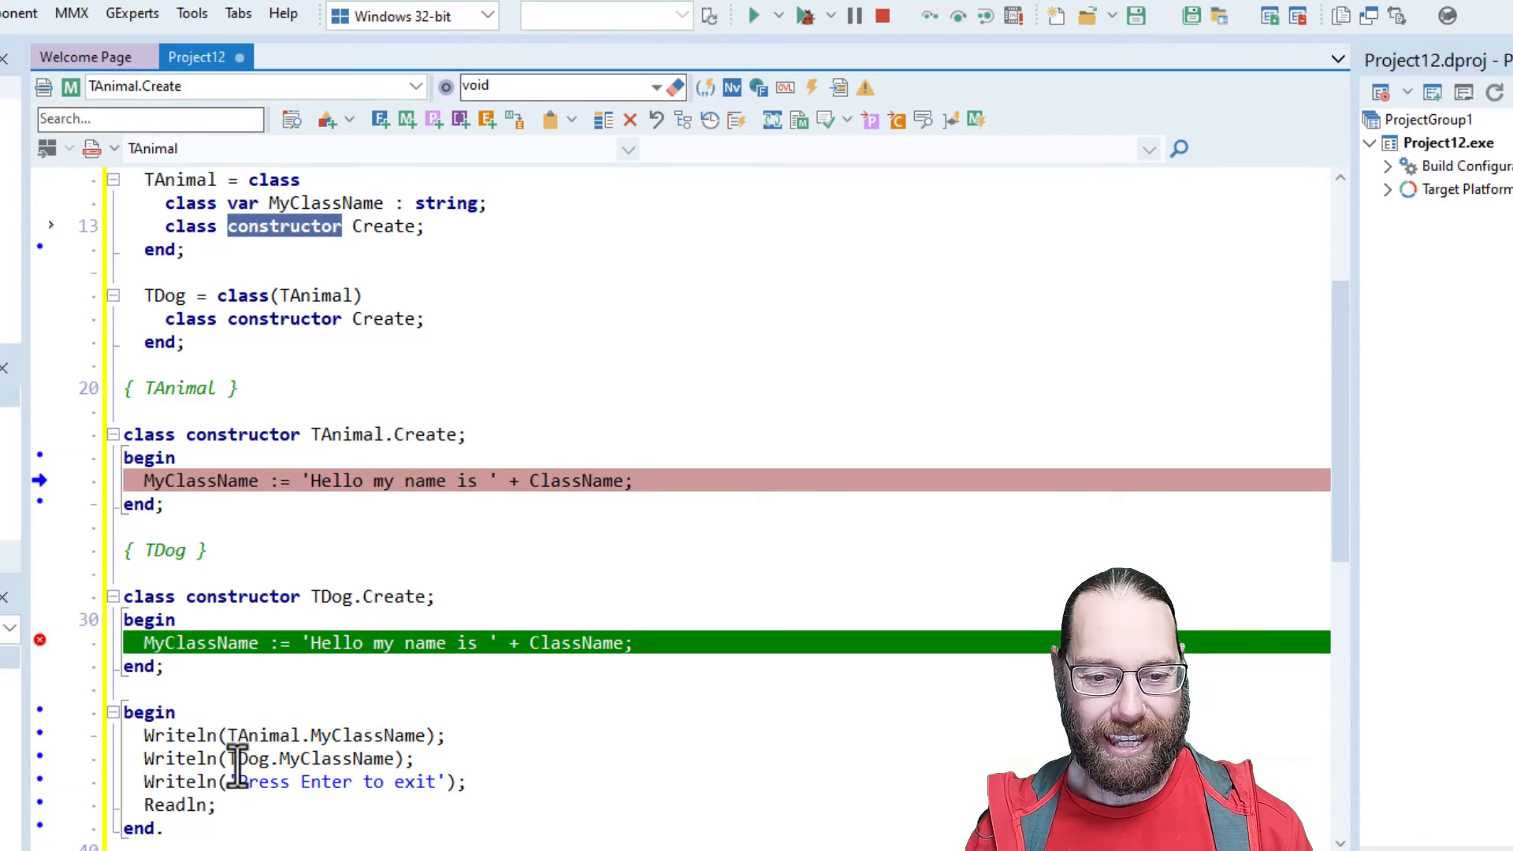
double_click(246, 758)
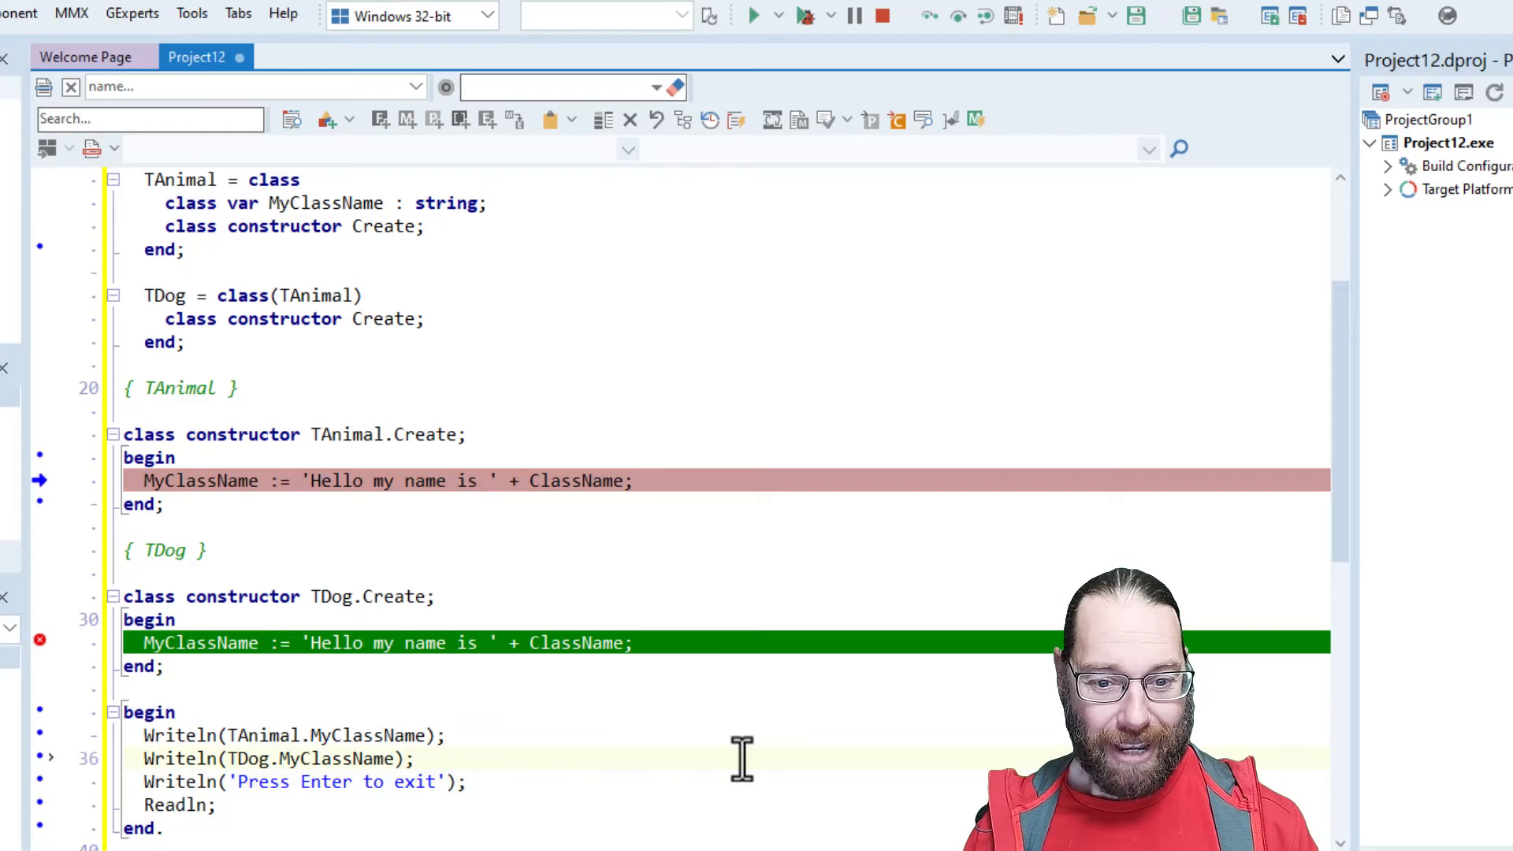
Reset the program and add a bare TDog.ClassName statement after the two Writeln lines.
key(Ctrl+F2)
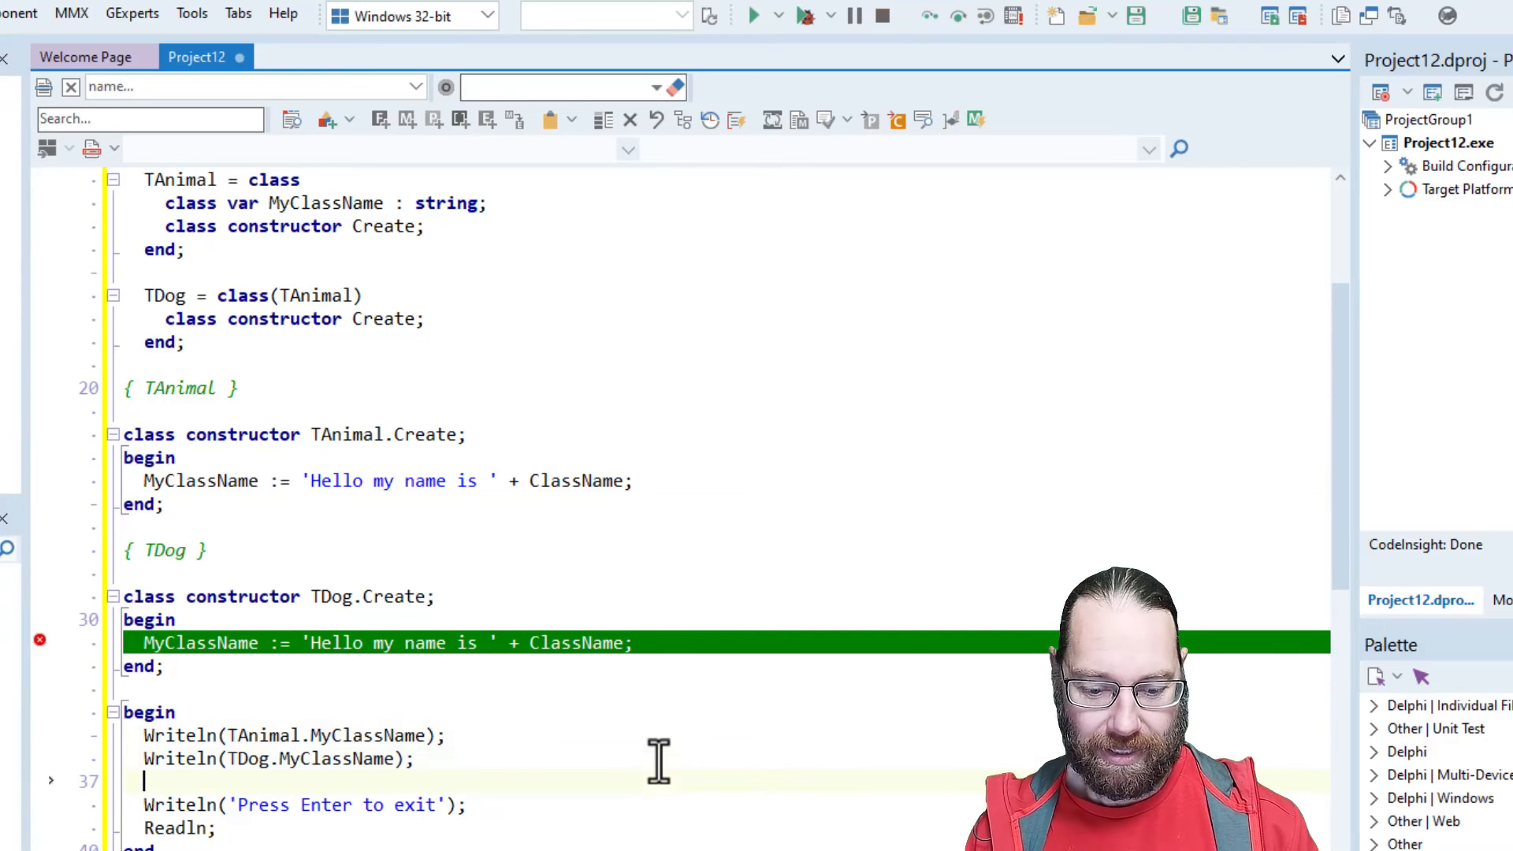
text(TDog.ClassName;)
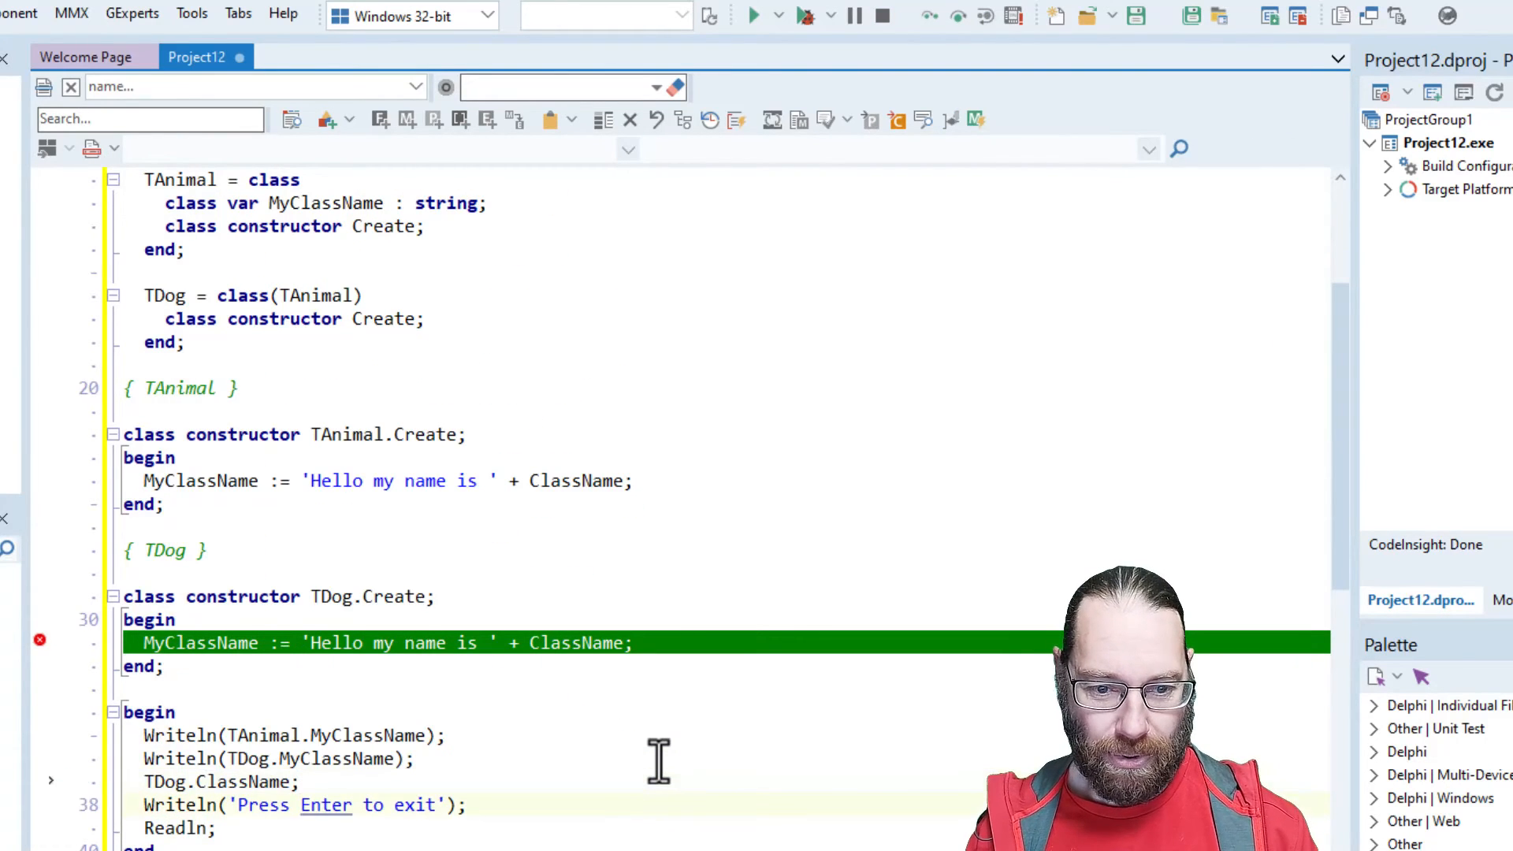
double_click(576, 643)
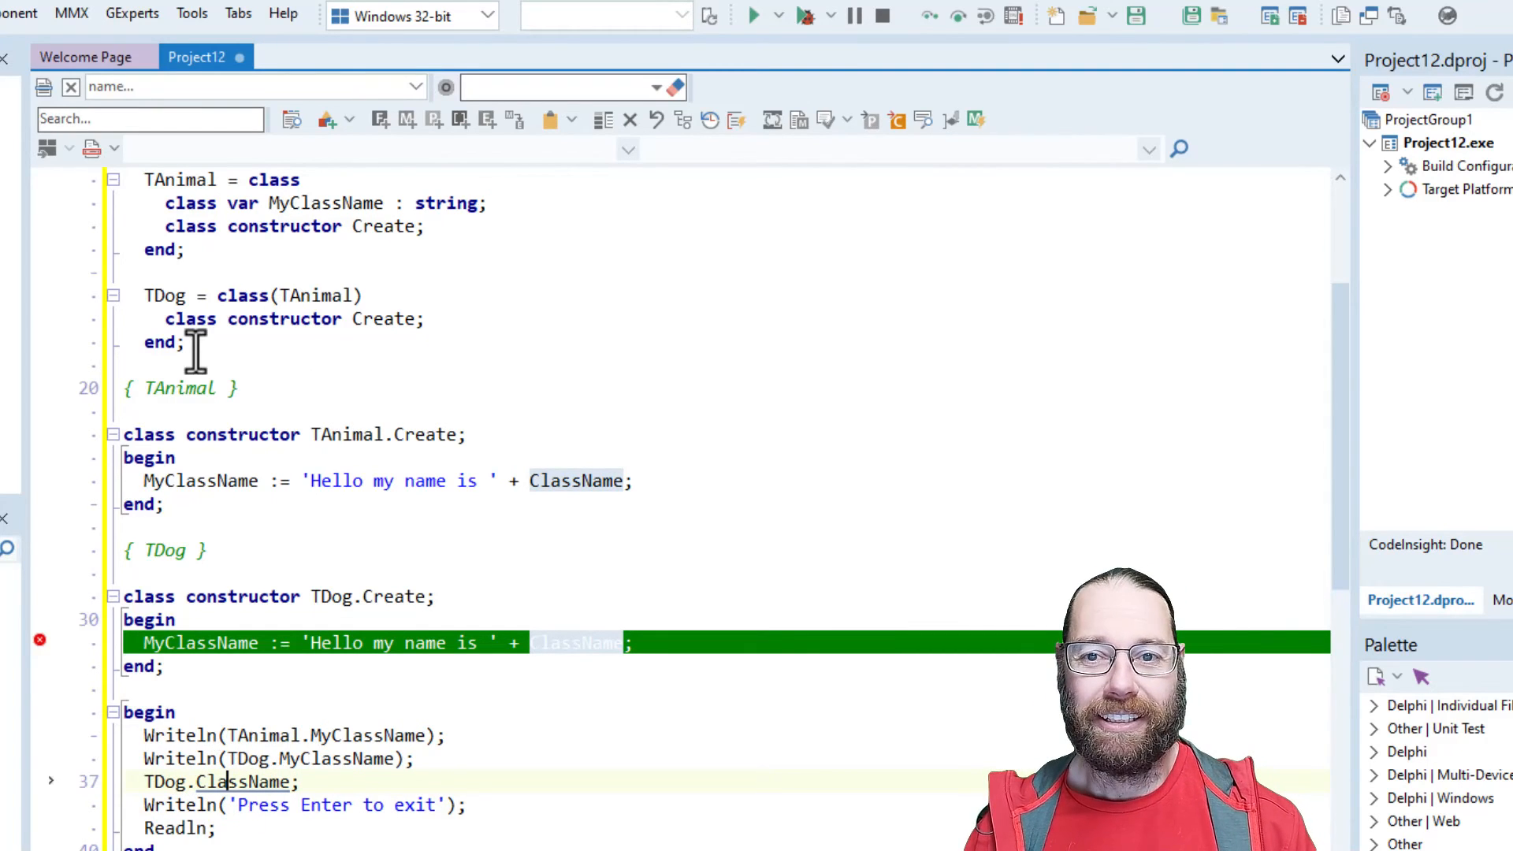
mouse_move(761, 101)
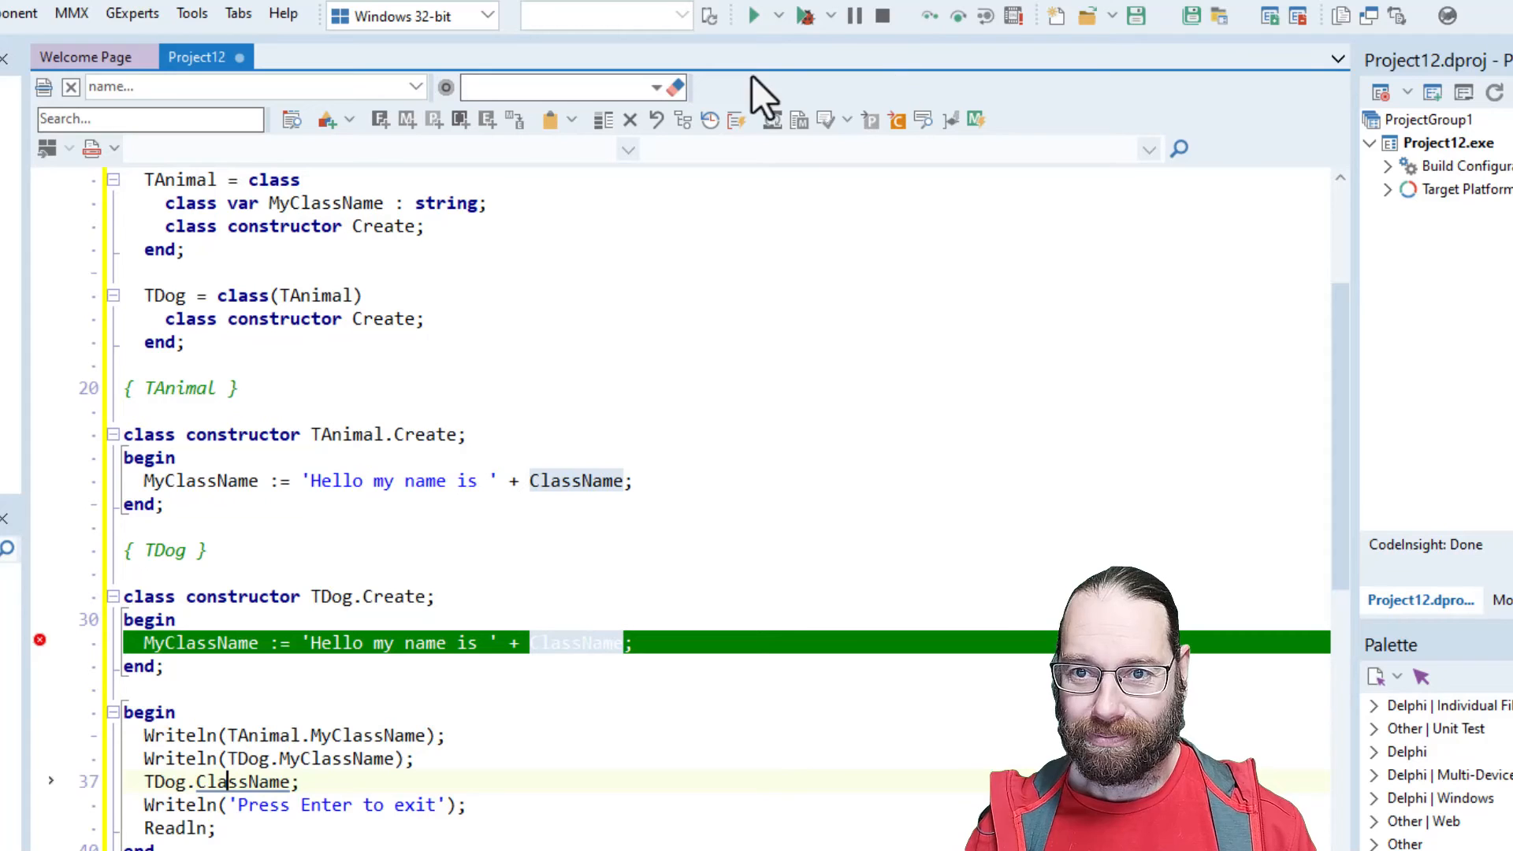
mouse_move(861, 297)
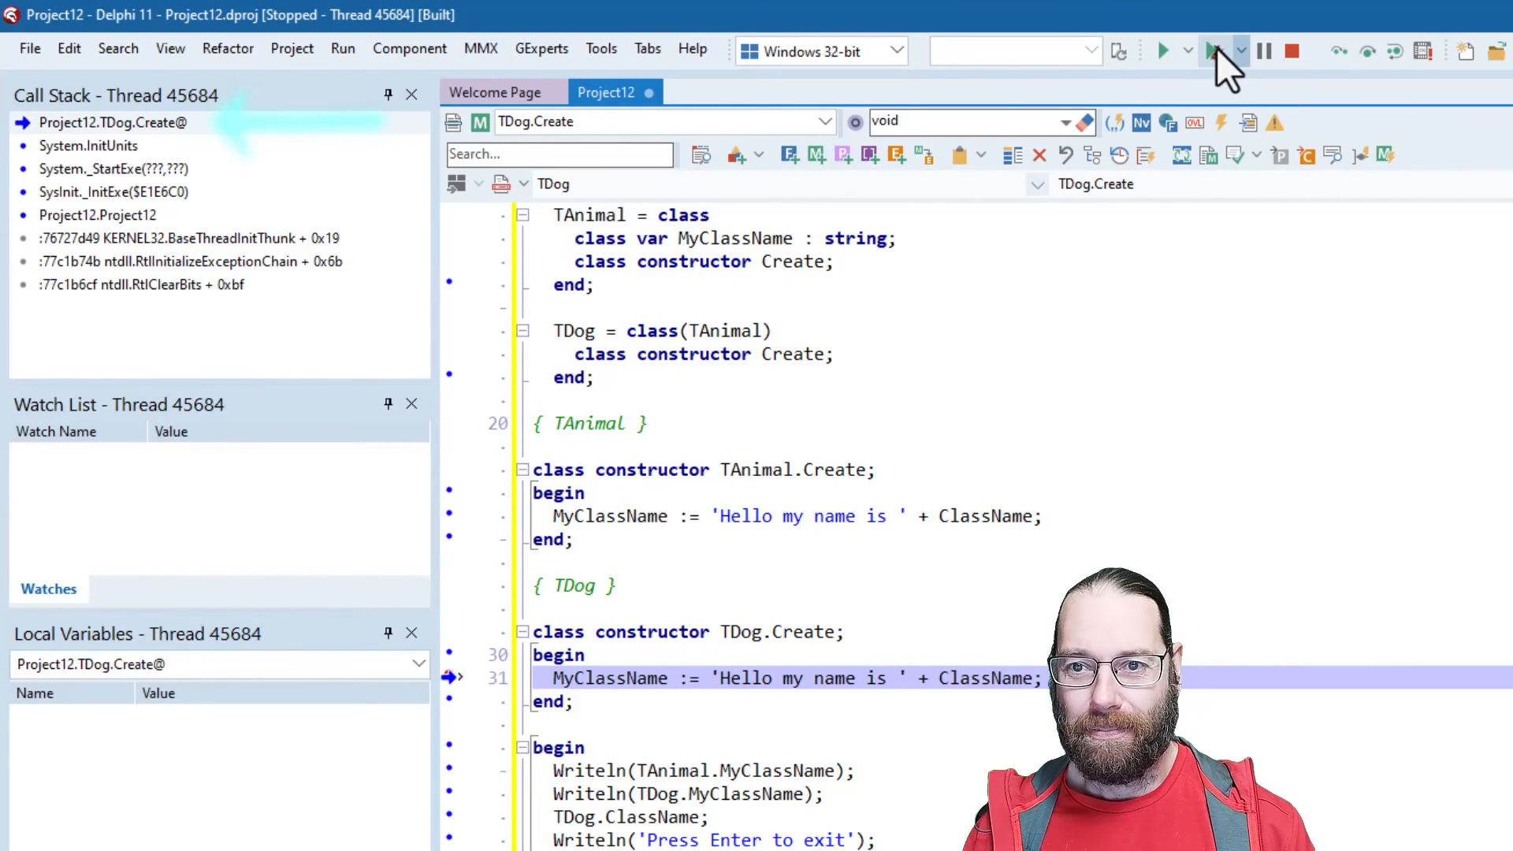
Resume past the breakpoint so the console prints 'Hello my name is TDog' twice.
click(1218, 50)
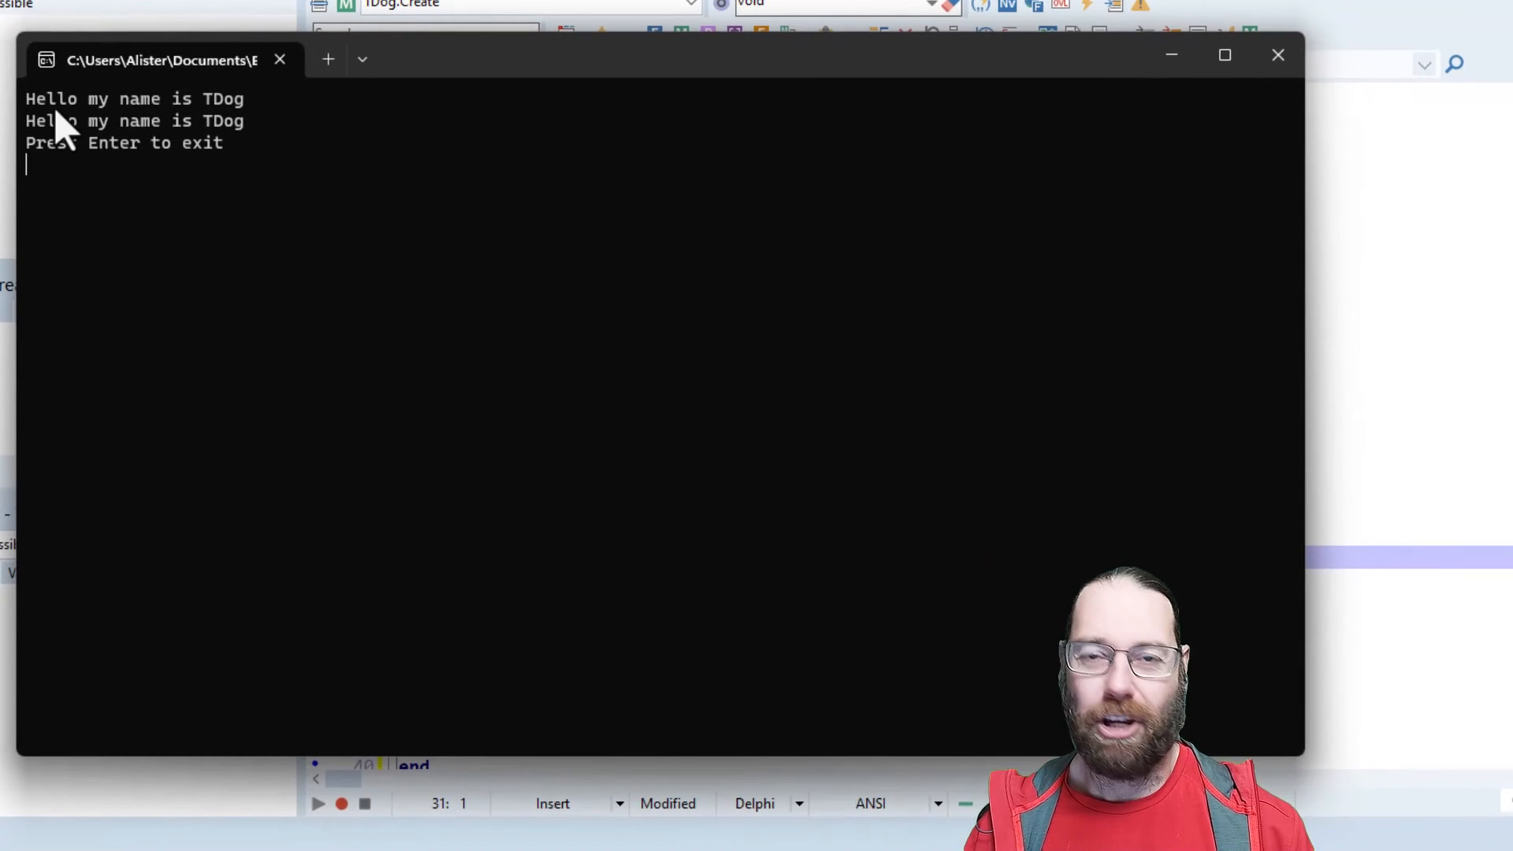
mouse_move(1079, 100)
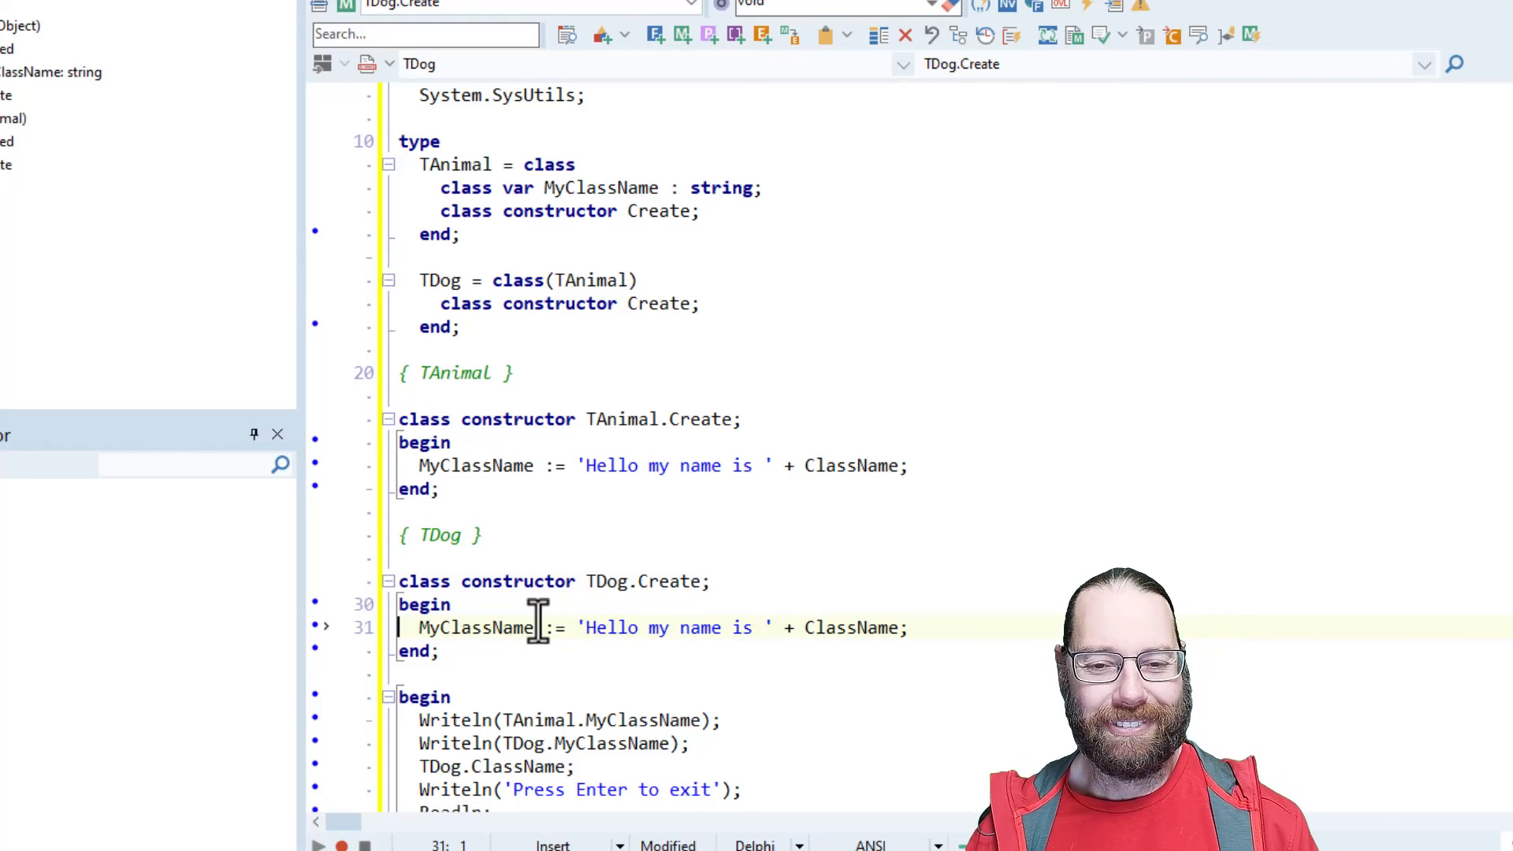
mouse_move(598, 448)
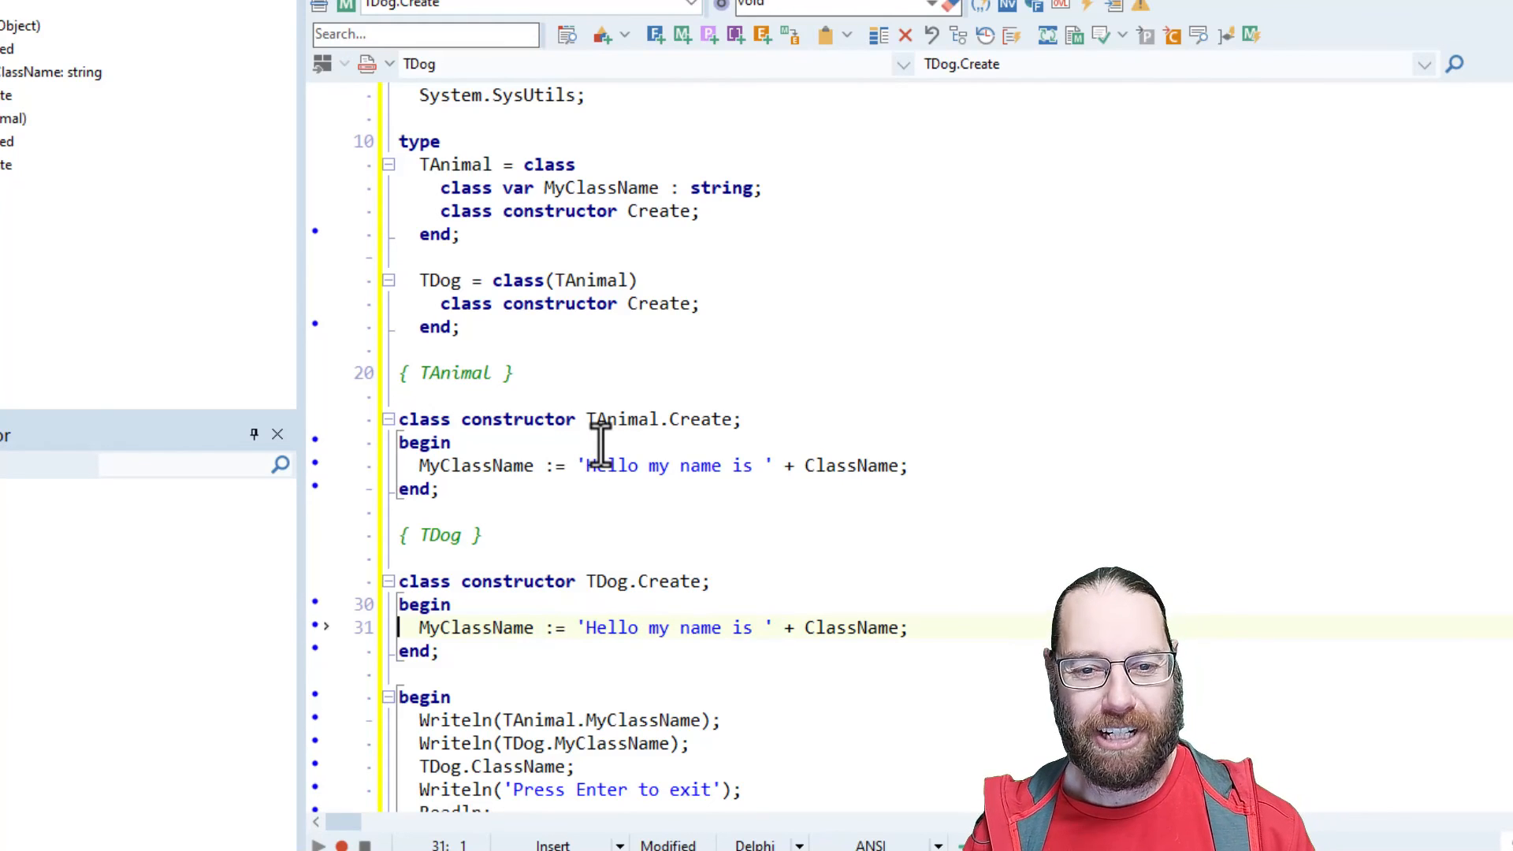